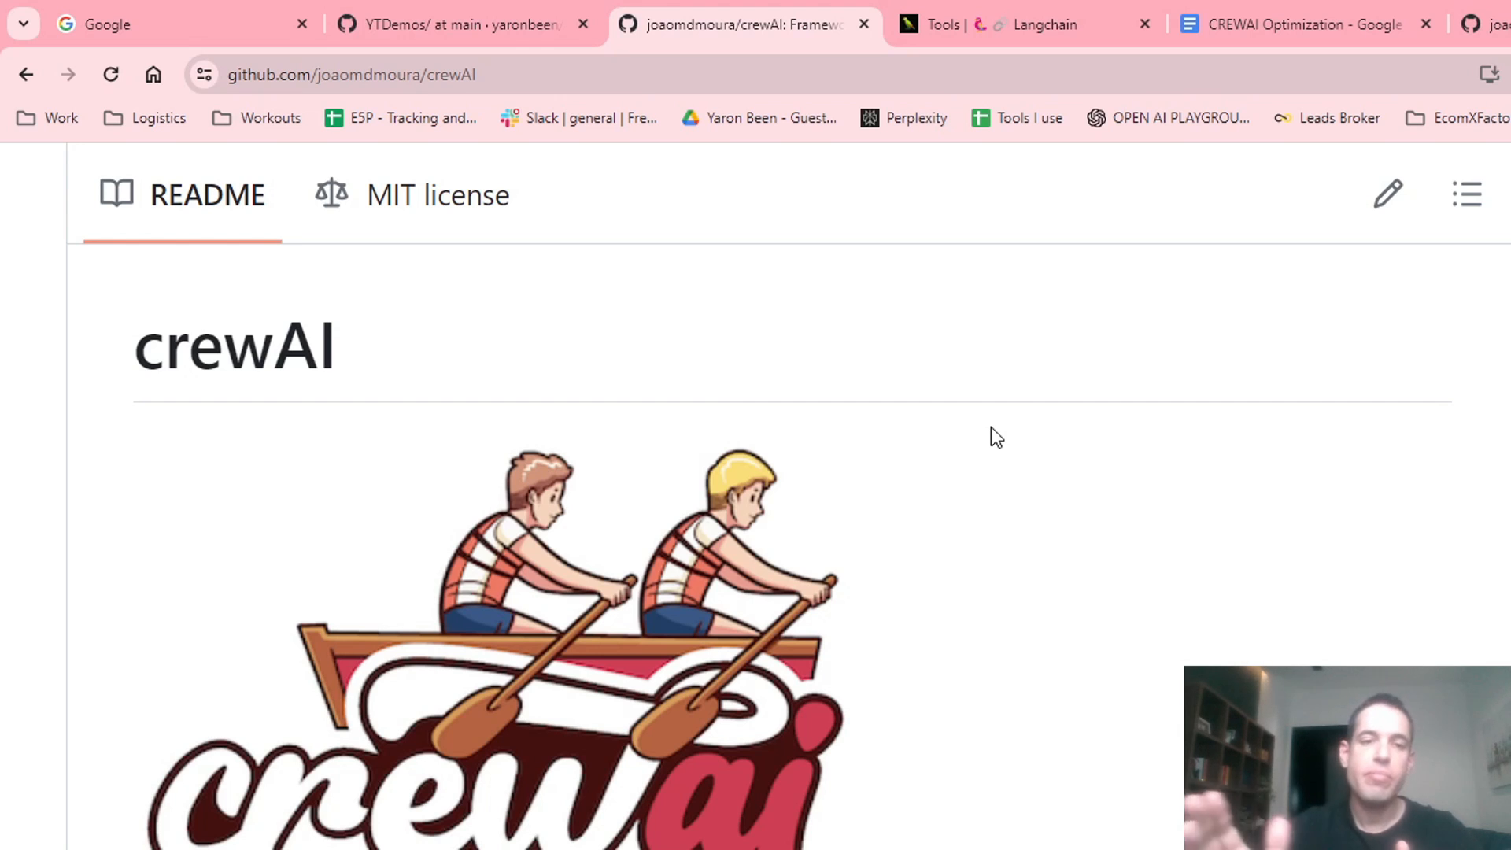
- Switch to the CREWAI Optimization doc and scroll through Email 3 down to the RESULTS heading
{"action": "left_click", "coordinate": [1306, 24]}
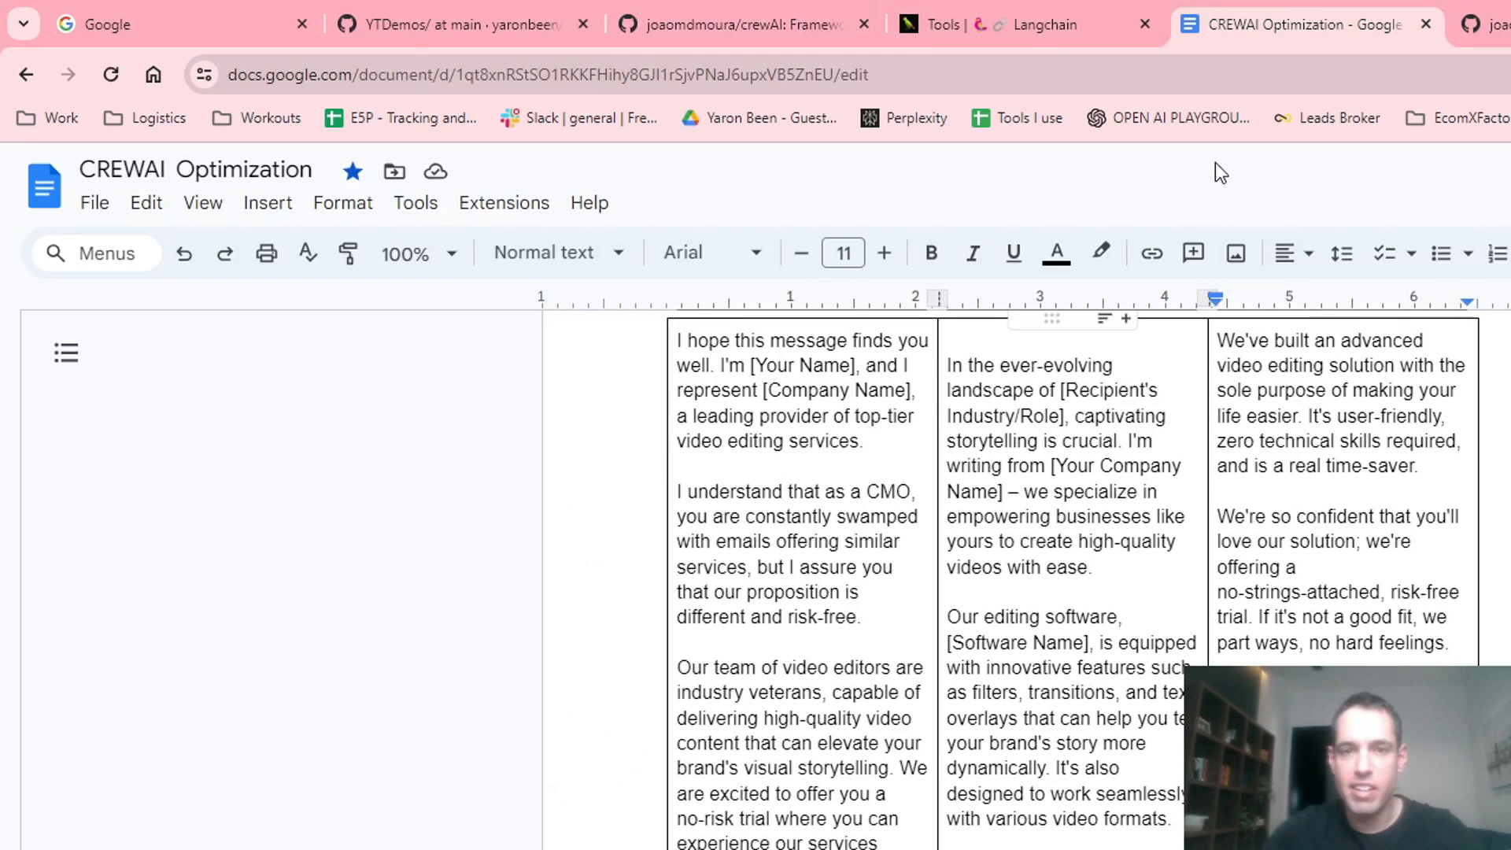
{"action": "scroll", "scroll_direction": "down", "scroll_amount": 3}
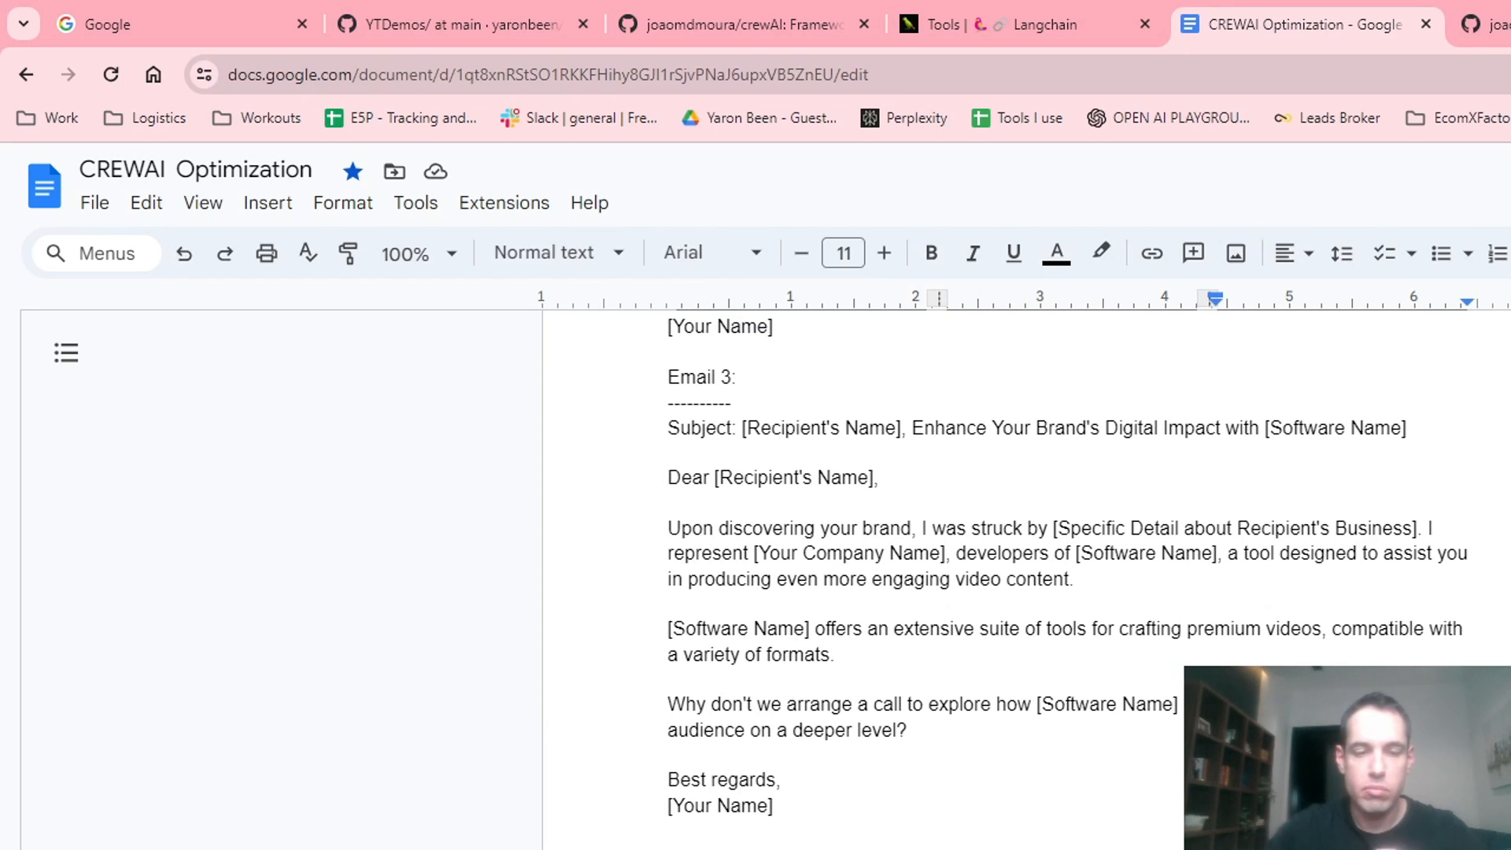
{"action": "scroll", "scroll_direction": "down", "scroll_amount": 3}
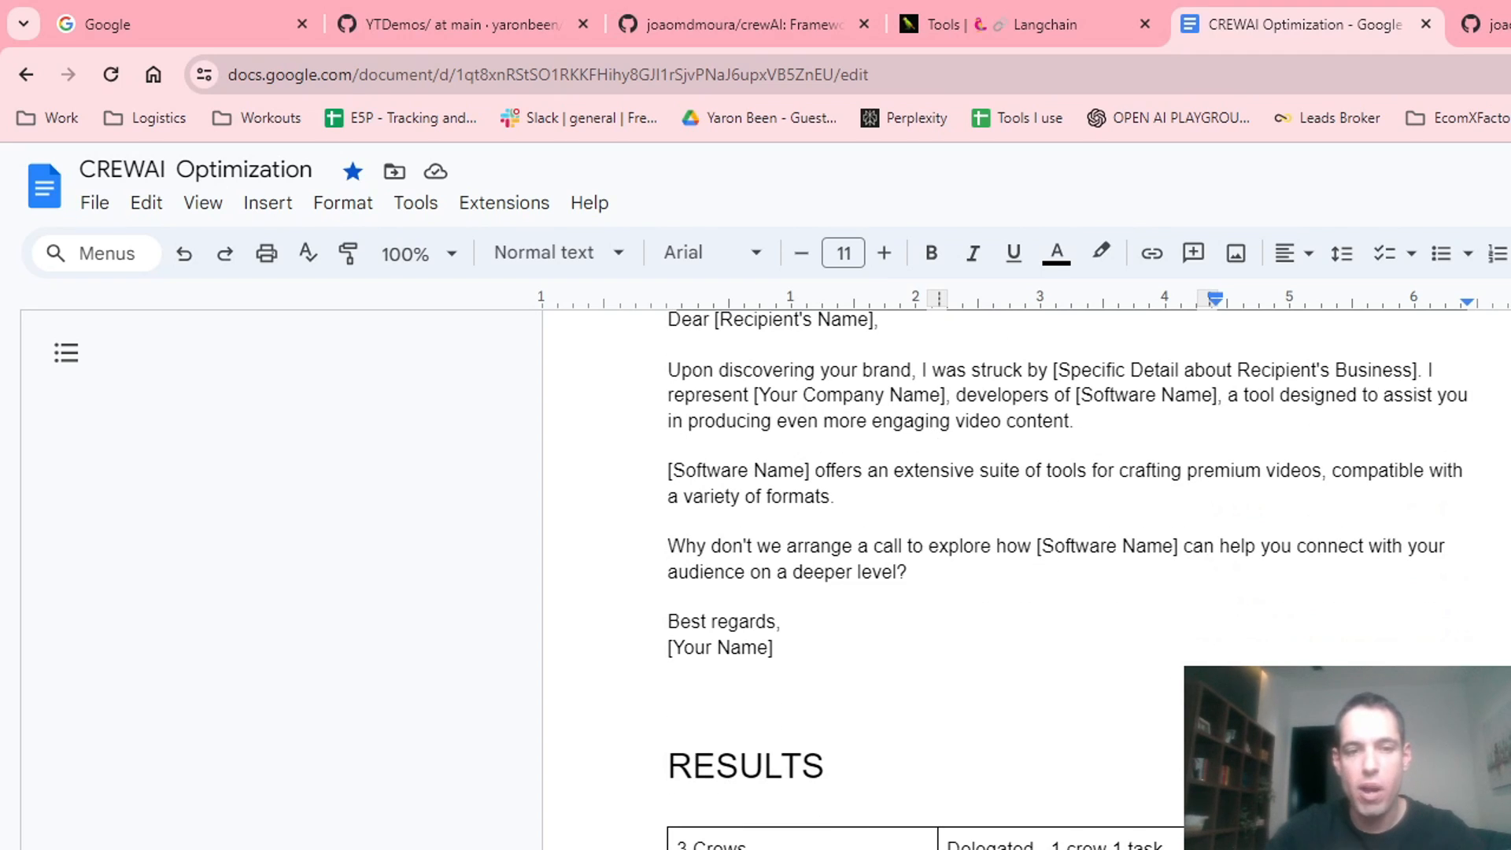
{"action": "left_click", "coordinate": [736, 766]}
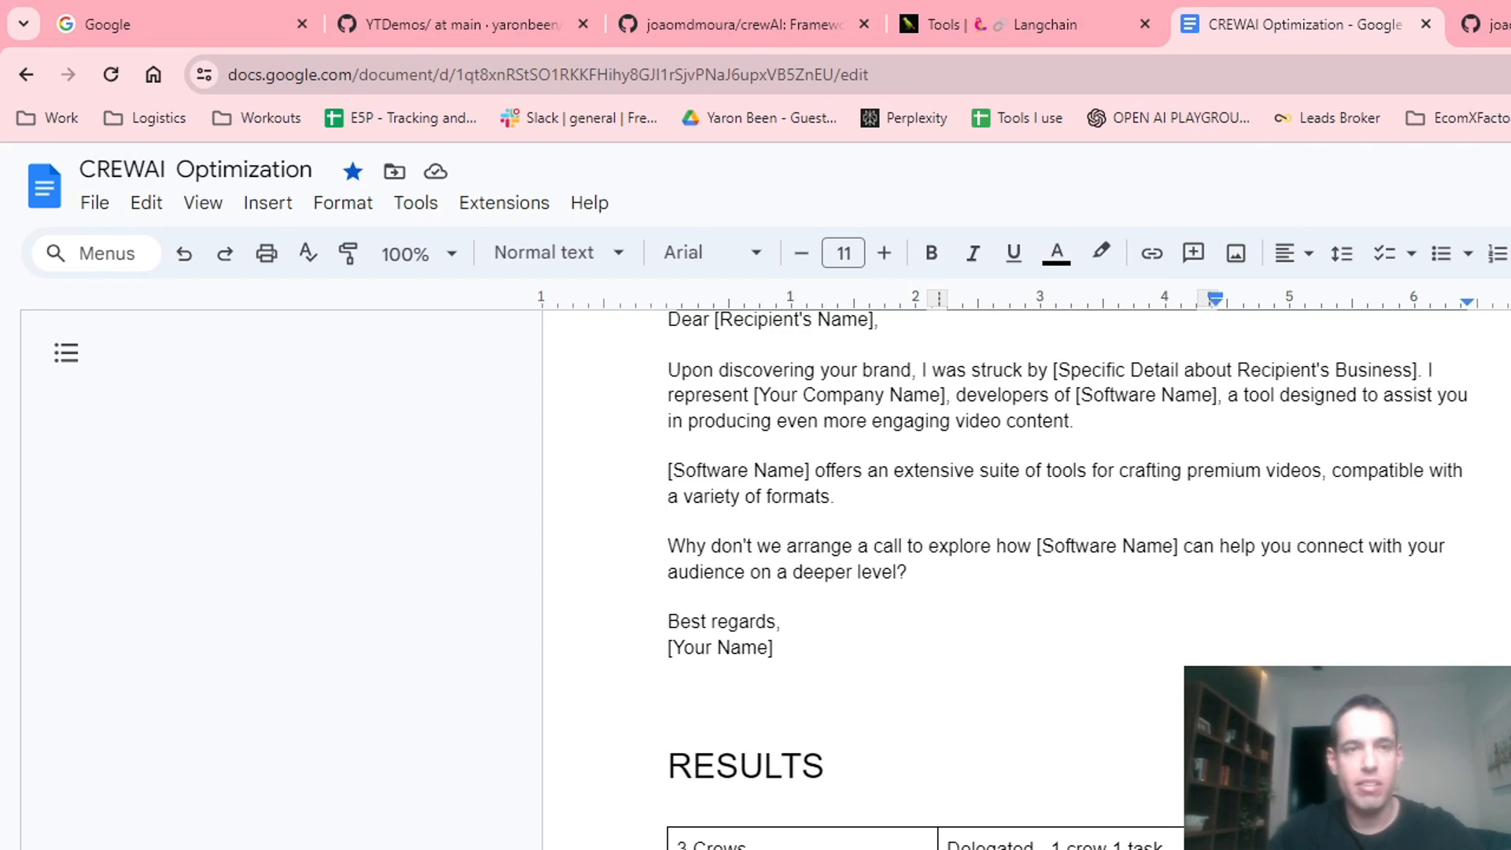
{"action": "mouse_move", "coordinate": [463, 24]}
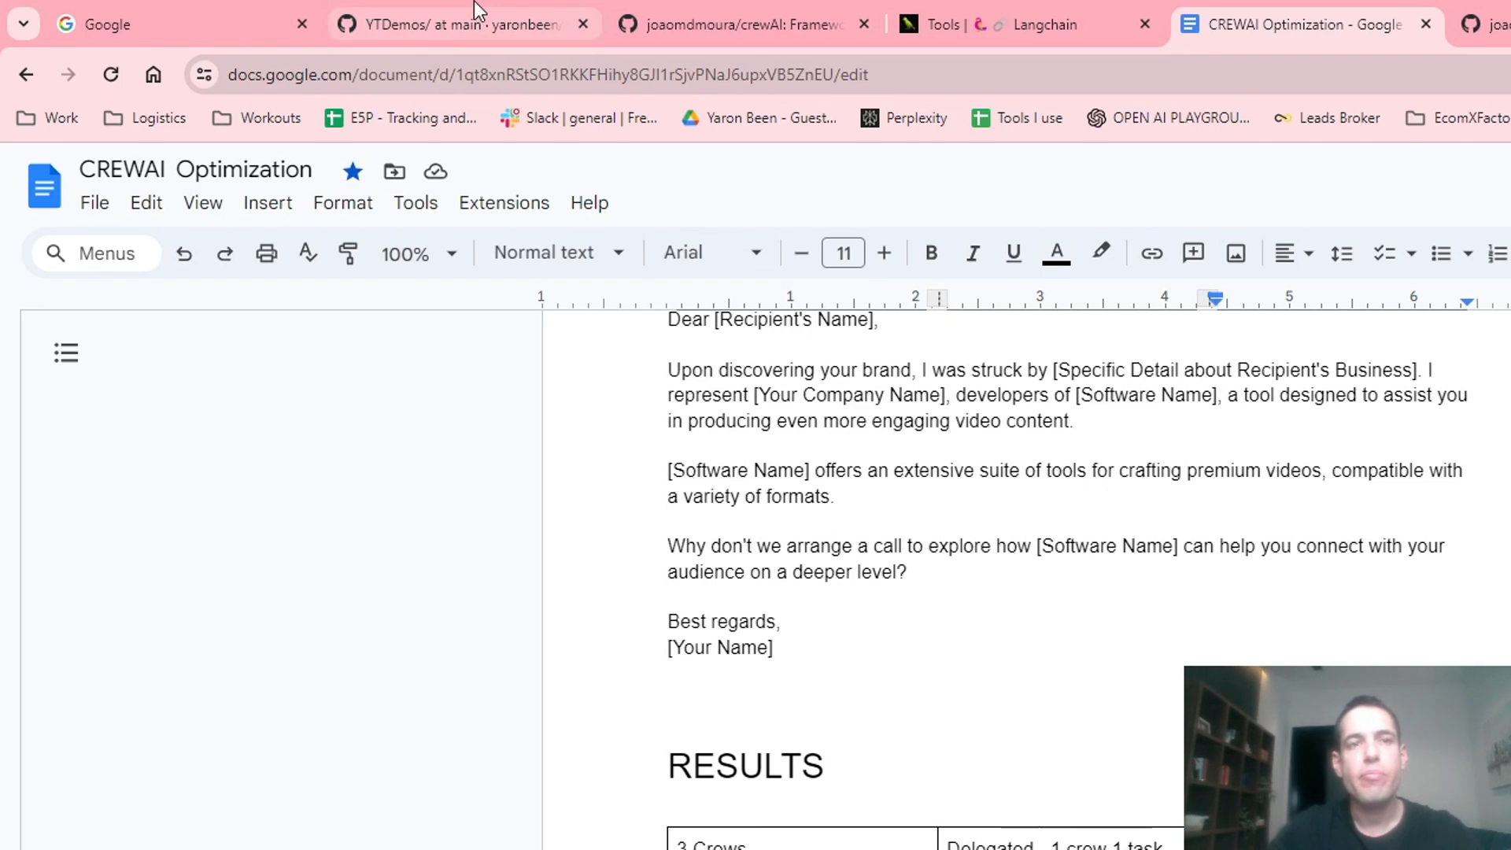
- Switch to the YTDemos GitHub repository tab showing its main-branch file list
{"action": "left_click", "coordinate": [434, 24]}
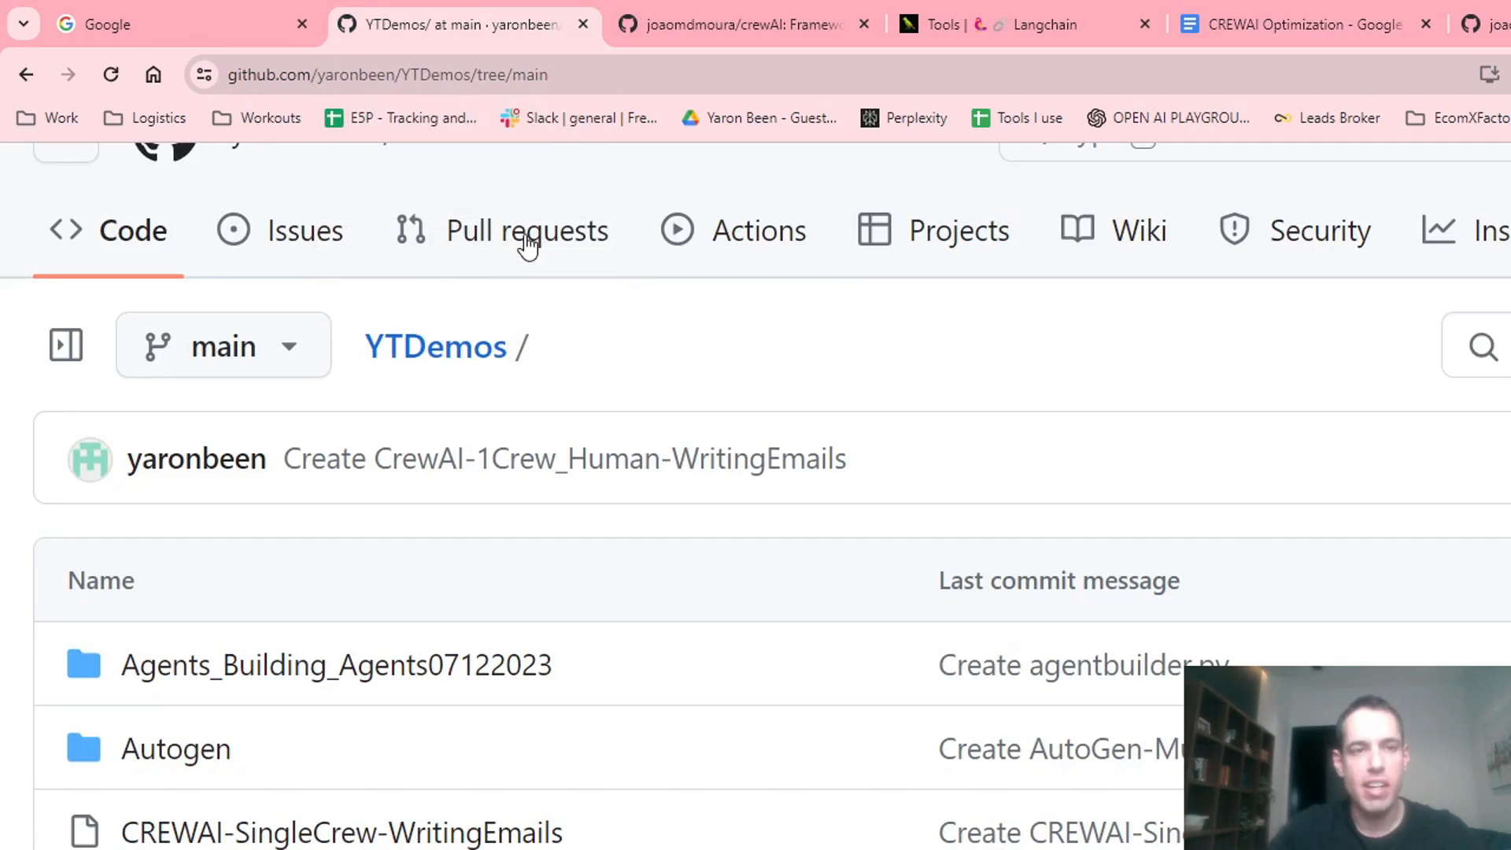
{"action": "mouse_move", "coordinate": [341, 832]}
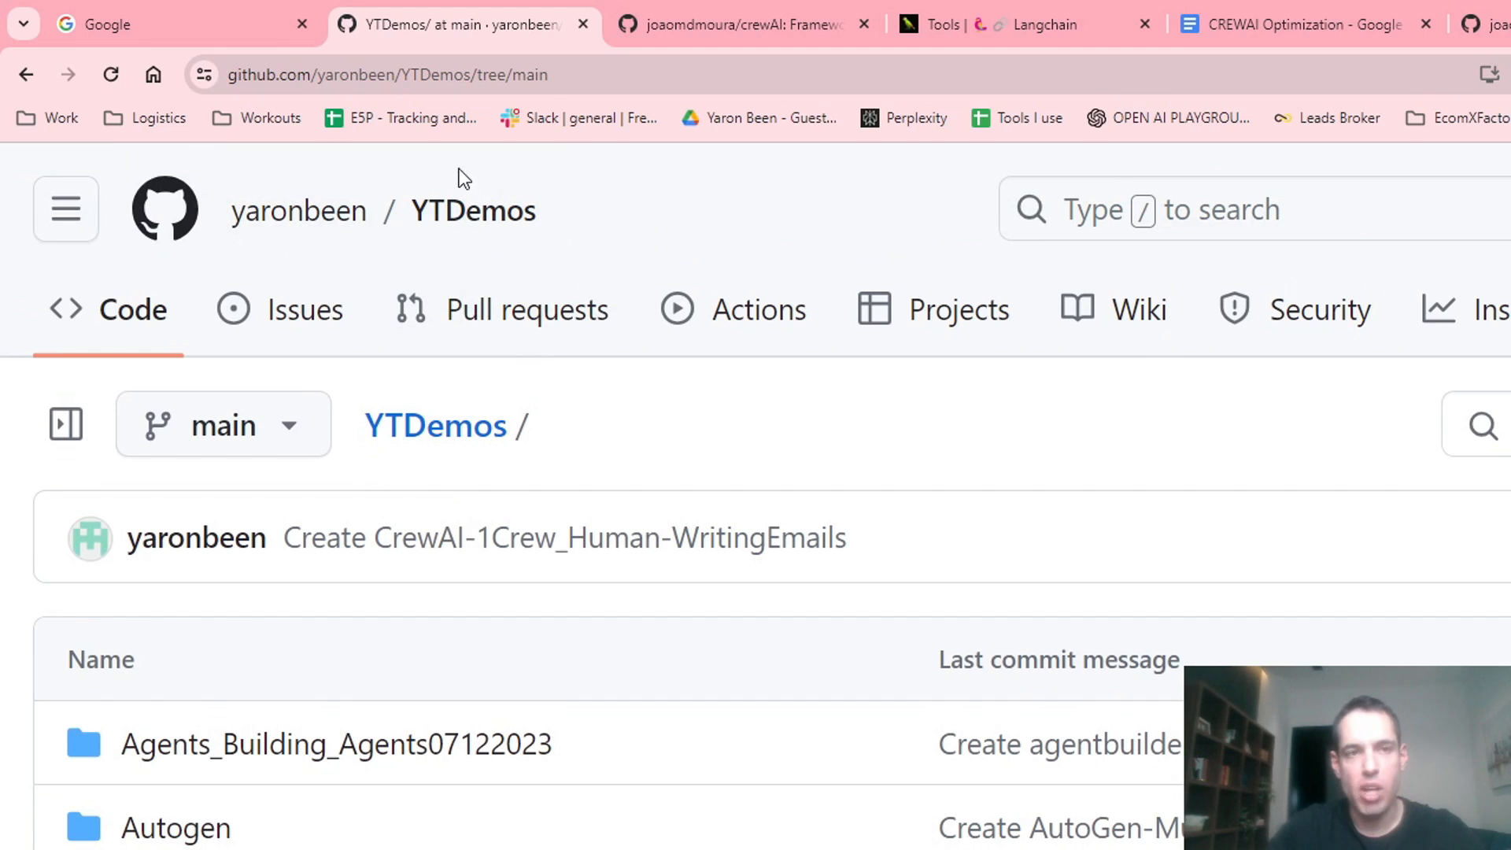
{"action": "mouse_move", "coordinate": [566, 268]}
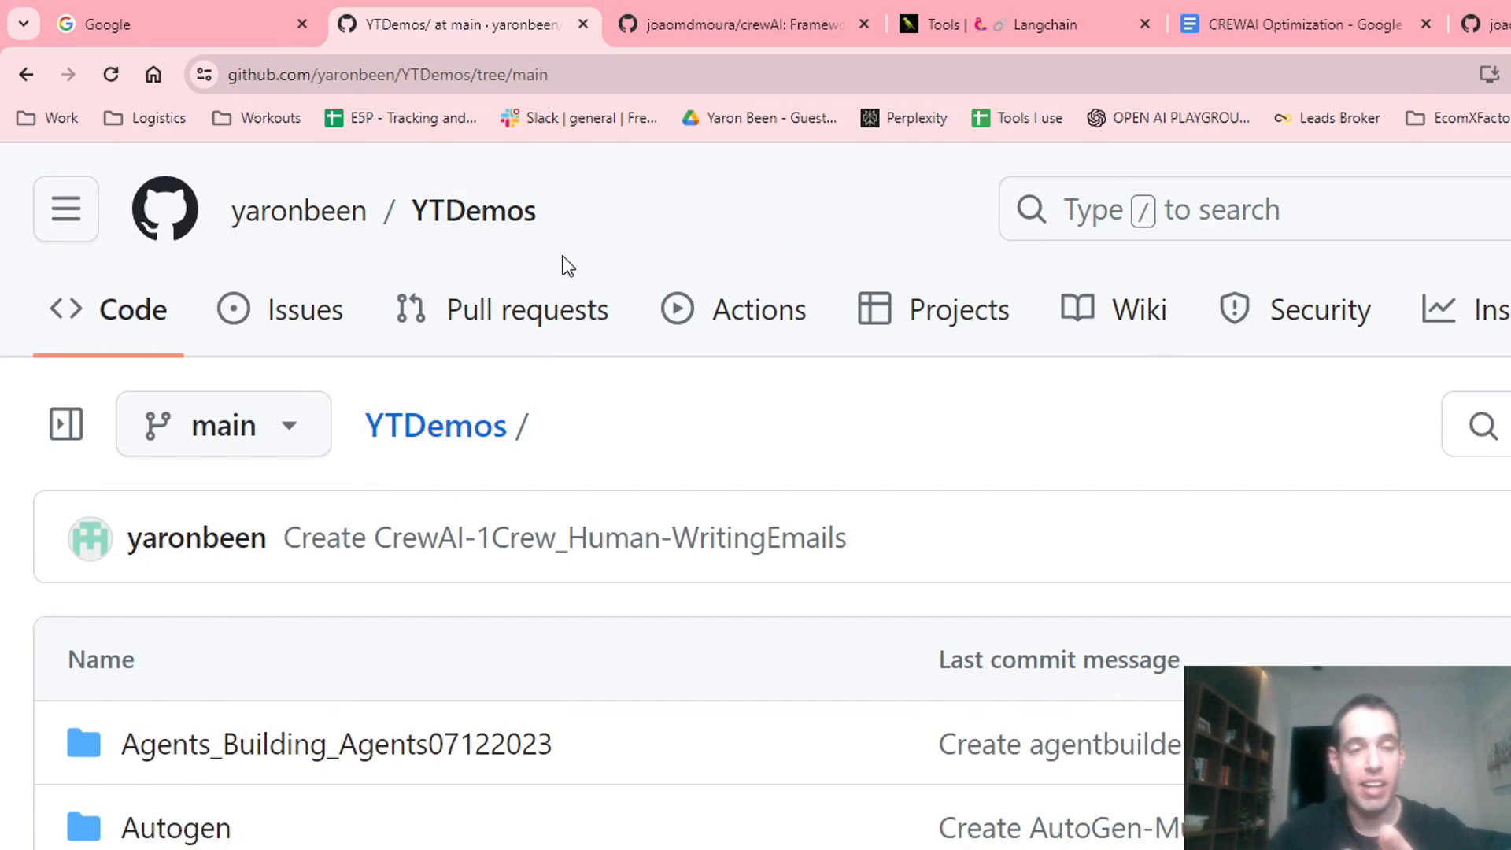
{"action": "mouse_move", "coordinate": [694, 101]}
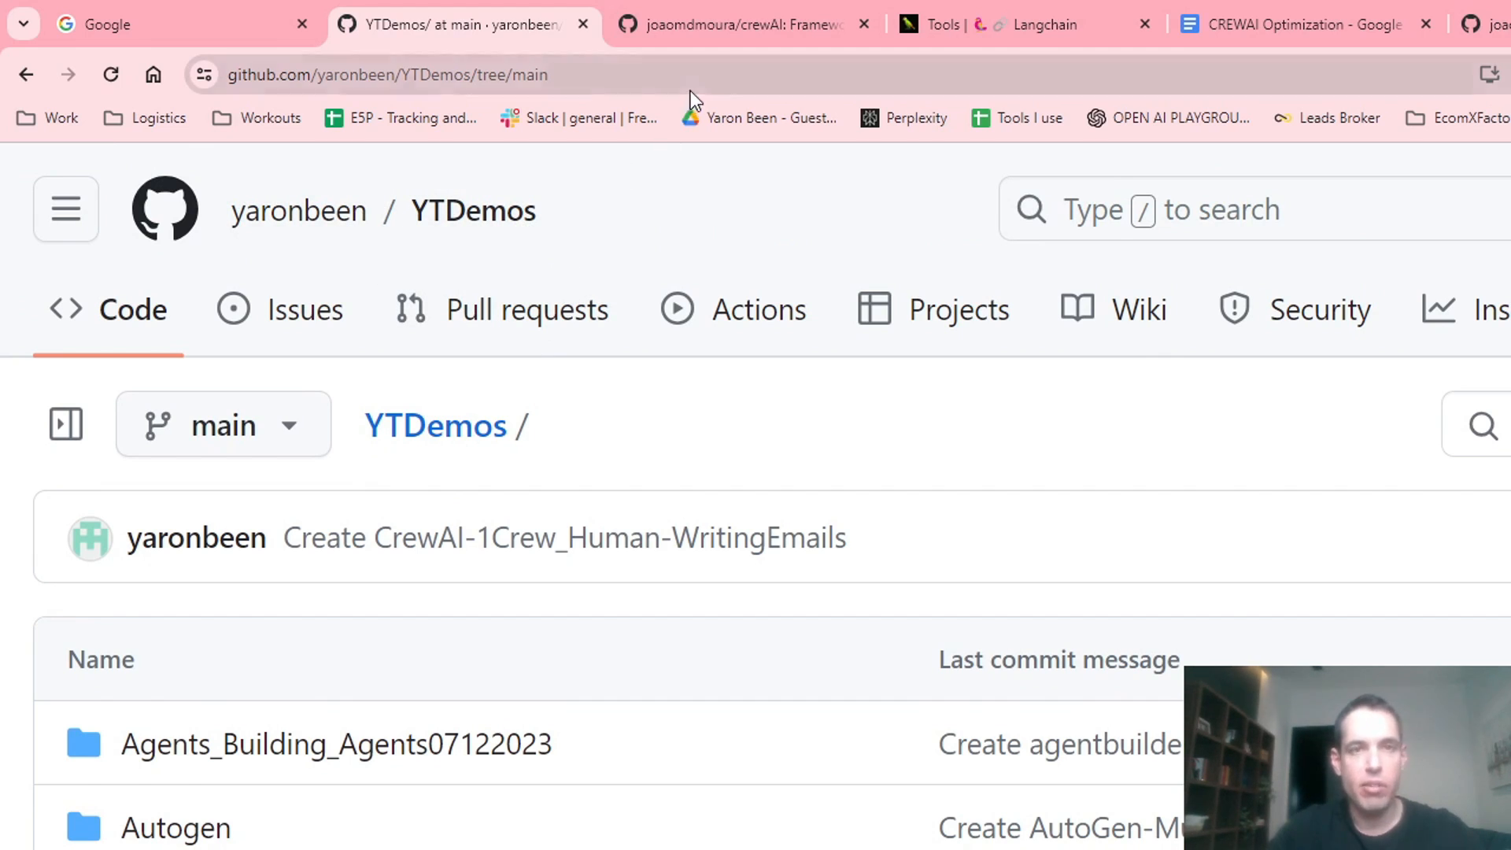
{"action": "mouse_move", "coordinate": [741, 23]}
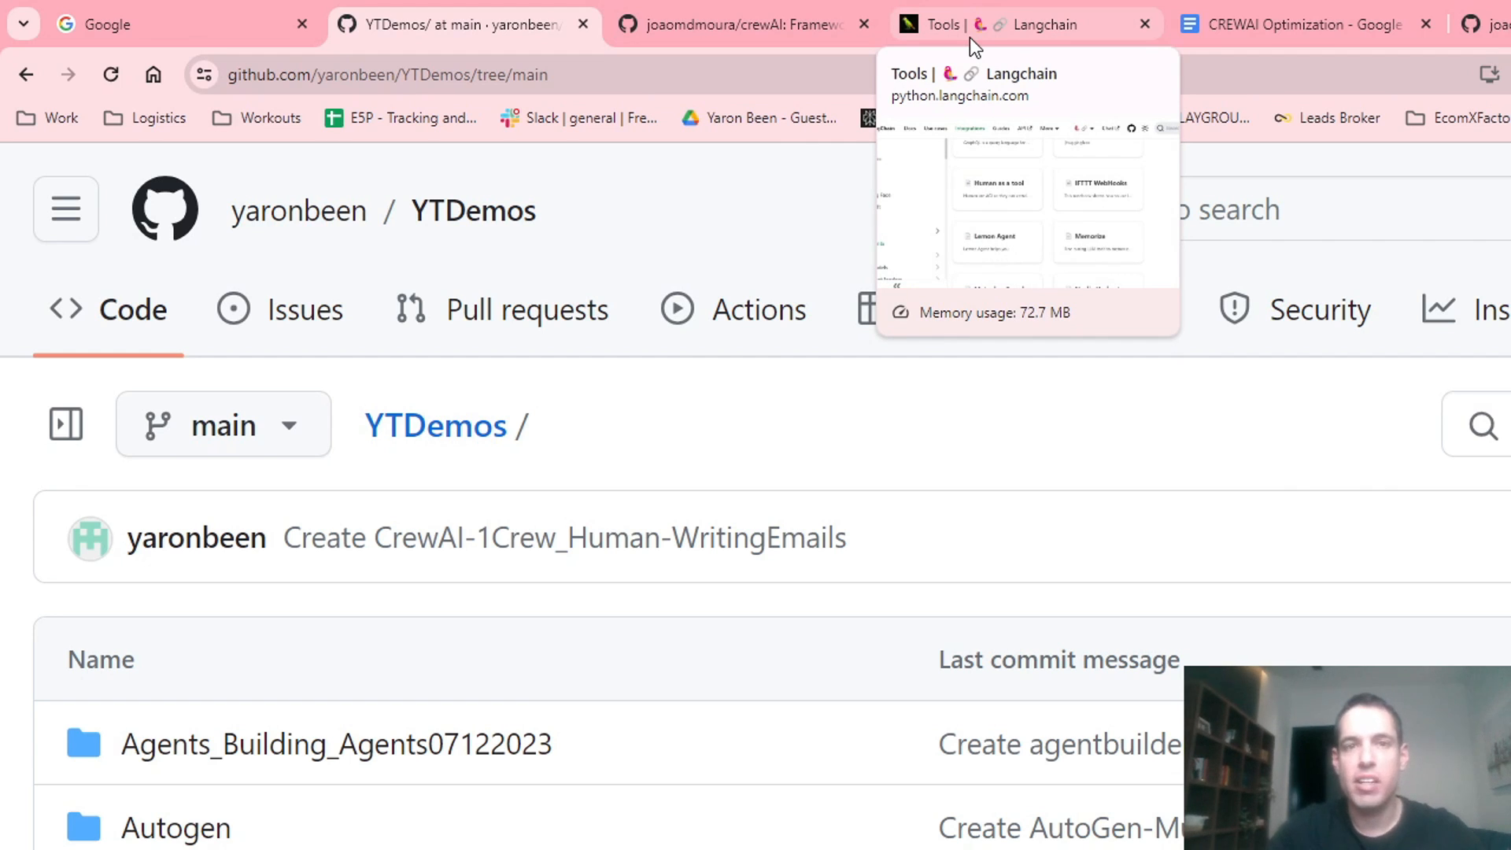
- Browse the LangChain tools integrations and read the Human as a tool example code
{"action": "left_click", "coordinate": [1003, 23]}
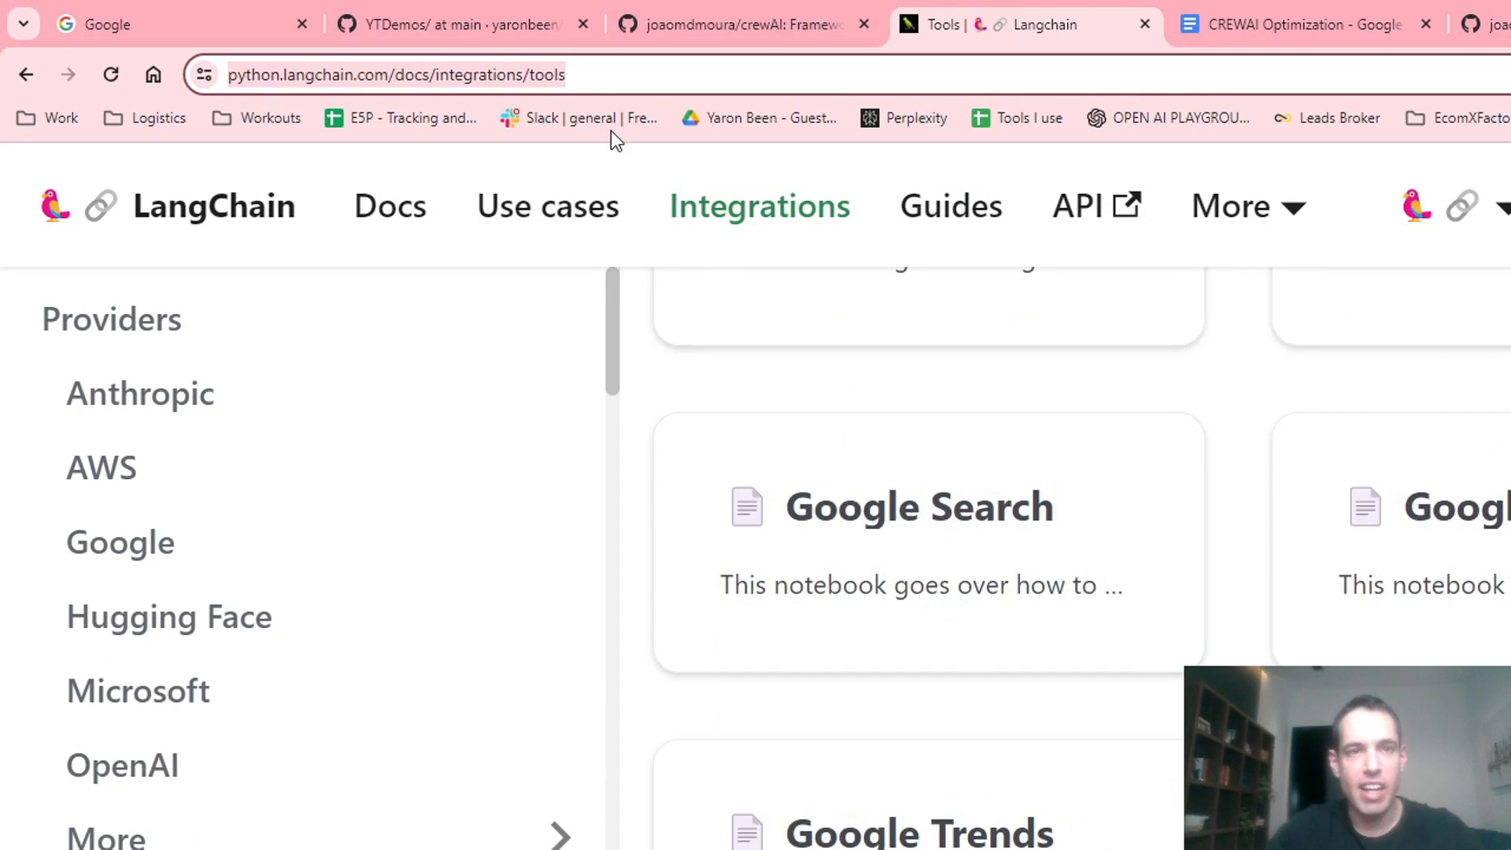
{"action": "scroll", "scroll_direction": "down", "scroll_amount": 3}
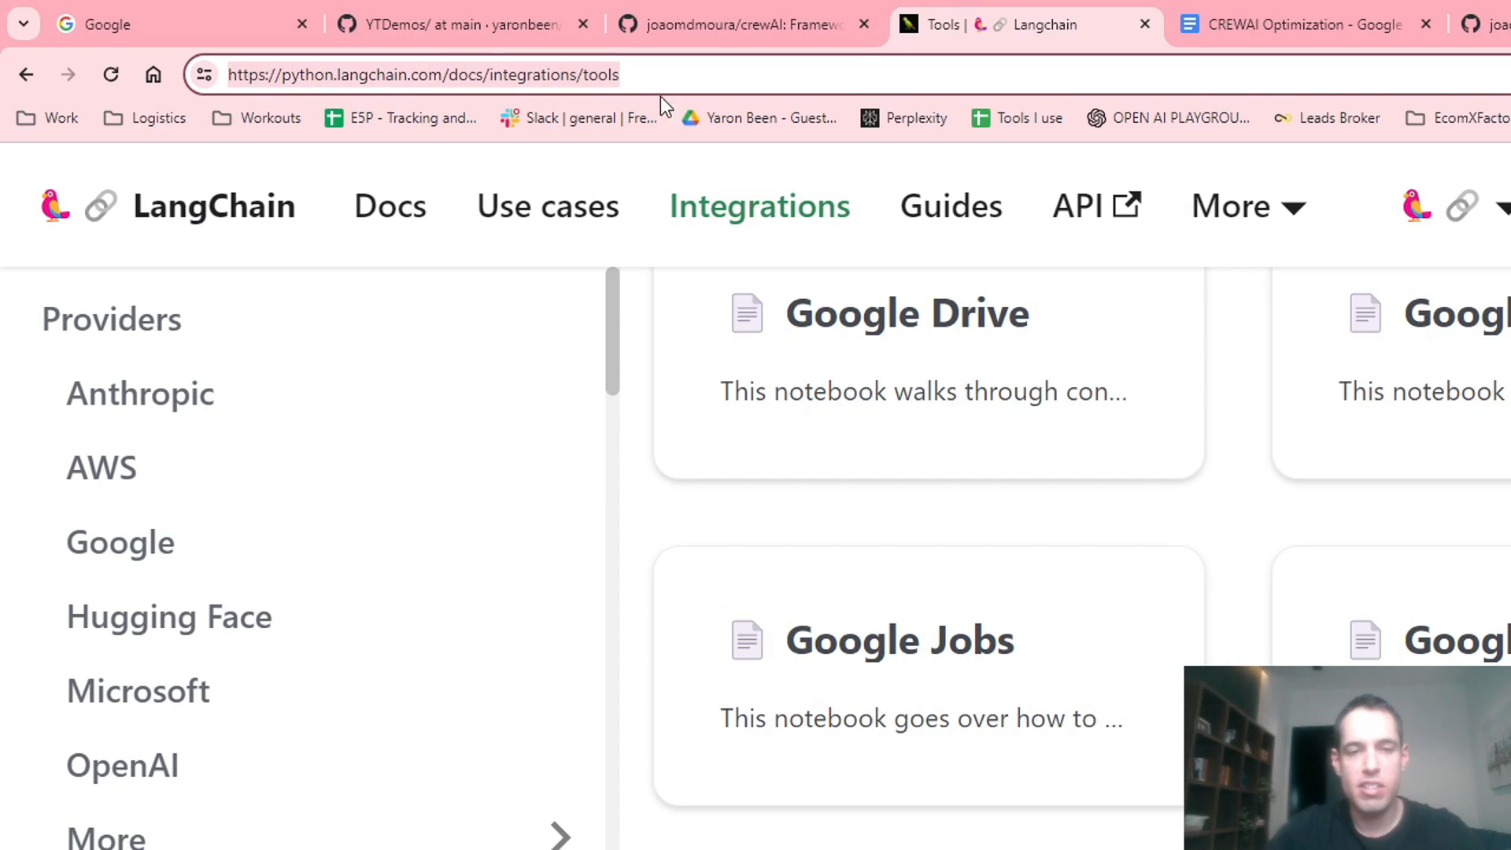
{"action": "scroll", "scroll_direction": "down", "scroll_amount": 3}
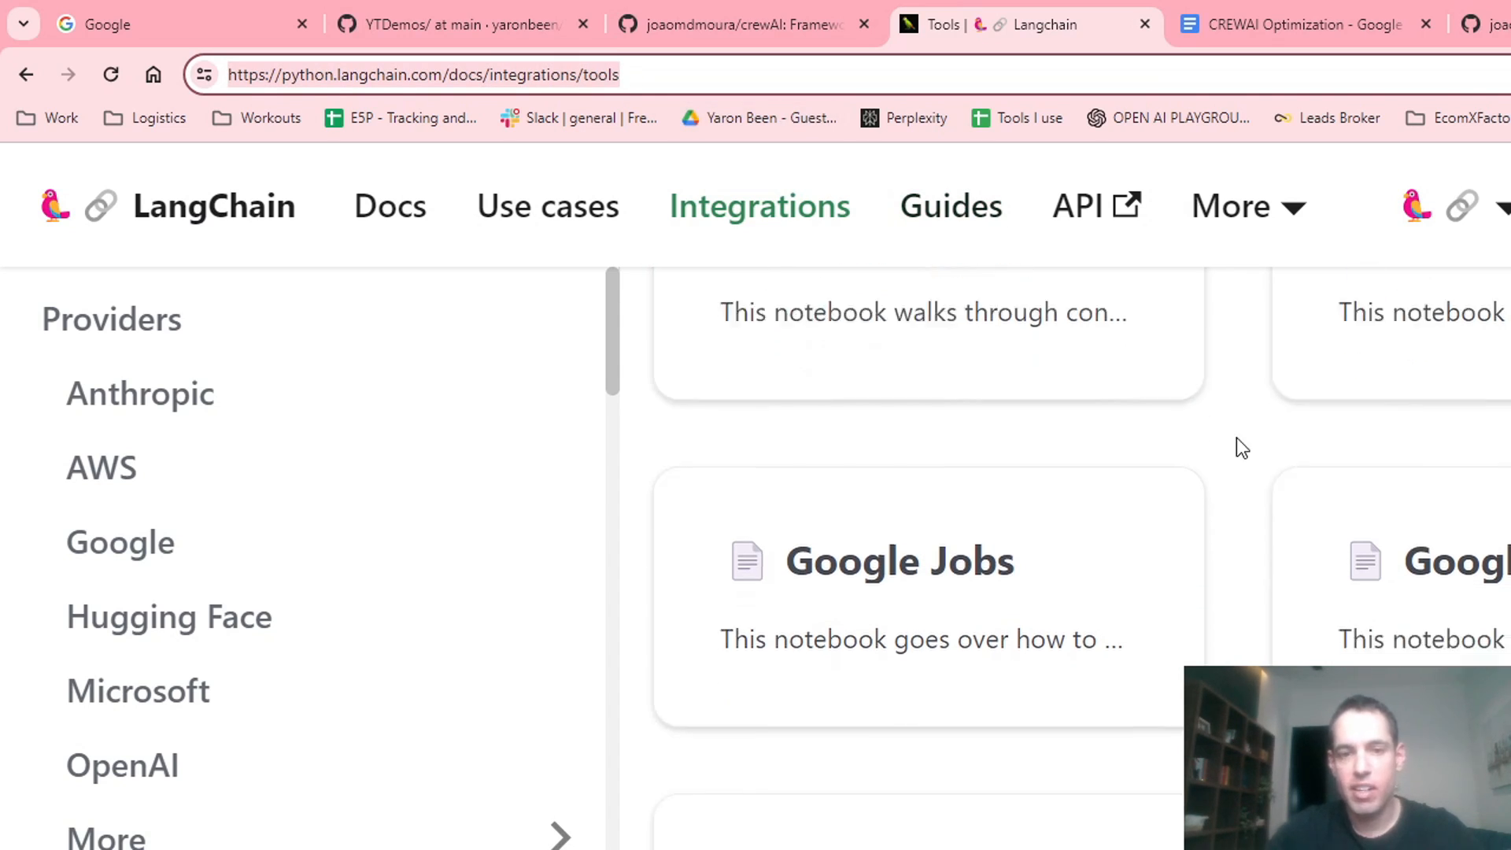
{"action": "scroll", "scroll_direction": "down", "scroll_amount": 3}
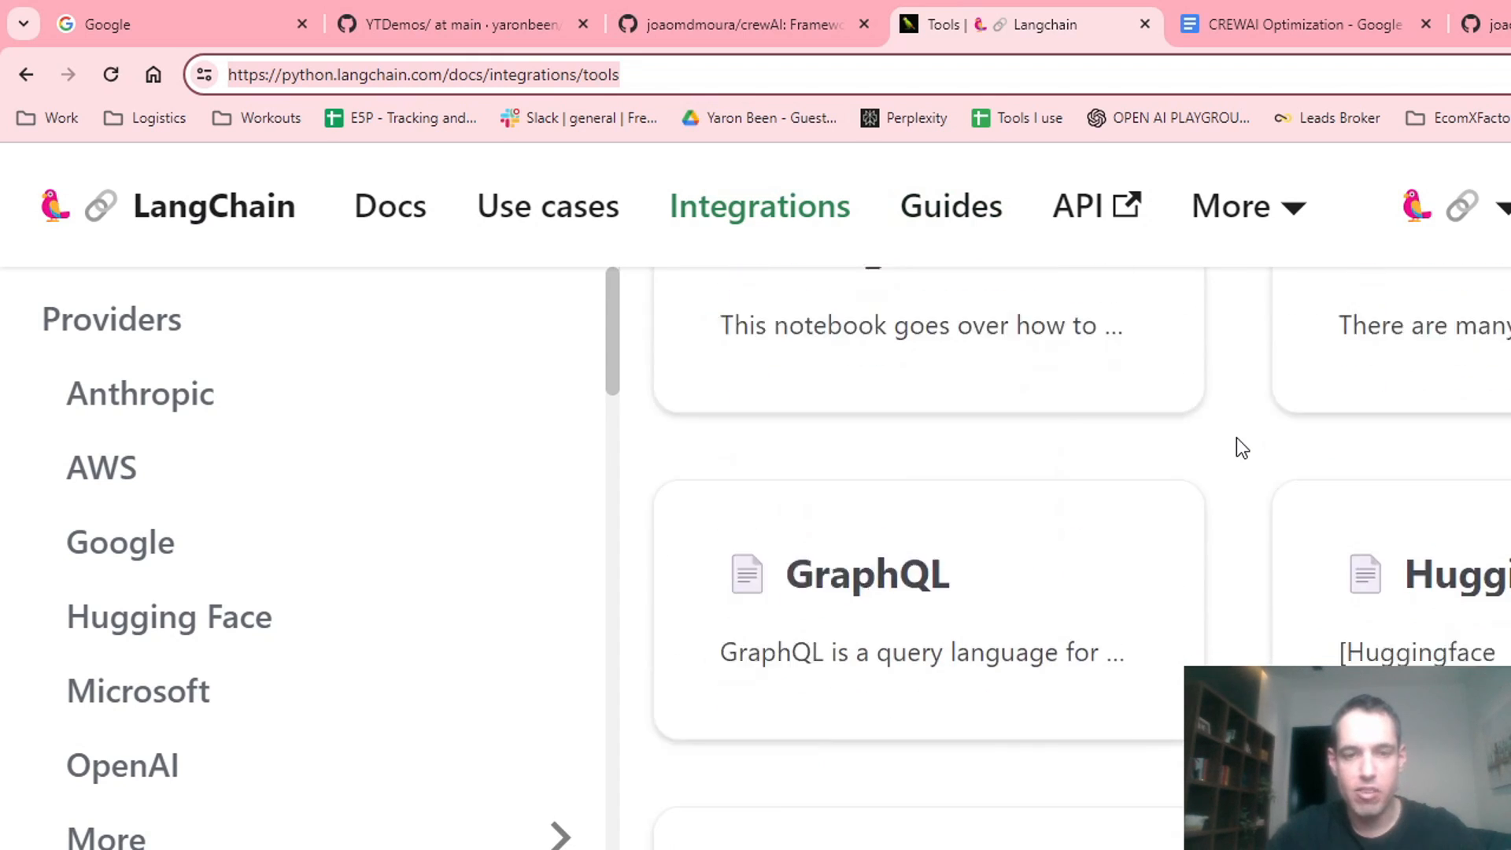
{"action": "scroll", "scroll_direction": "down", "scroll_amount": 3}
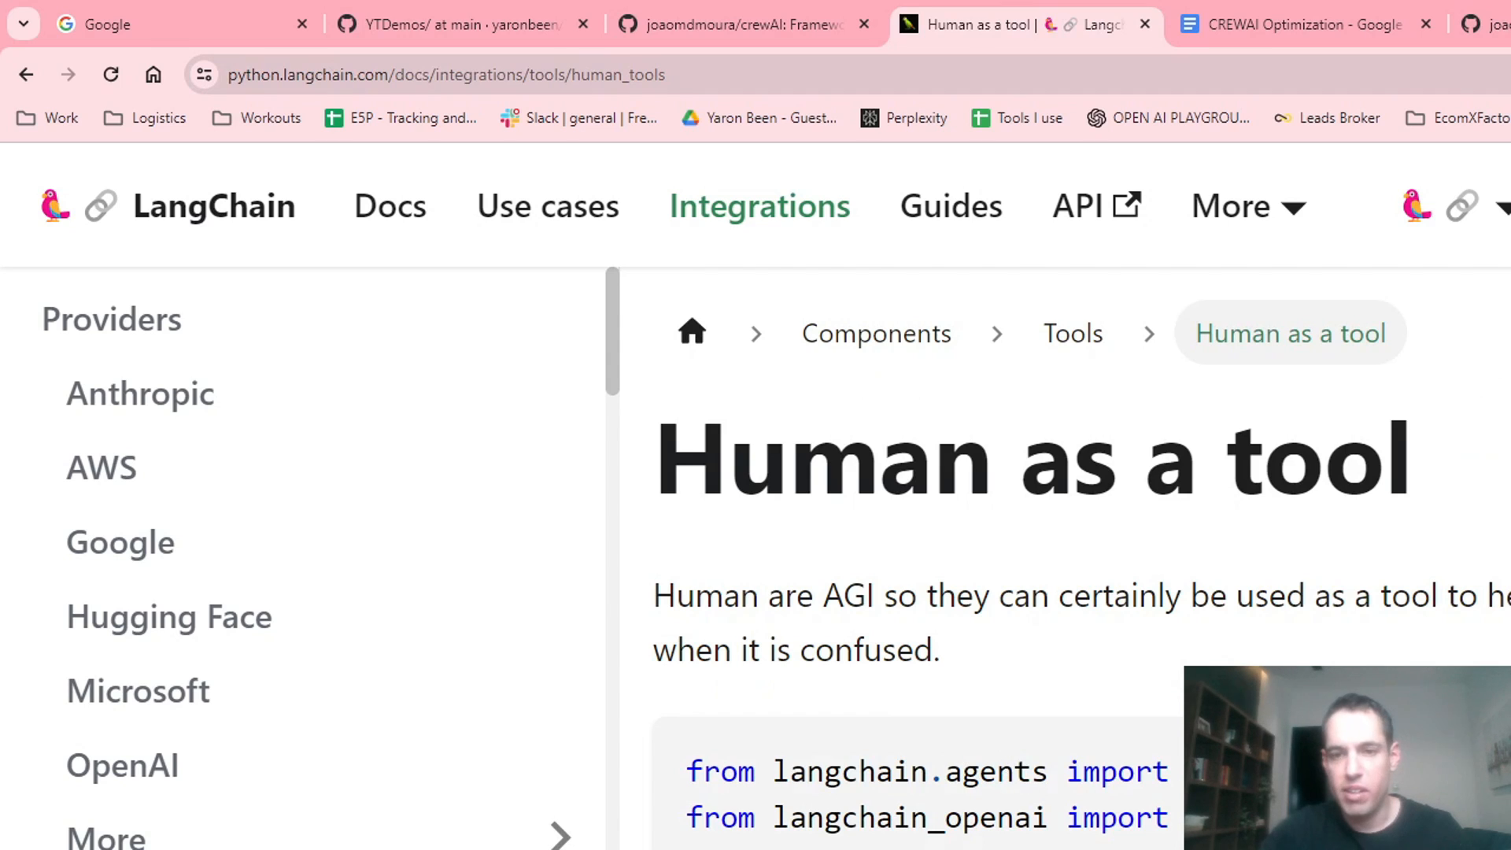
{"action": "left_click_drag", "start_coordinate": [689, 771], "coordinate": [1166, 818]}
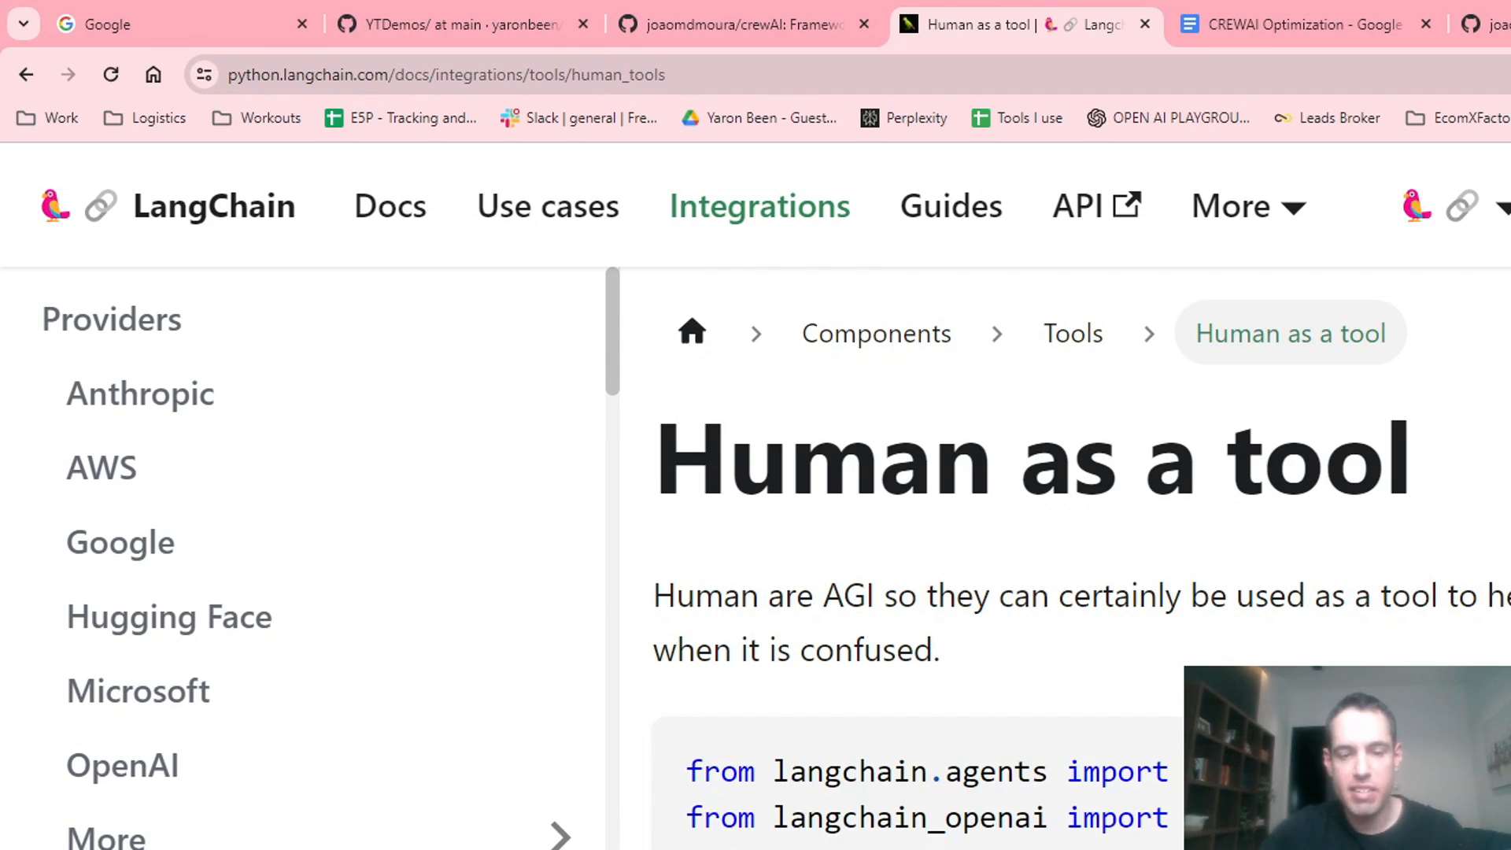
{"action": "scroll", "scroll_direction": "down", "scroll_amount": 3}
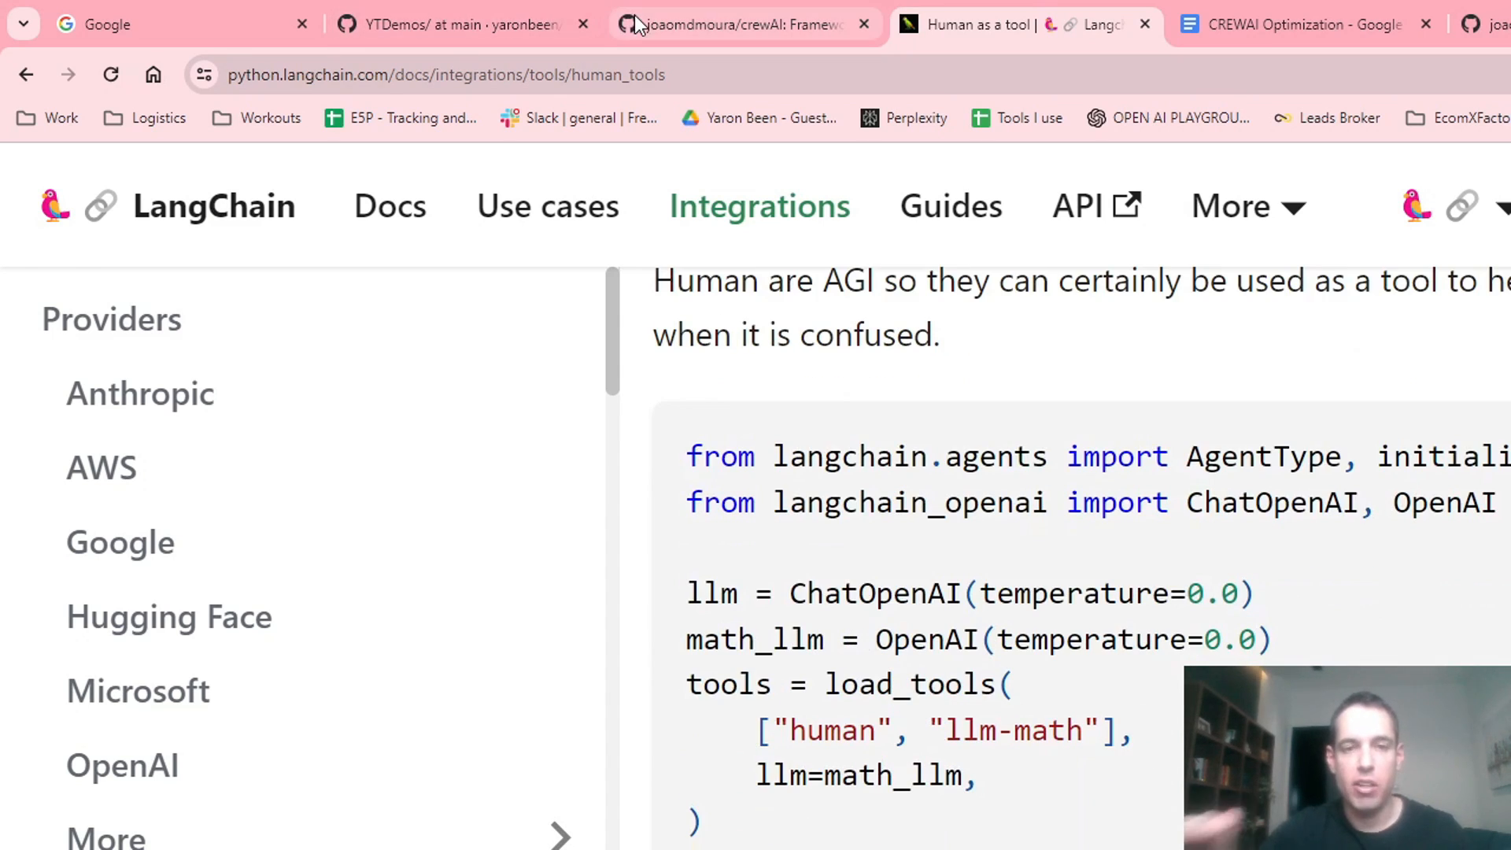
{"action": "mouse_move", "coordinate": [741, 24]}
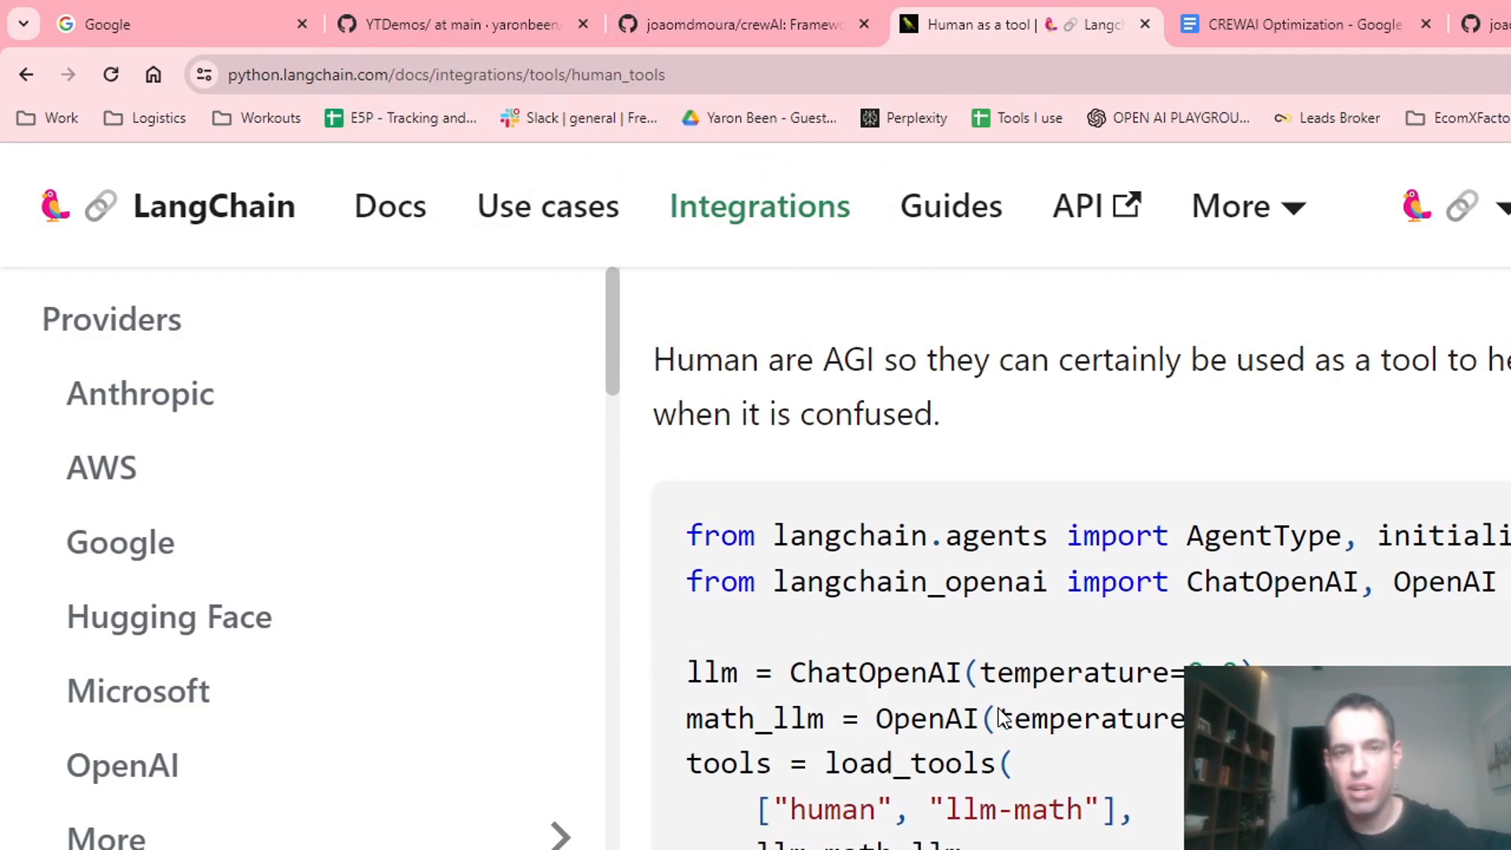
{"action": "left_click", "coordinate": [458, 23]}
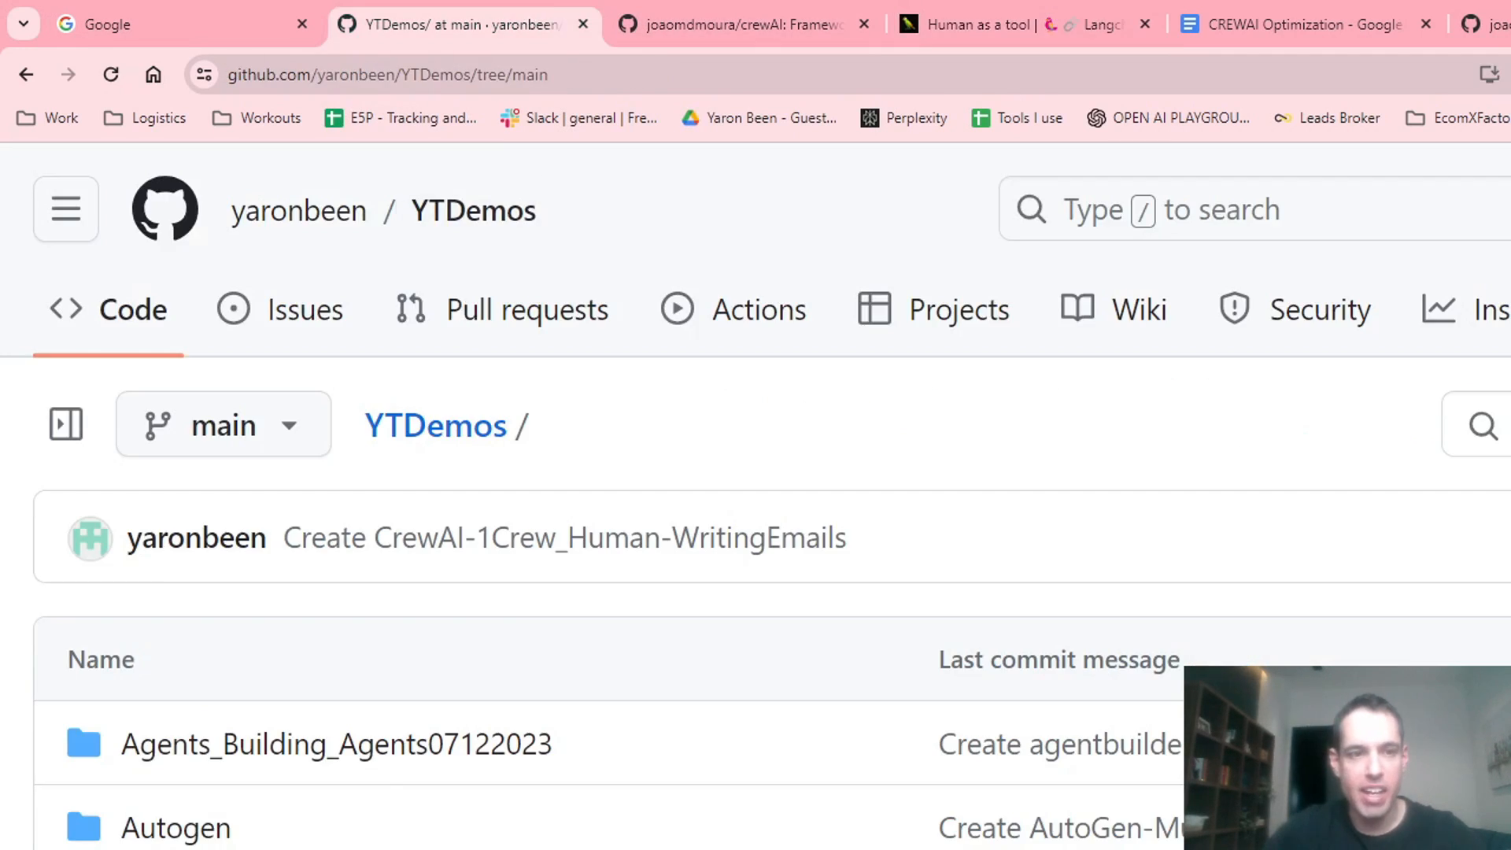
{"action": "scroll", "scroll_direction": "down", "scroll_amount": 3}
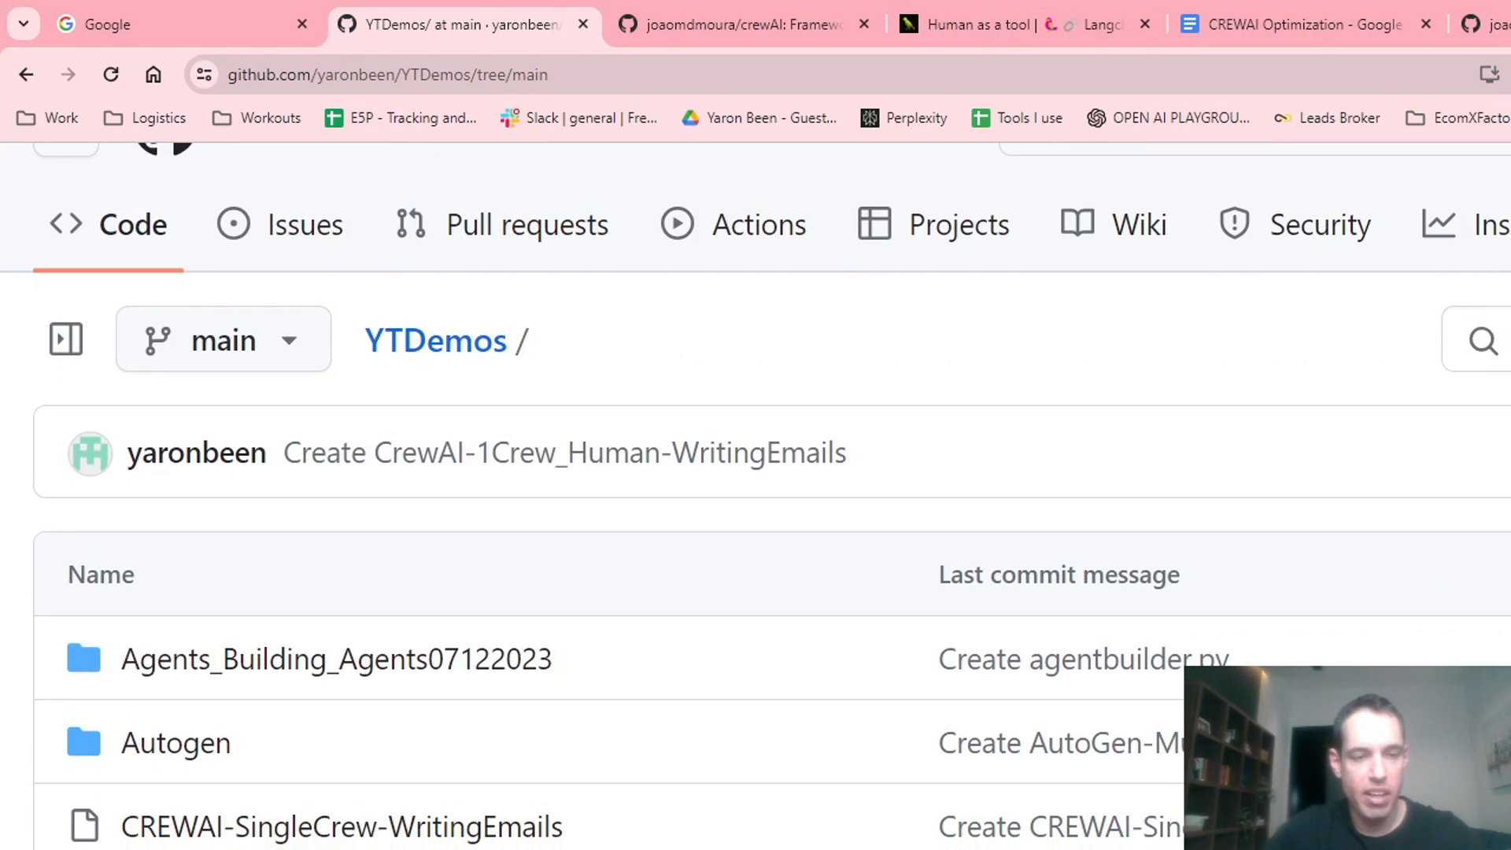
{"action": "left_click", "coordinate": [340, 826]}
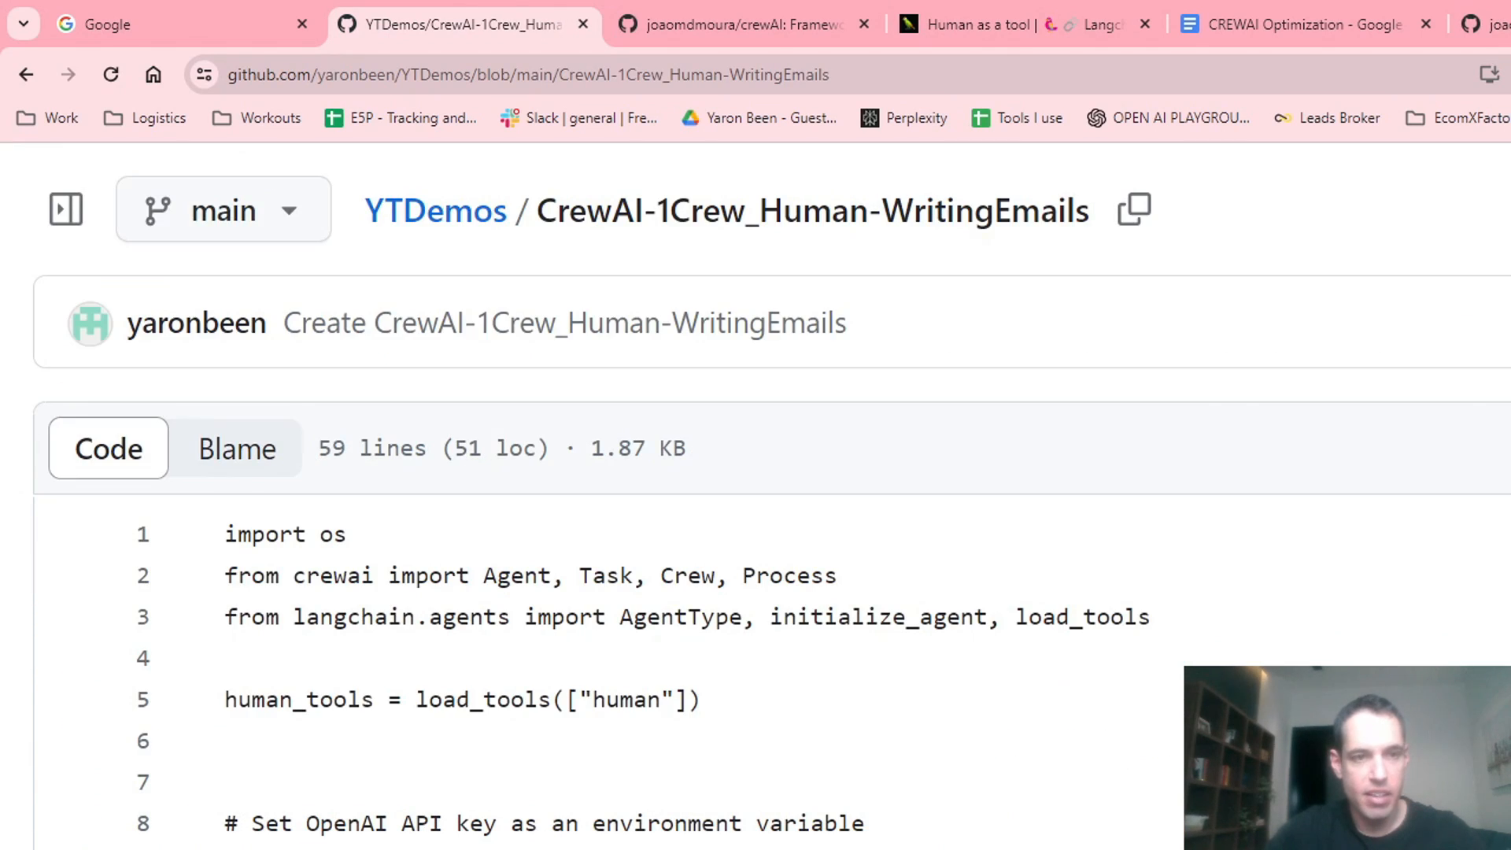
{"action": "left_click_drag", "start_coordinate": [225, 617], "coordinate": [604, 617]}
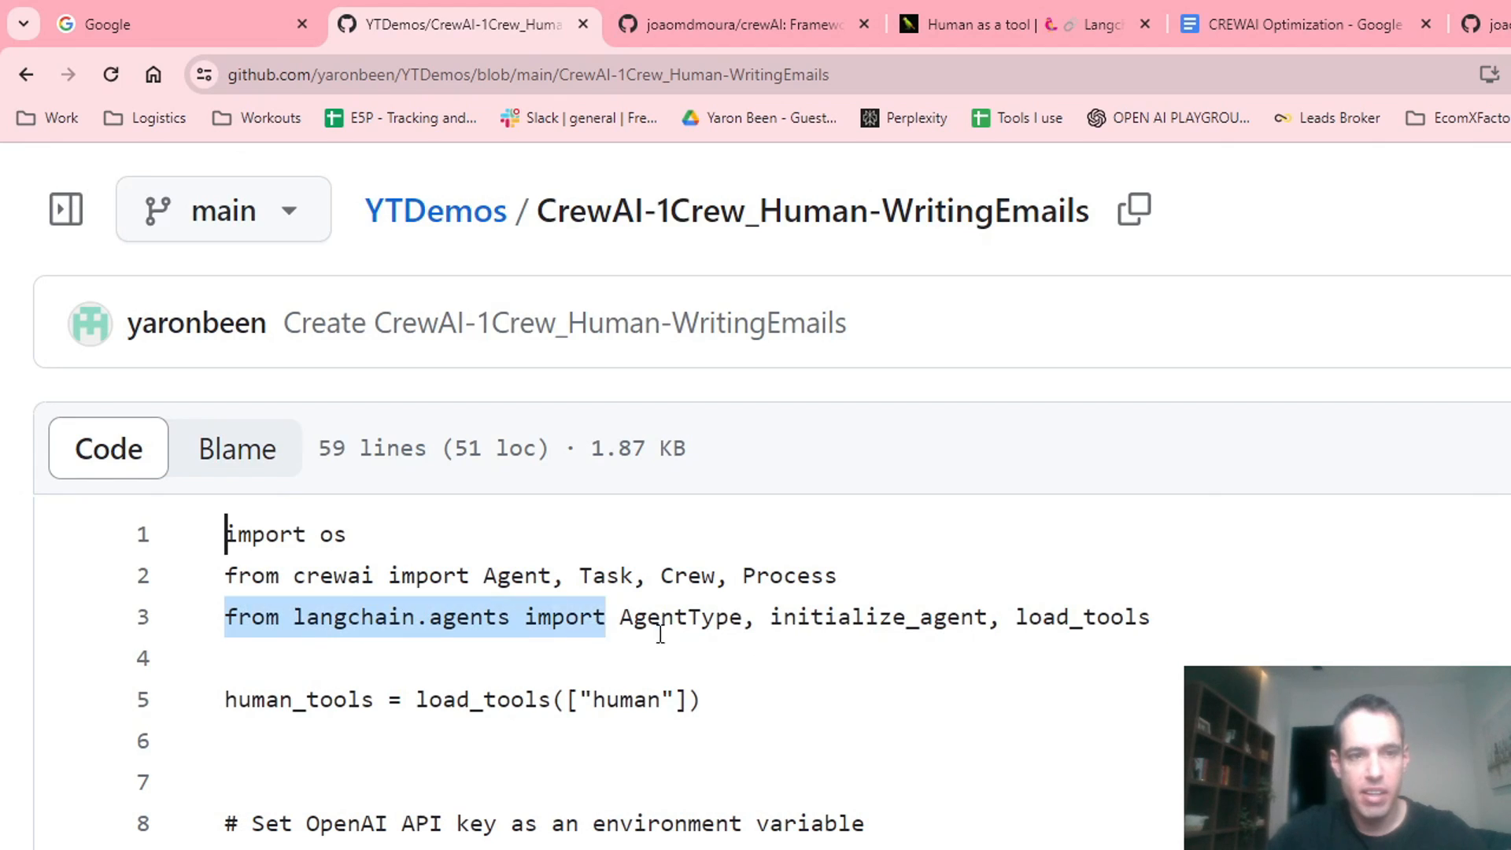
{"action": "left_click", "coordinate": [1122, 617]}
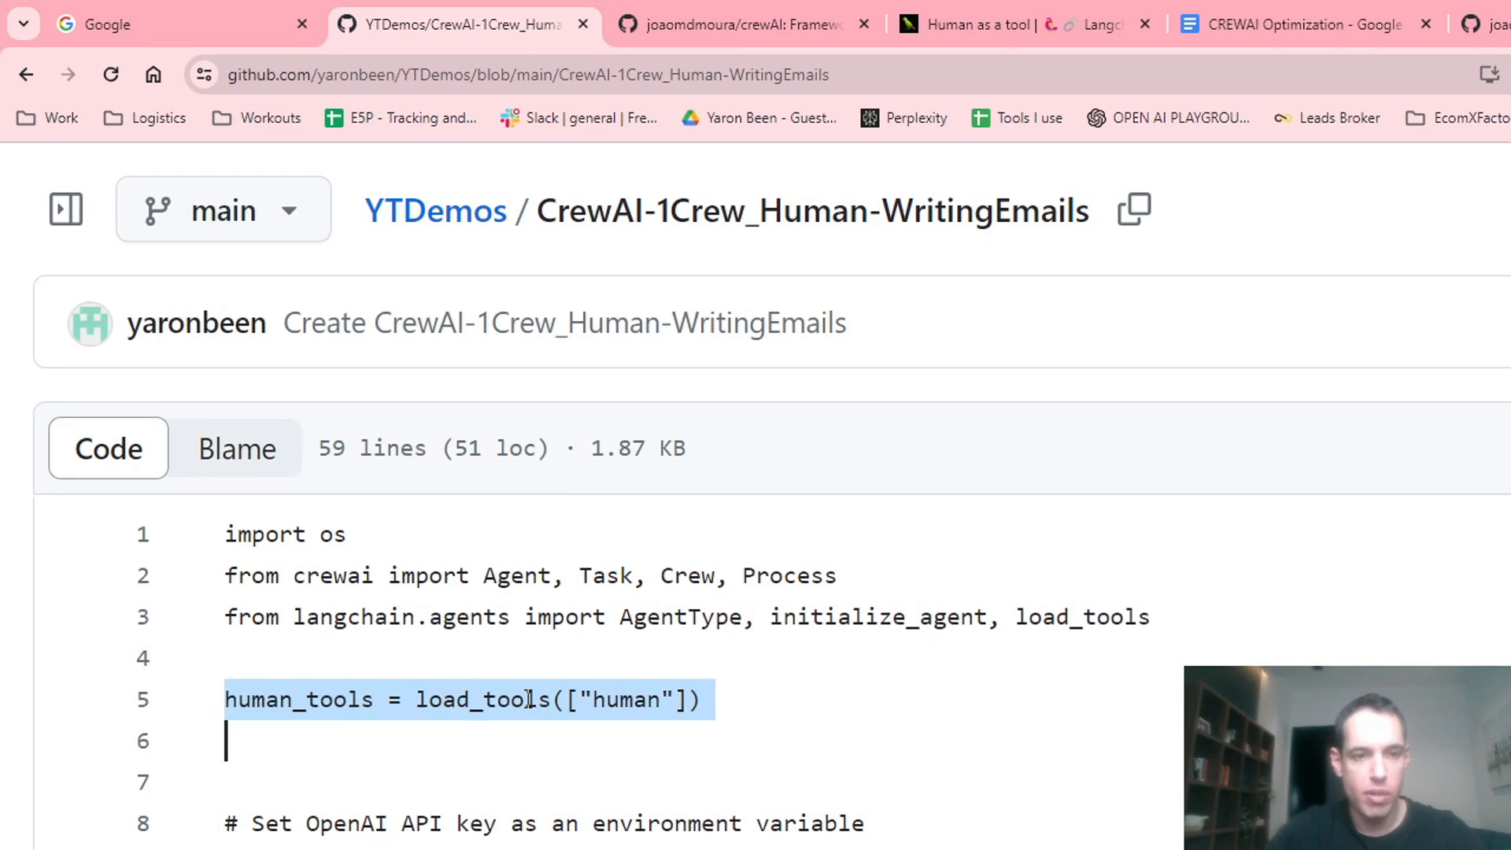
{"action": "scroll", "scroll_direction": "down", "scroll_amount": 3}
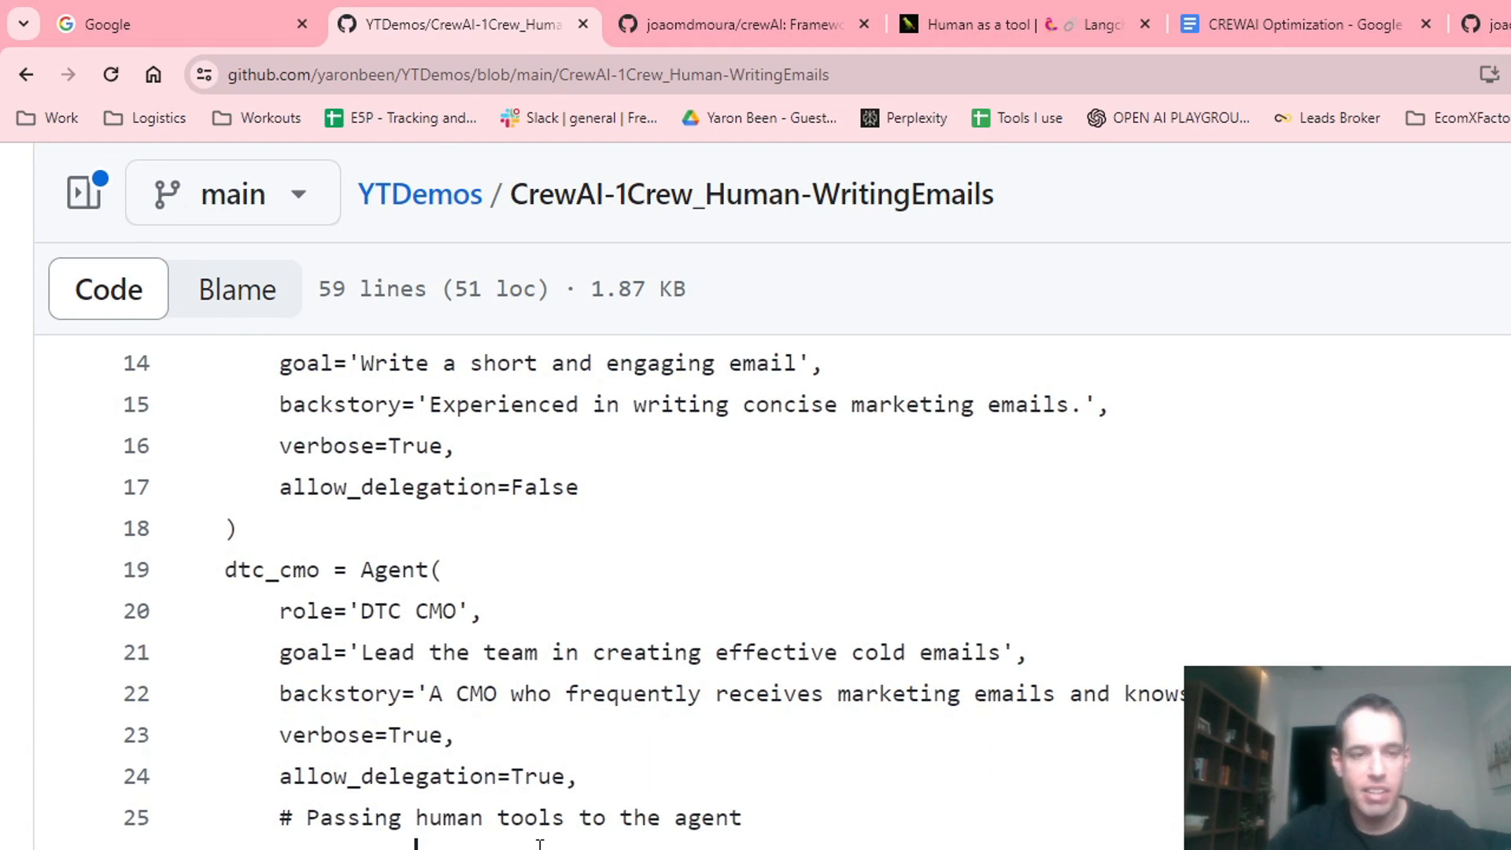
{"action": "scroll", "scroll_direction": "down", "scroll_amount": 3}
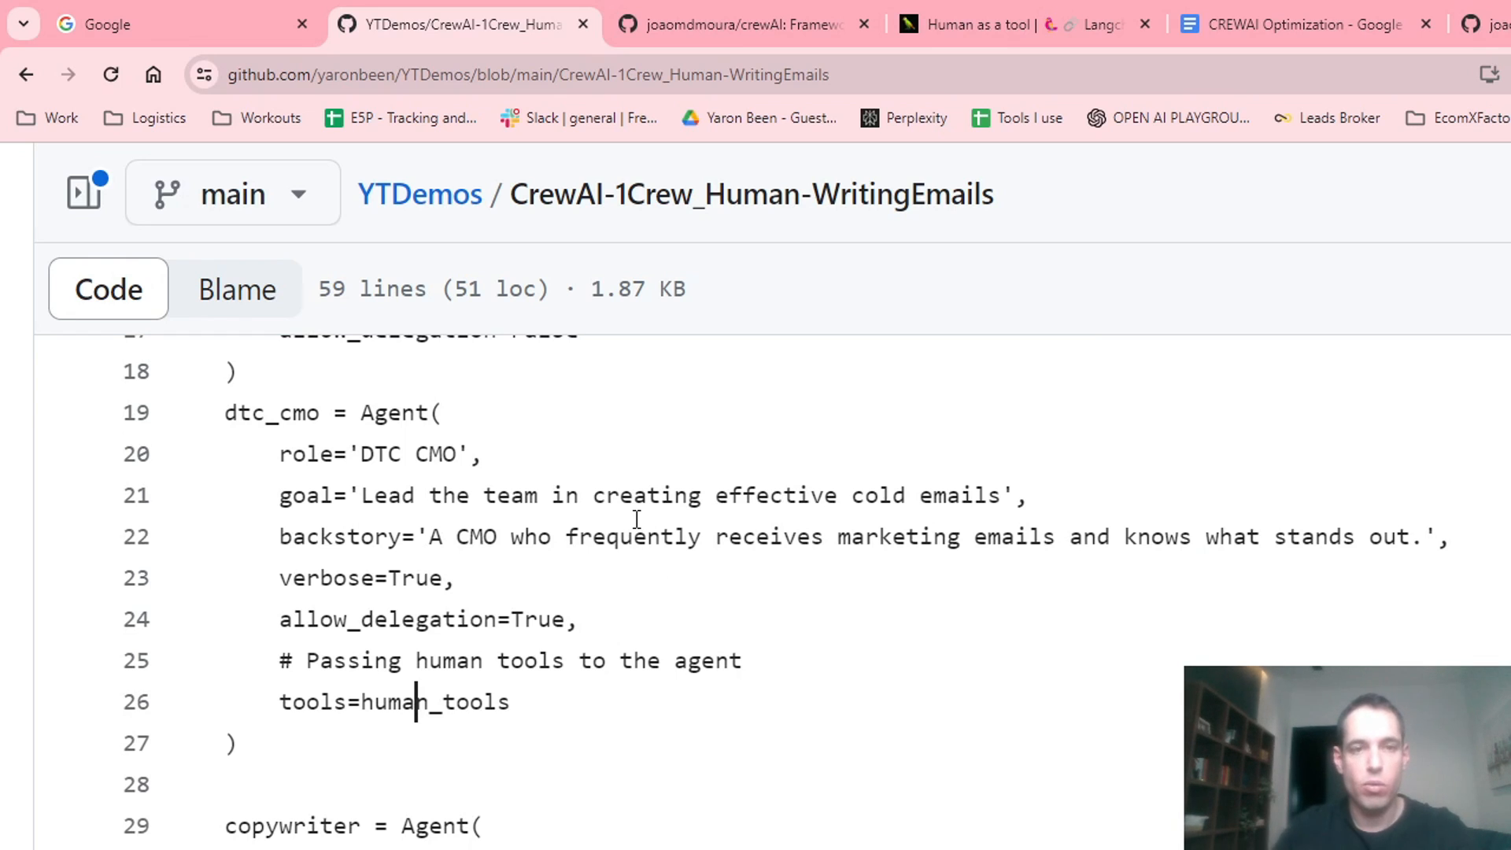
{"action": "scroll", "scroll_direction": "down", "scroll_amount": 3}
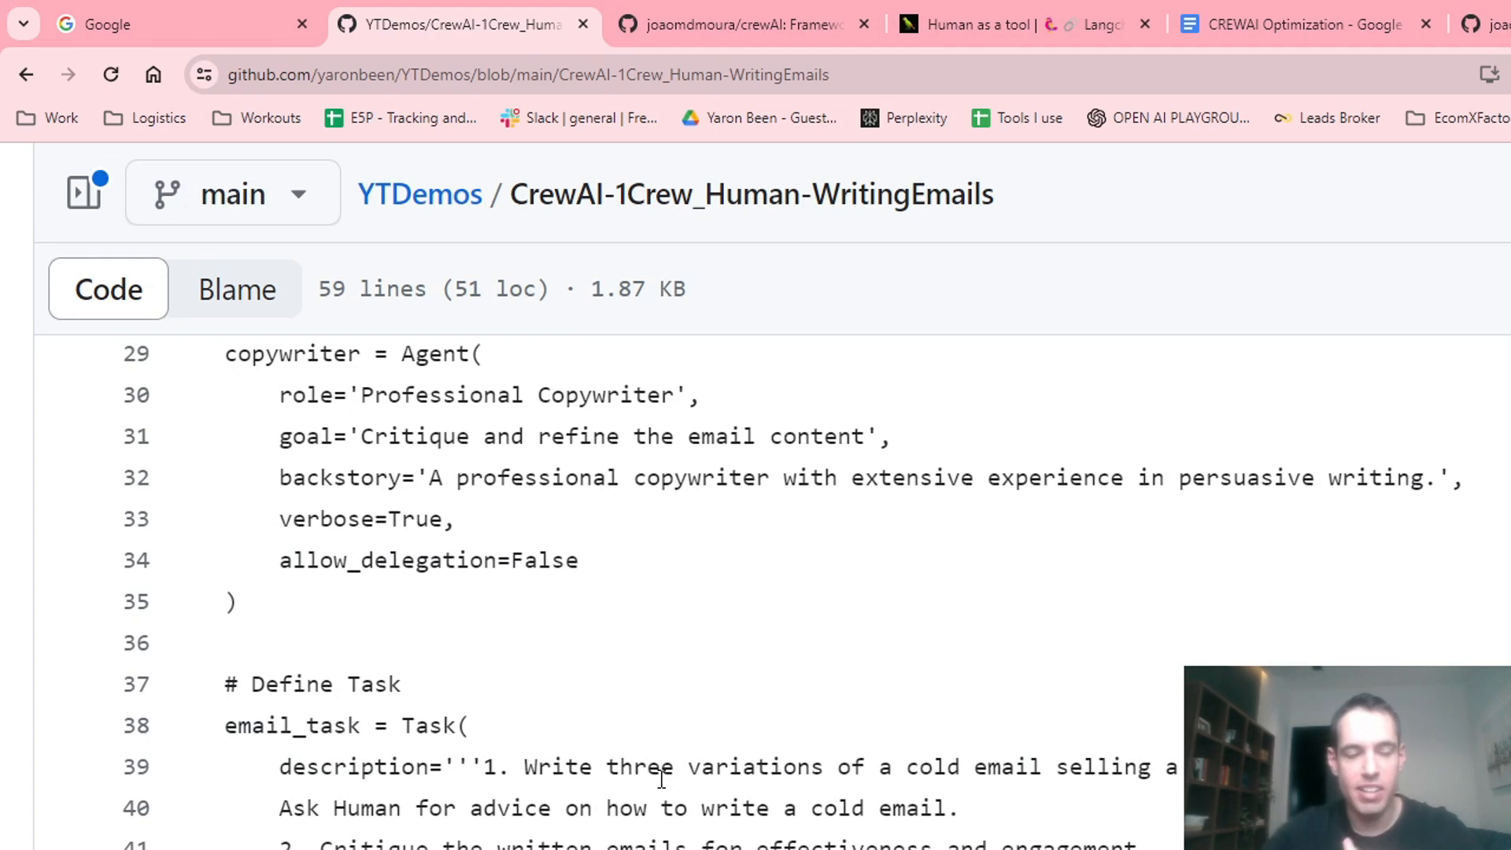
{"action": "scroll", "scroll_direction": "down", "scroll_amount": 3}
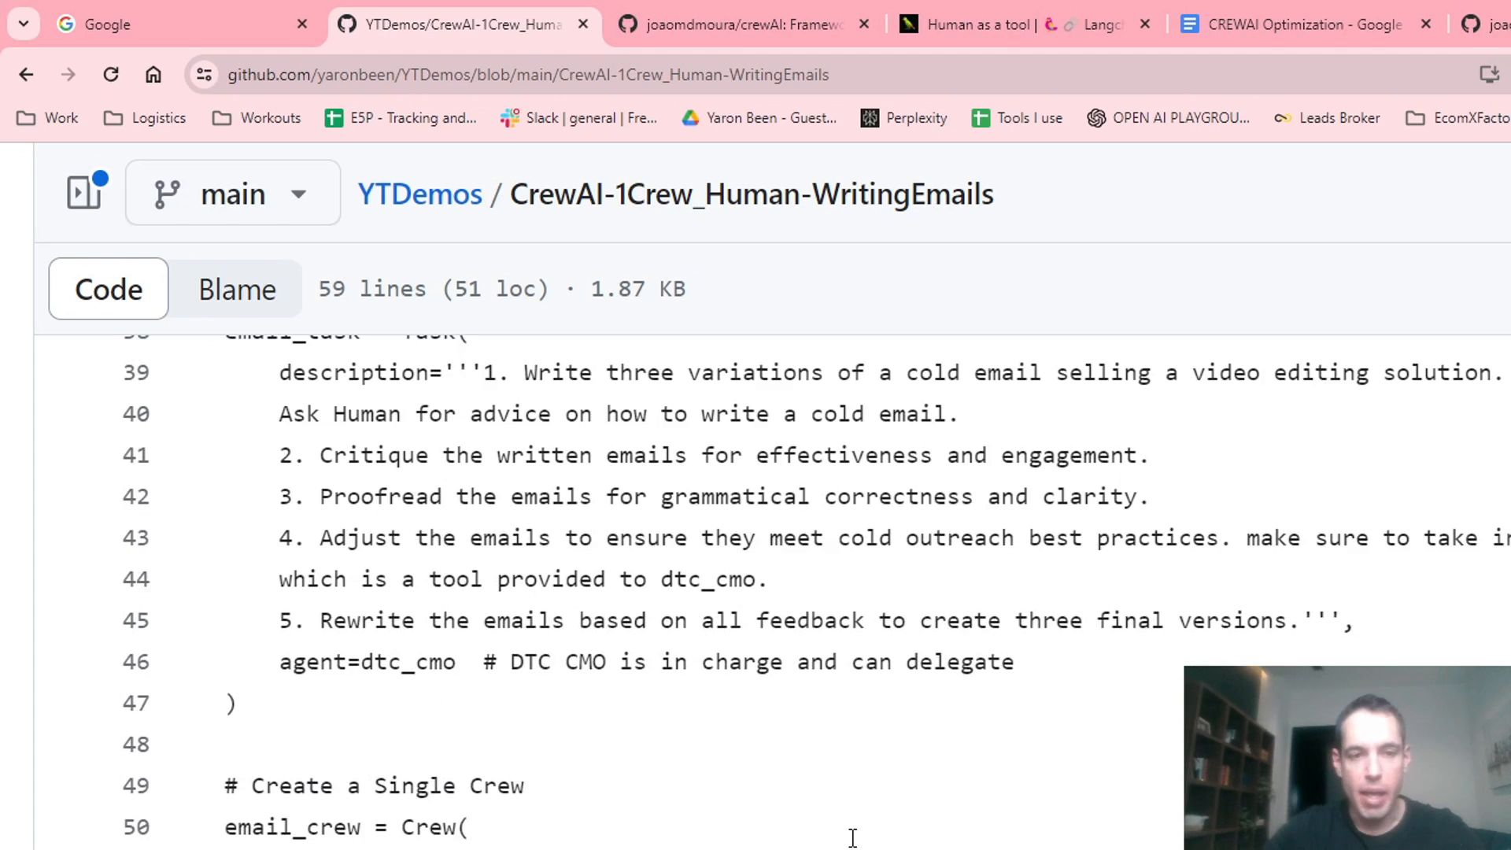
{"action": "scroll", "scroll_direction": "down", "scroll_amount": 3}
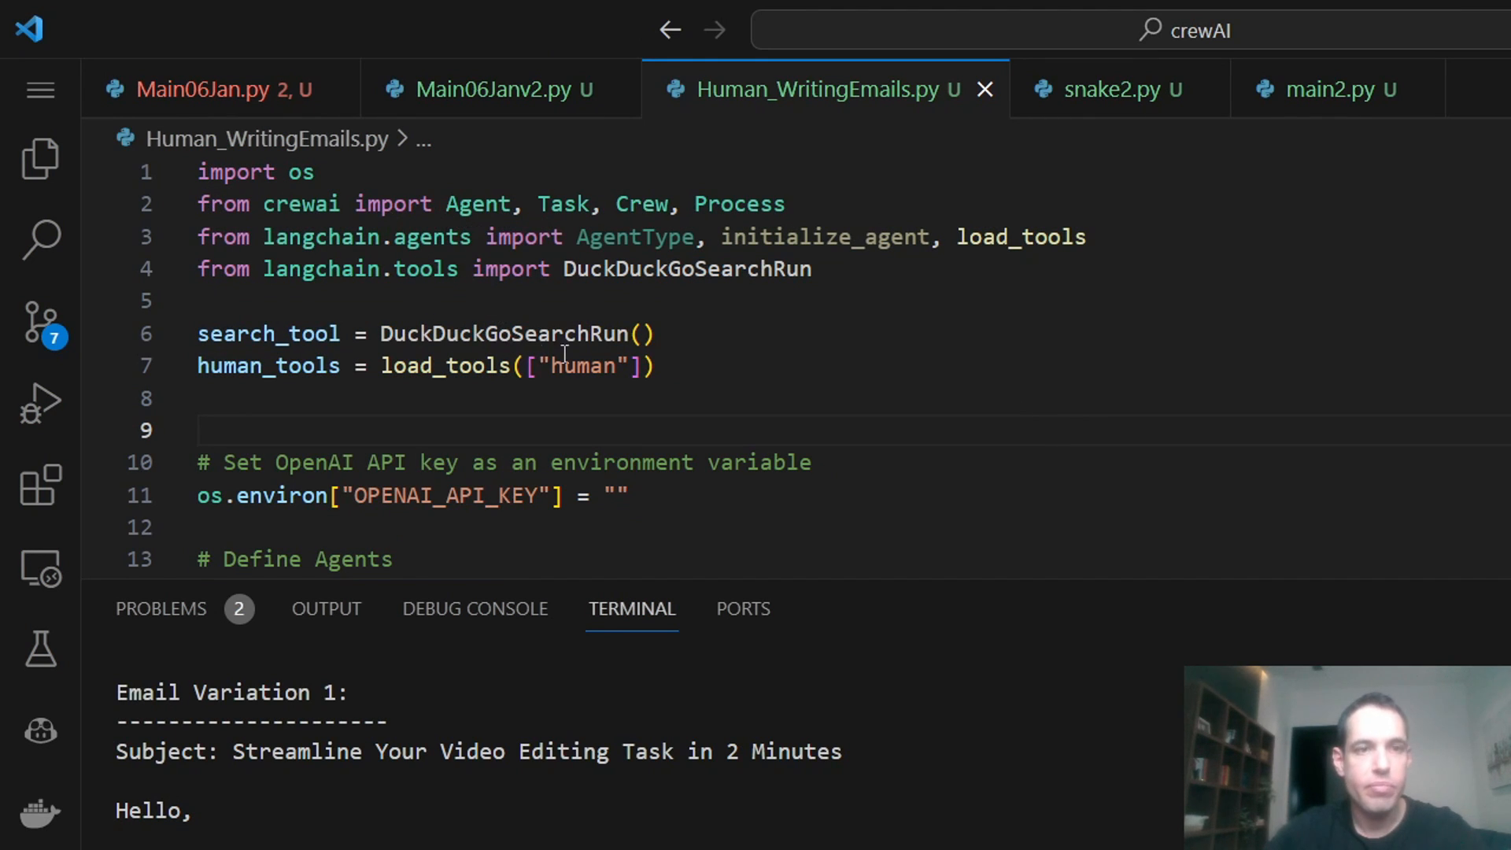
{"action": "scroll", "scroll_direction": "down", "scroll_amount": 3}
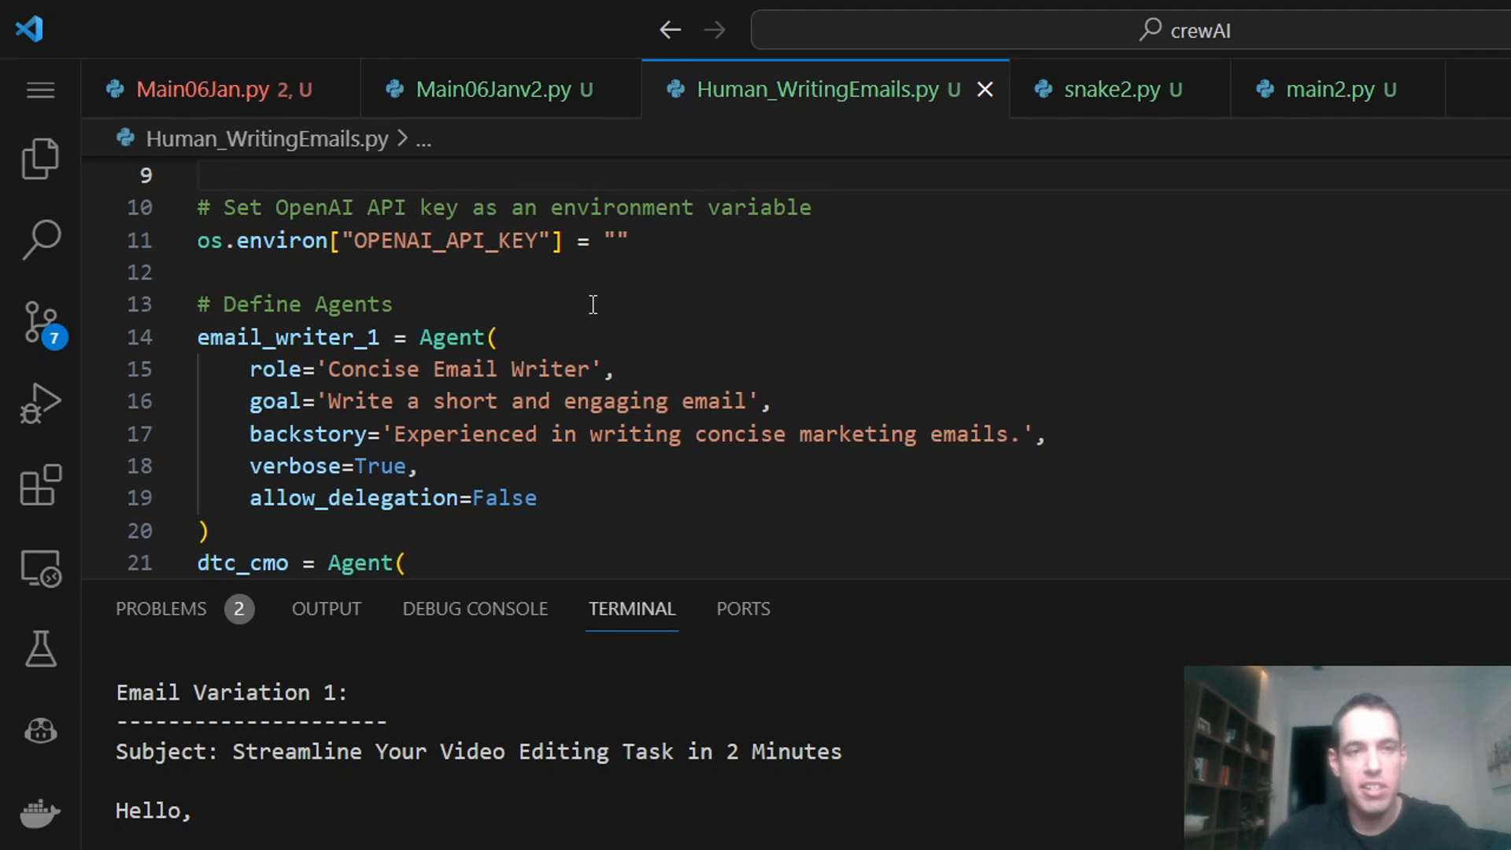
{"action": "mouse_move", "coordinate": [439, 345]}
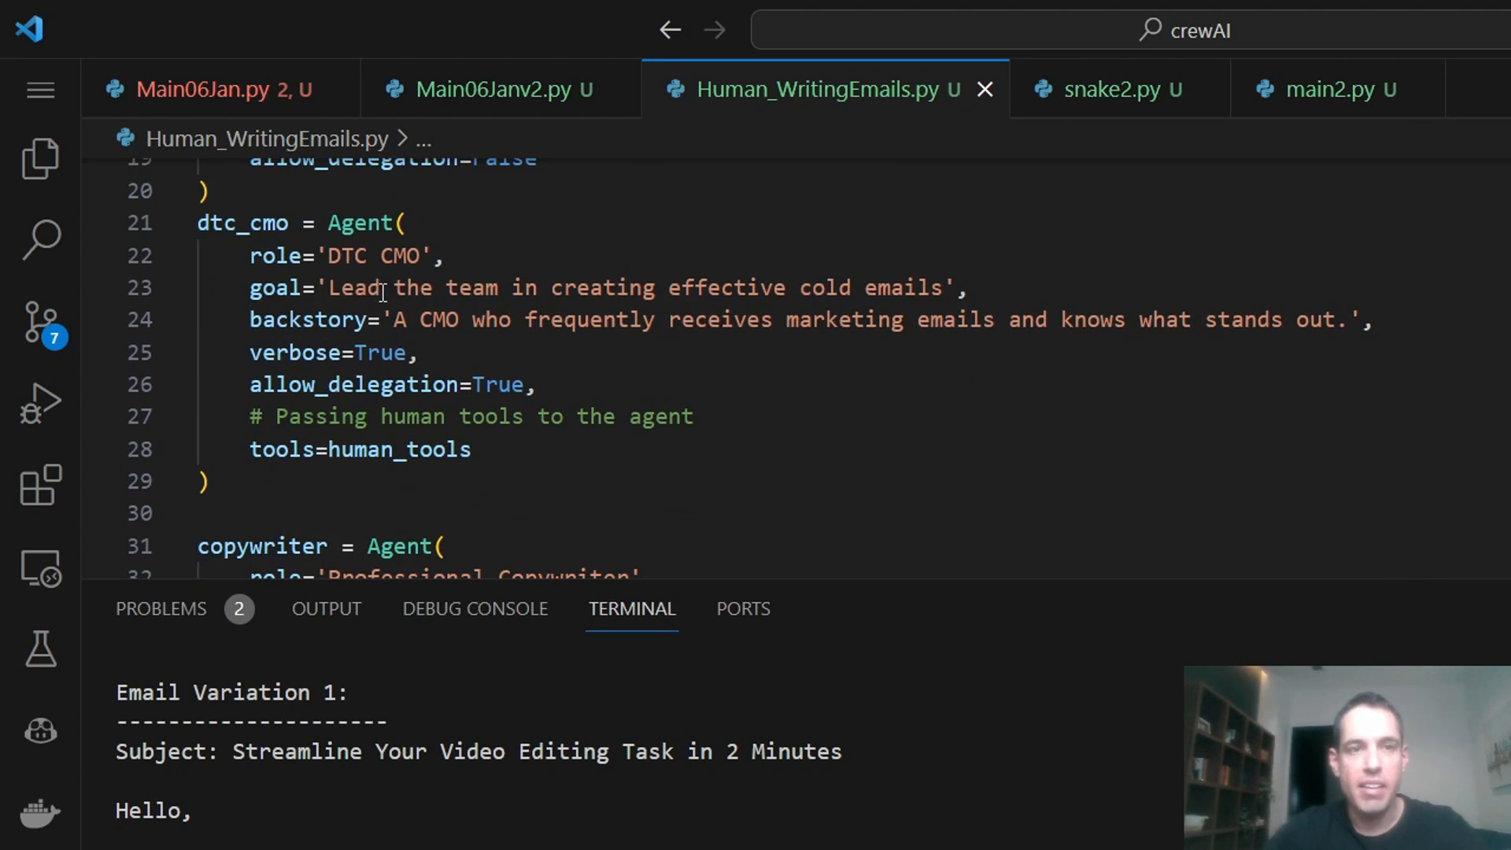
{"action": "mouse_move", "coordinate": [398, 448]}
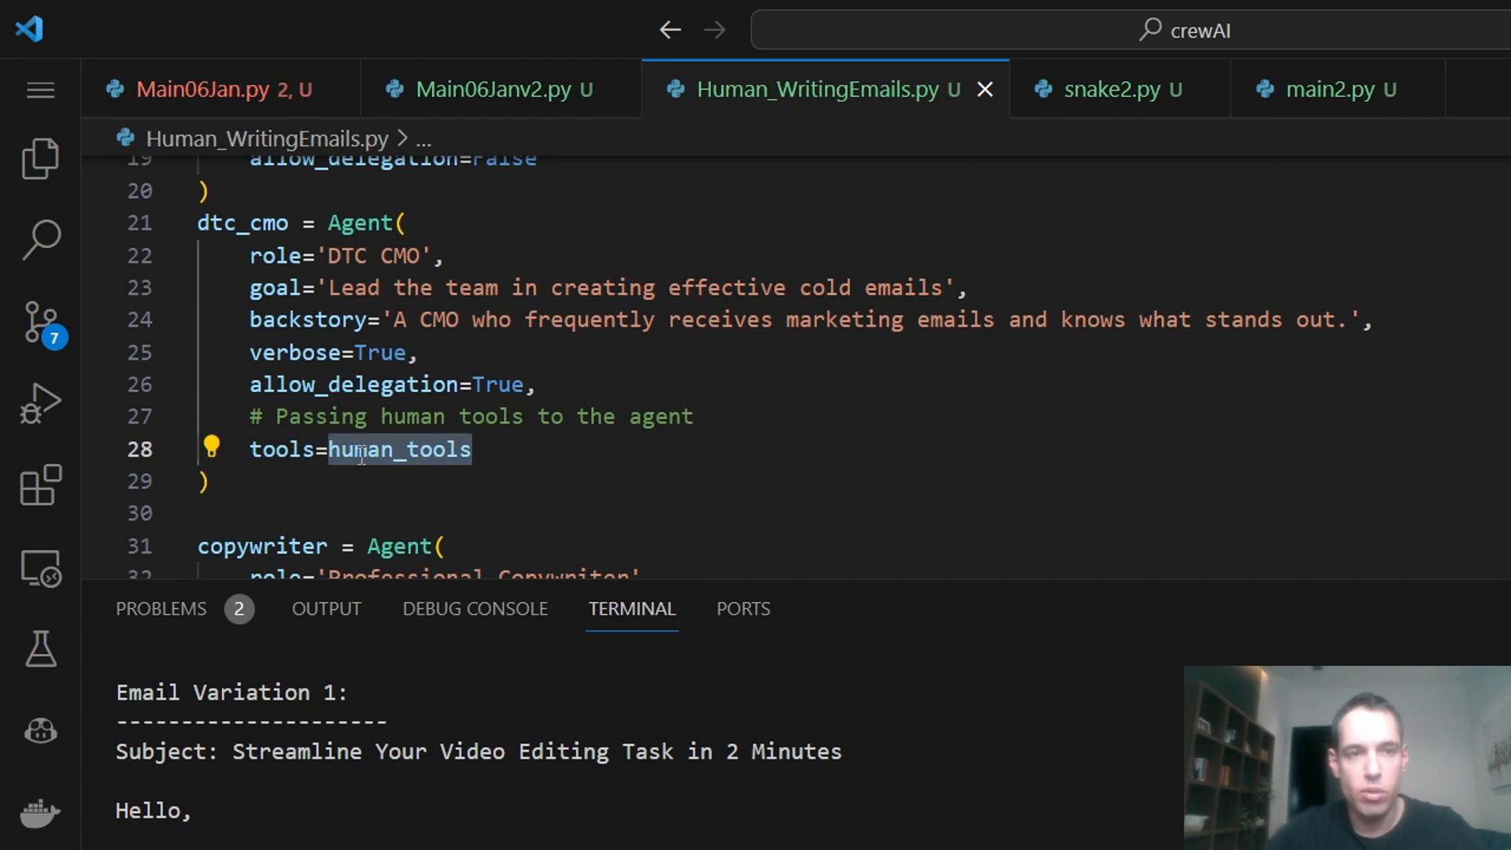
{"action": "scroll", "scroll_direction": "down", "scroll_amount": 3}
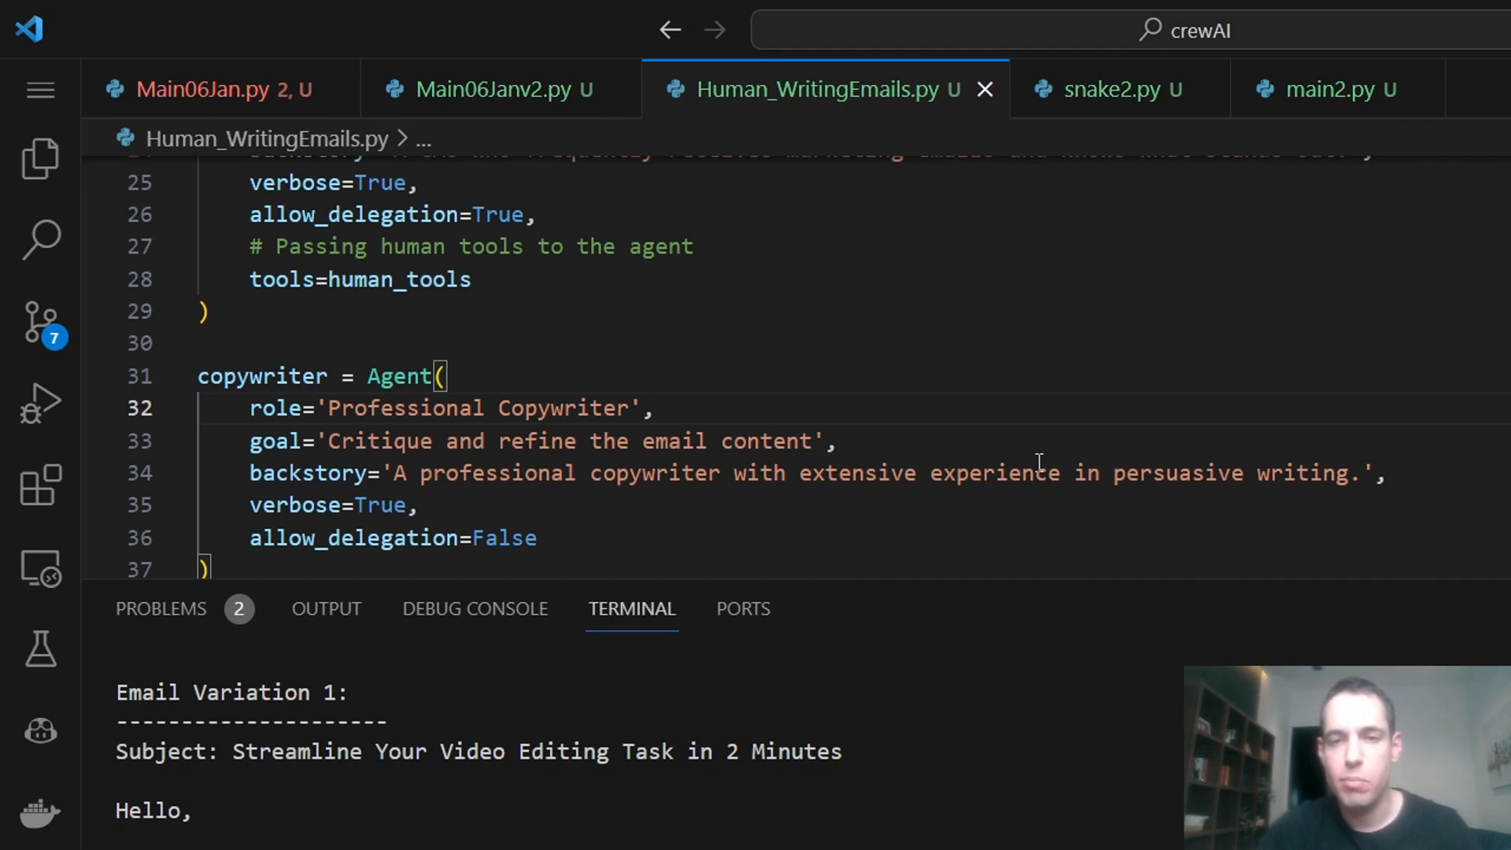
{"action": "scroll", "scroll_direction": "down", "scroll_amount": 3}
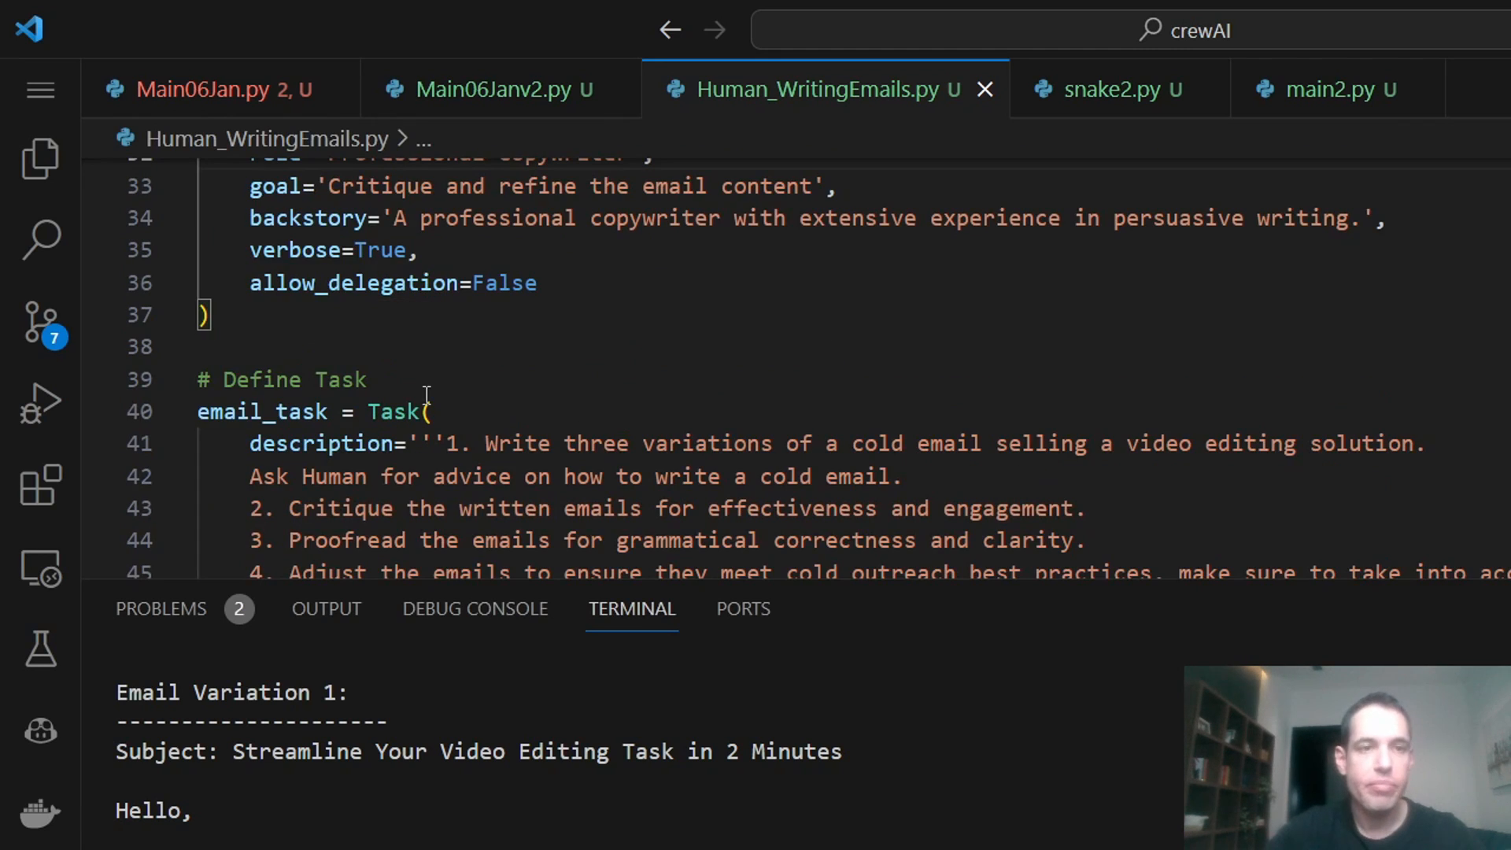
{"action": "mouse_move", "coordinate": [494, 434]}
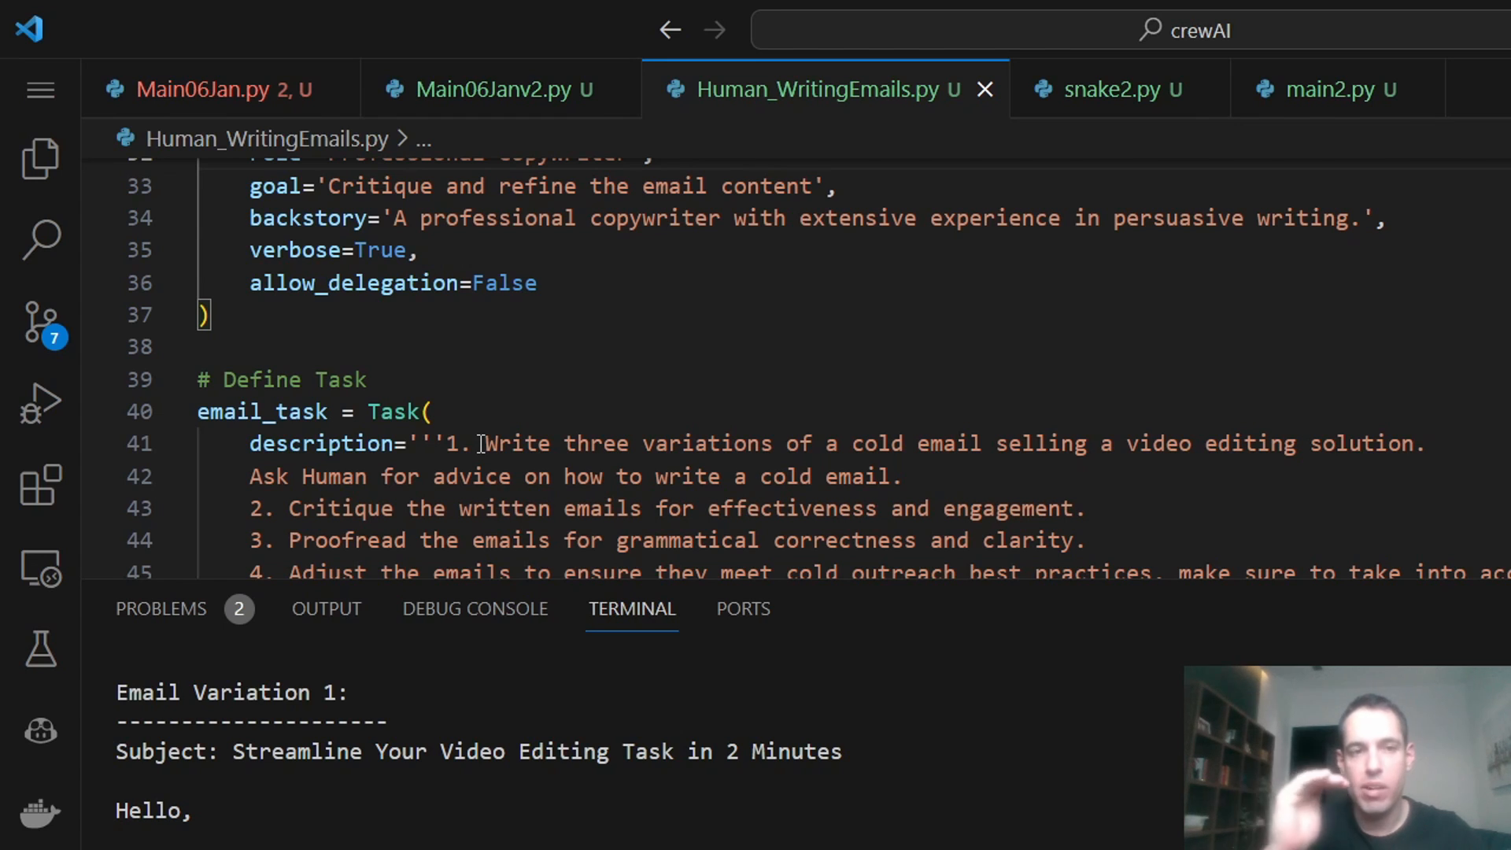
{"action": "mouse_move", "coordinate": [620, 466]}
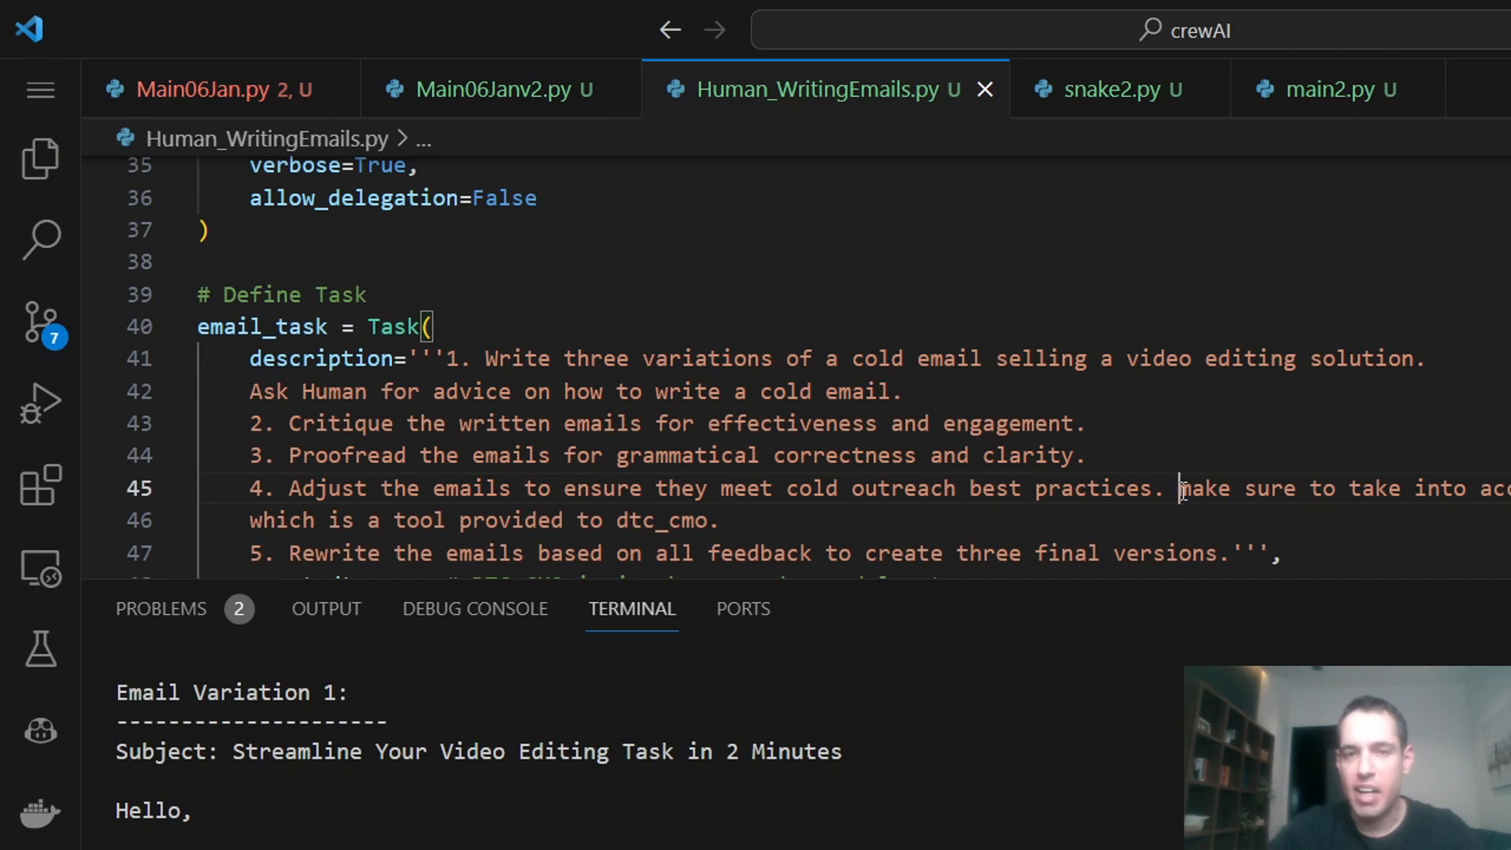
{"action": "left_click_drag", "start_coordinate": [1179, 488], "coordinate": [717, 521]}
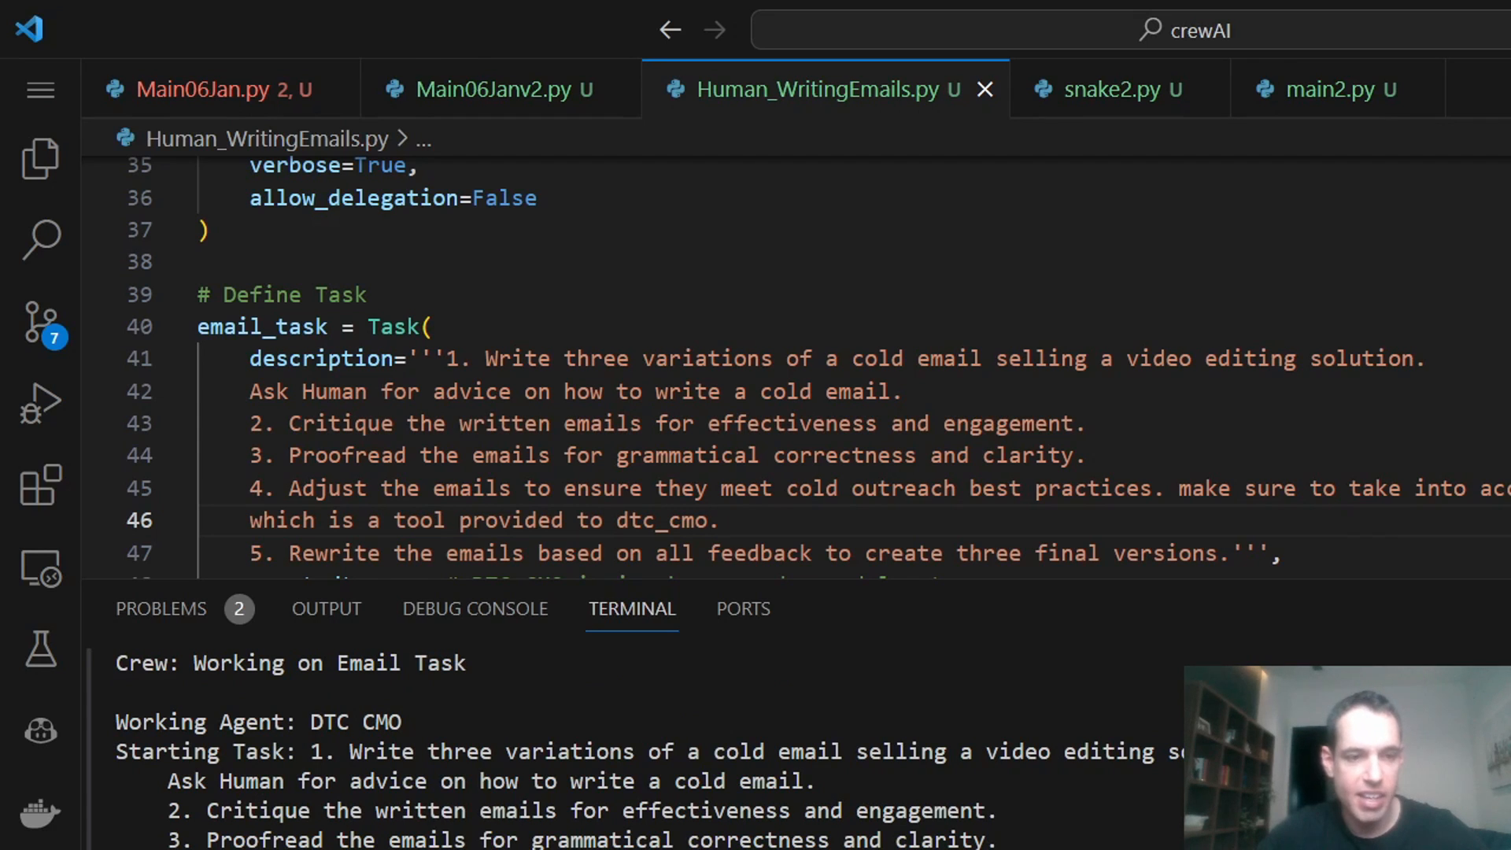
- Follow the terminal output until the DTC CMO agent prints Action: human
{"action": "scroll", "scroll_direction": "down", "scroll_amount": 3}
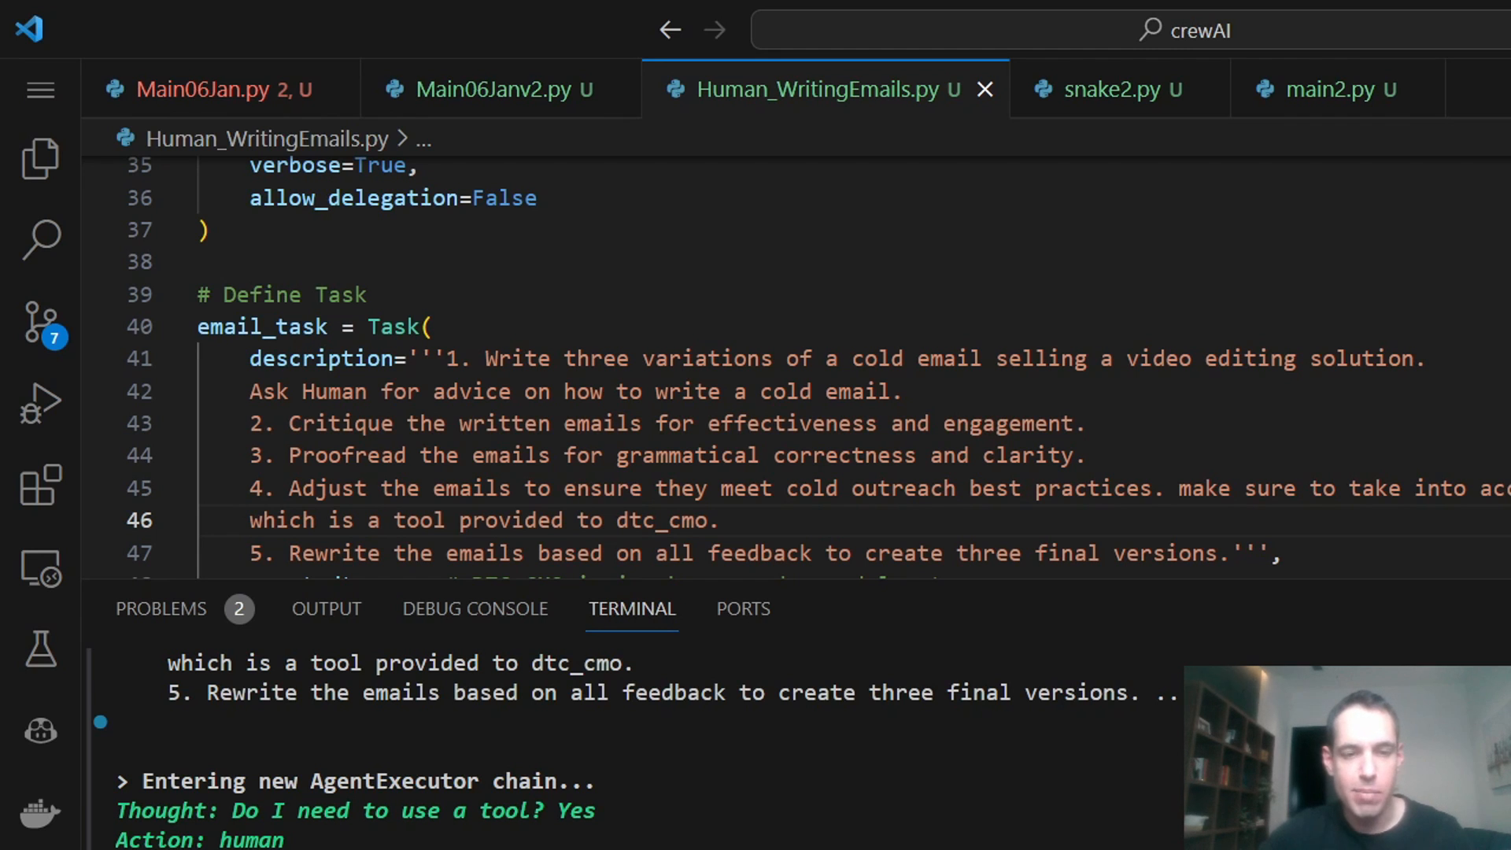
- Follow the terminal output through the finished chain to the adjusted Email Variation 1 draft
{"action": "scroll", "scroll_direction": "down", "scroll_amount": 3}
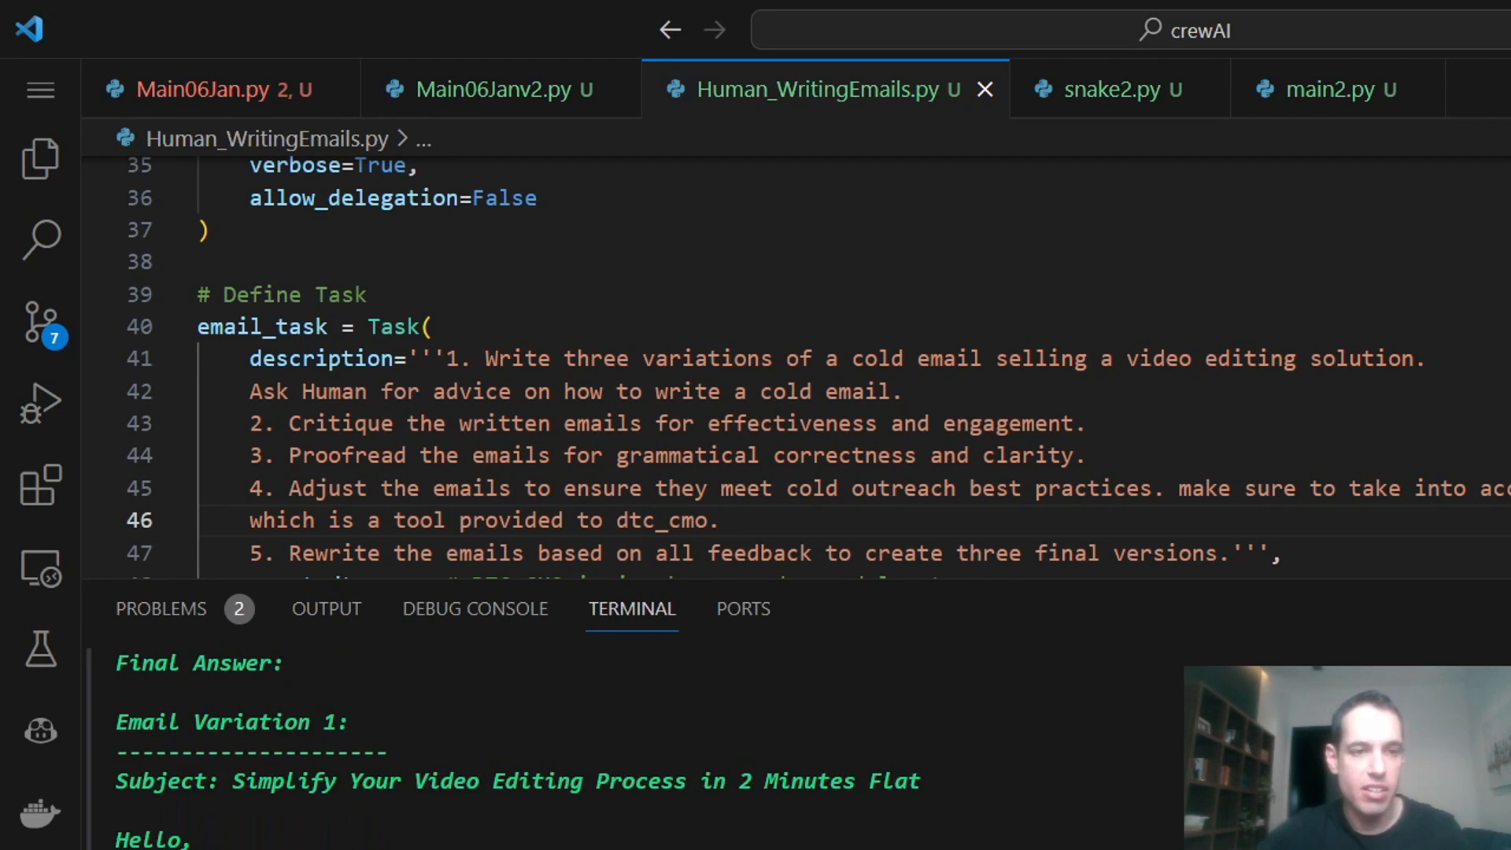
{"action": "scroll", "scroll_direction": "down", "scroll_amount": 3}
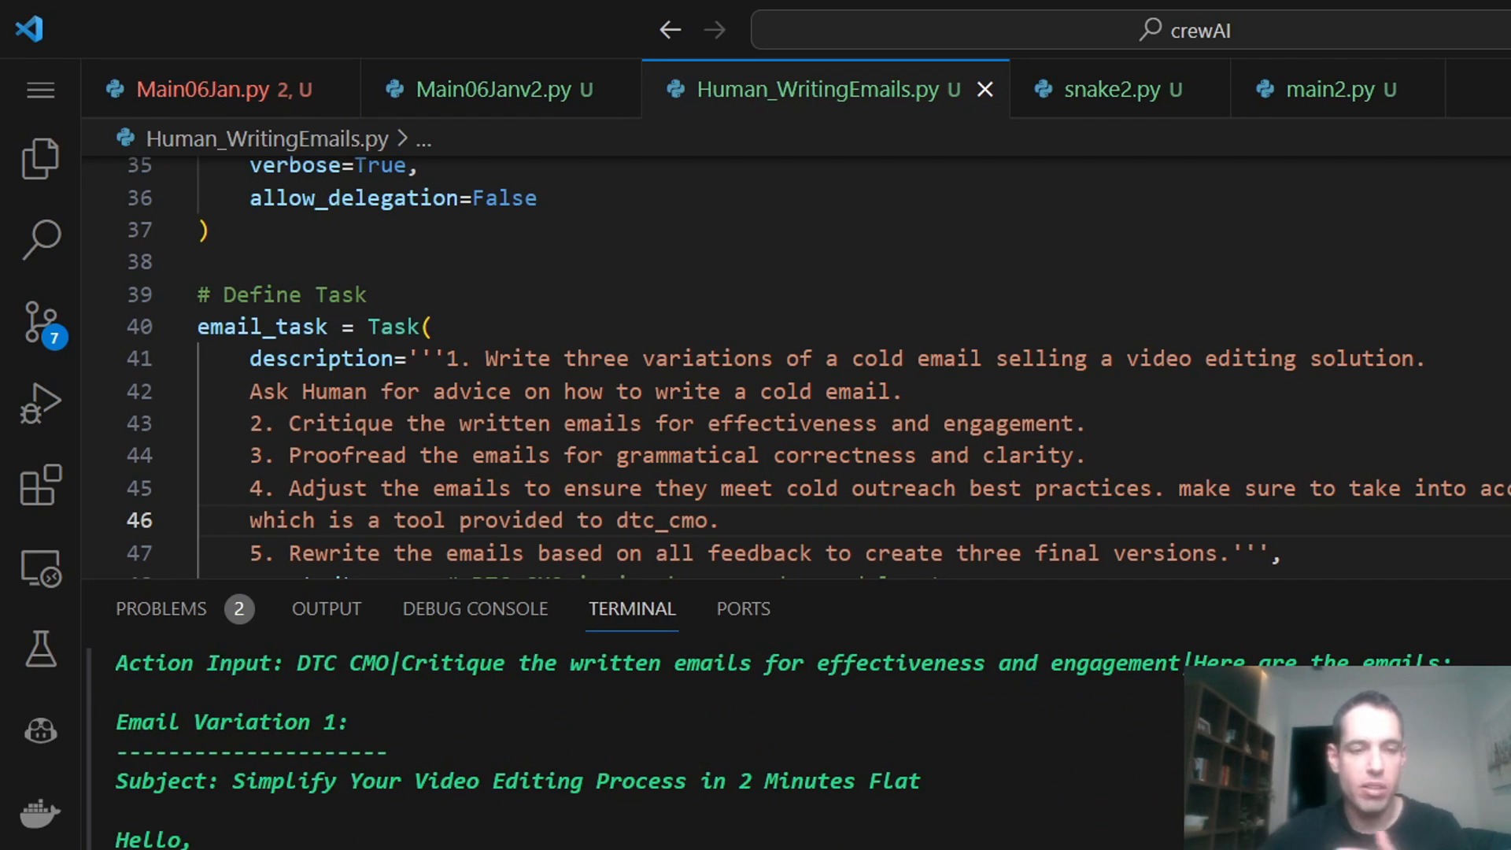
{"action": "scroll", "scroll_direction": "down", "scroll_amount": 3}
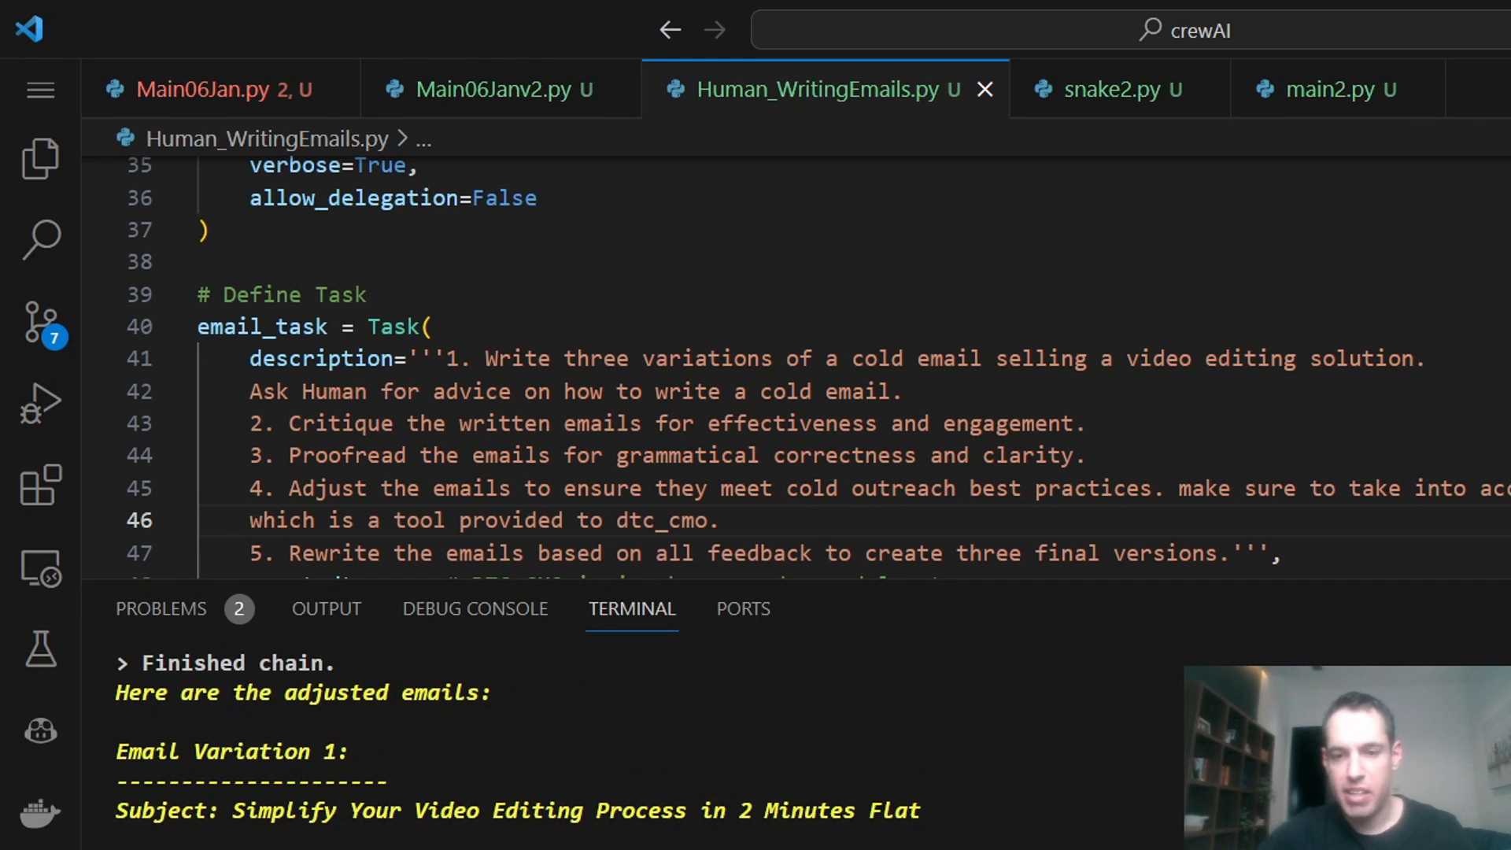
- Scroll the CREWAI Optimization doc to the RESULTS table and highlight the human-input column heading
{"action": "left_click", "coordinate": [1298, 24]}
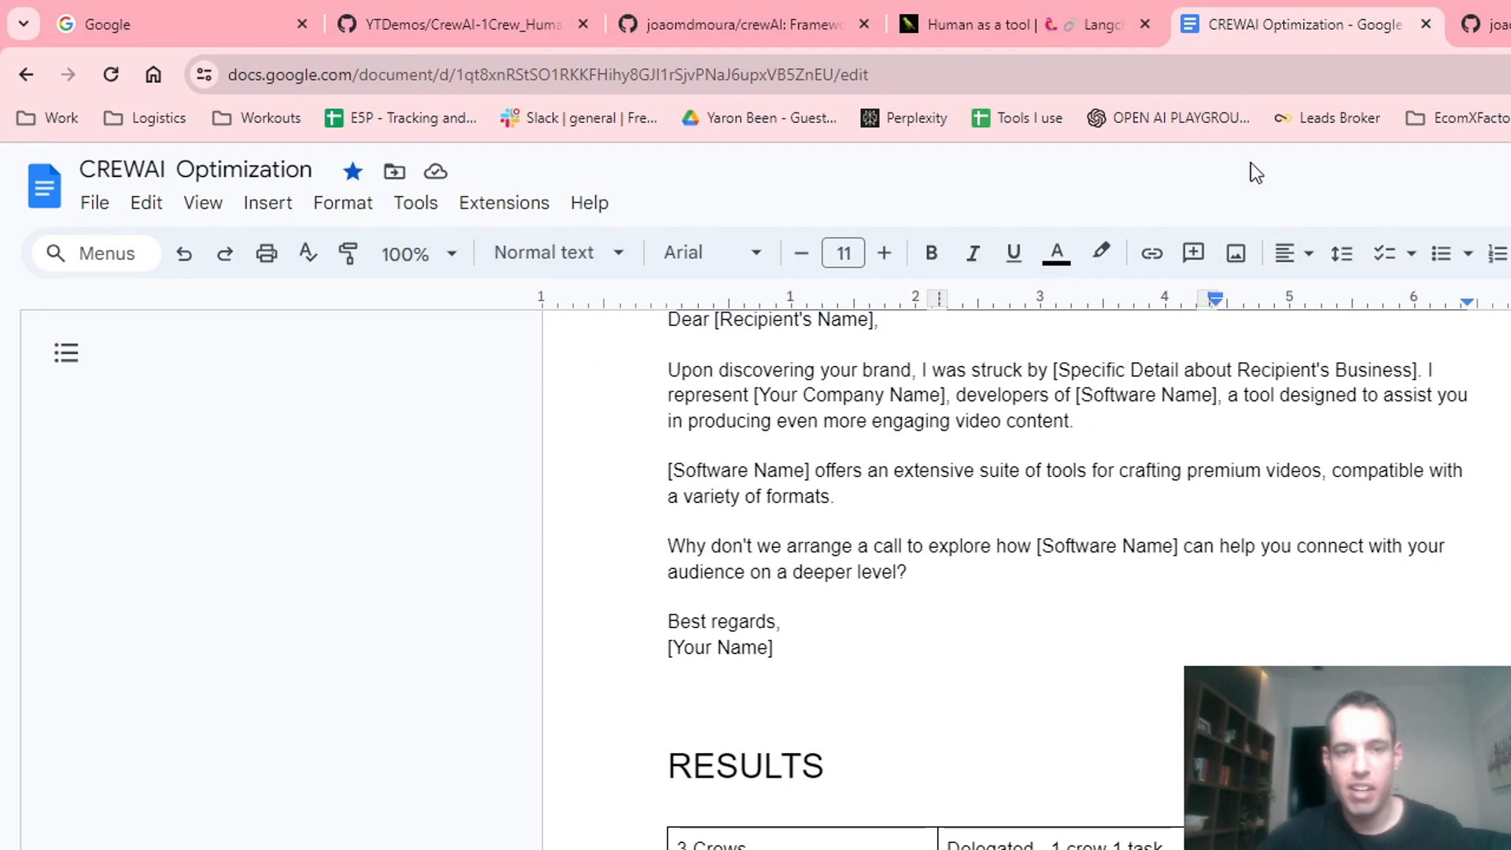
{"action": "scroll", "scroll_direction": "down", "scroll_amount": 3}
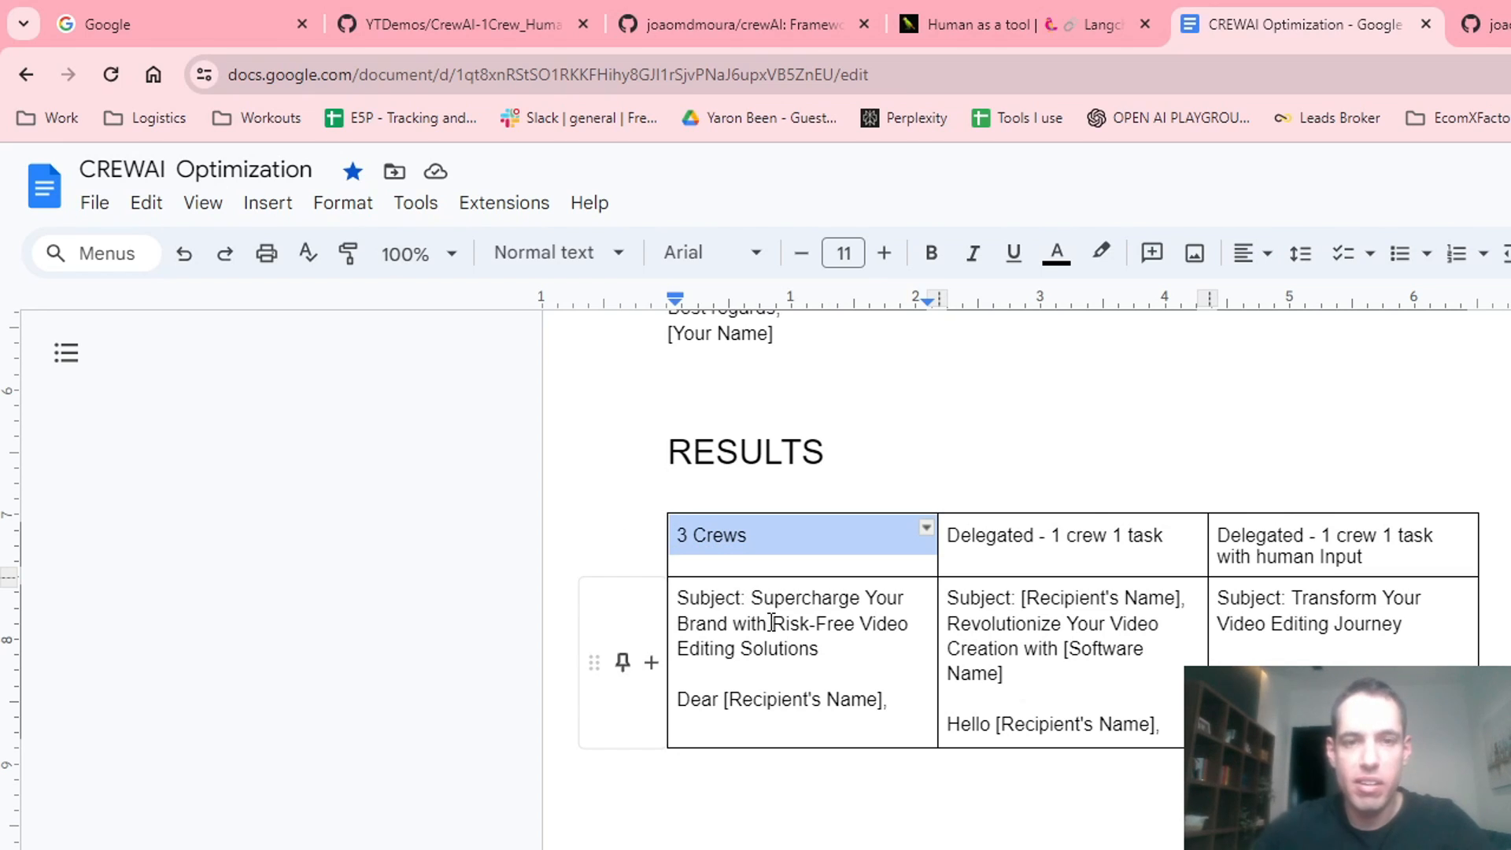
{"action": "left_click", "coordinate": [1070, 535]}
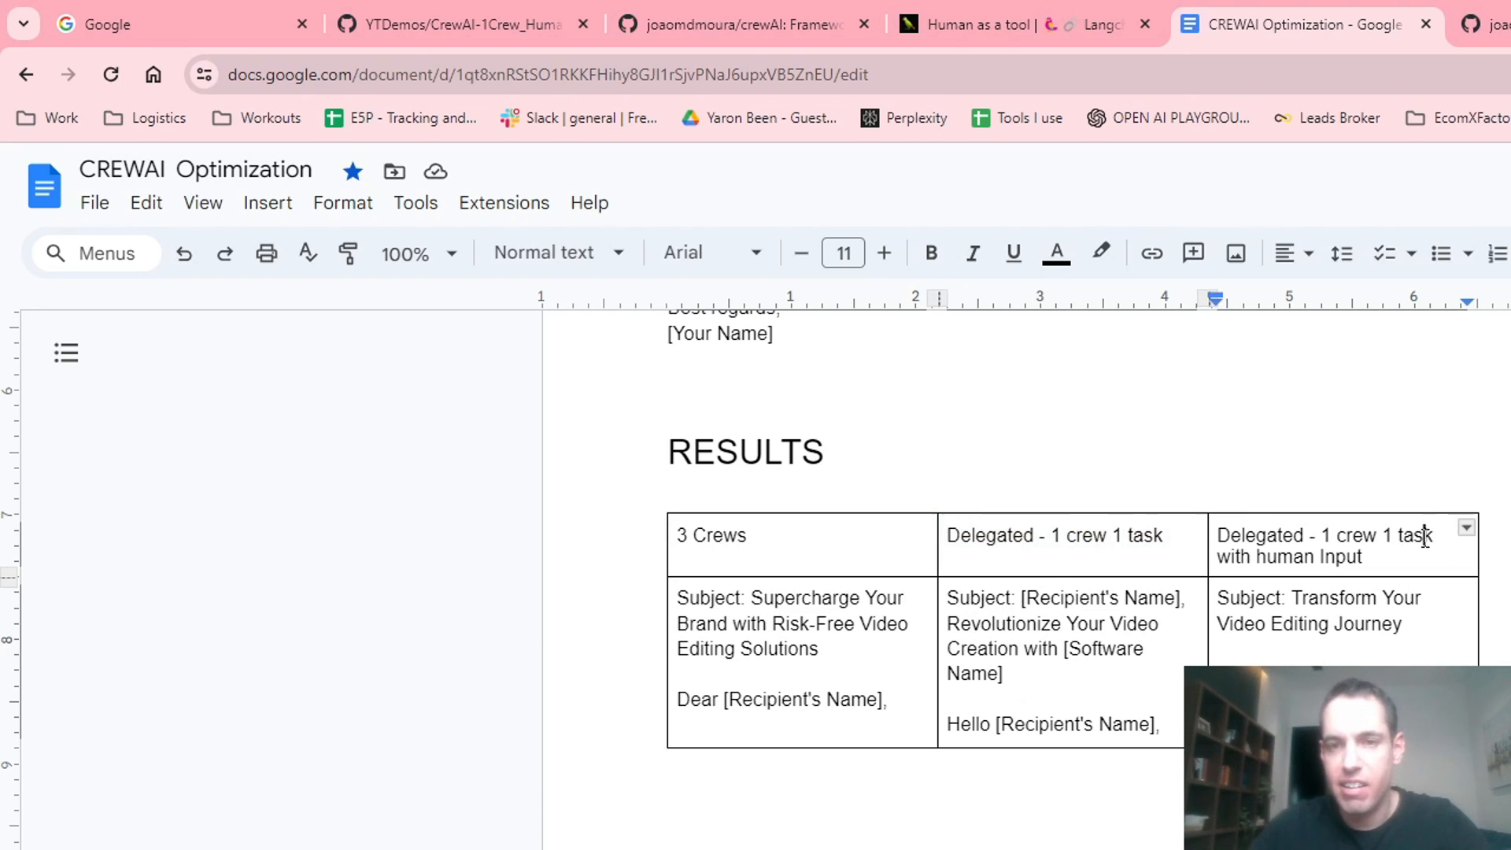
{"action": "double_click", "coordinate": [1413, 535]}
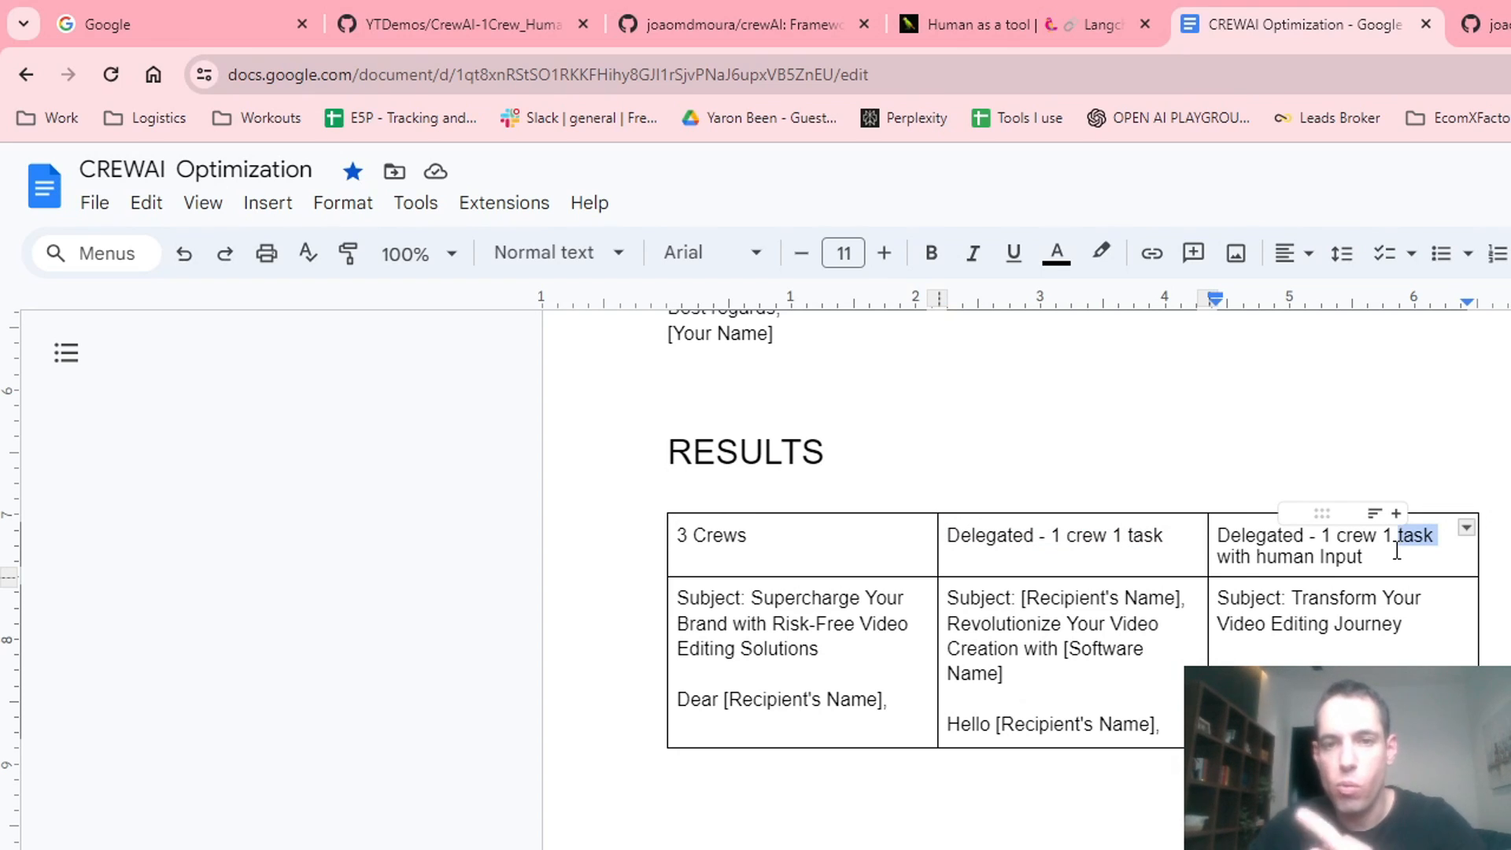
{"action": "scroll", "scroll_direction": "down", "scroll_amount": 3}
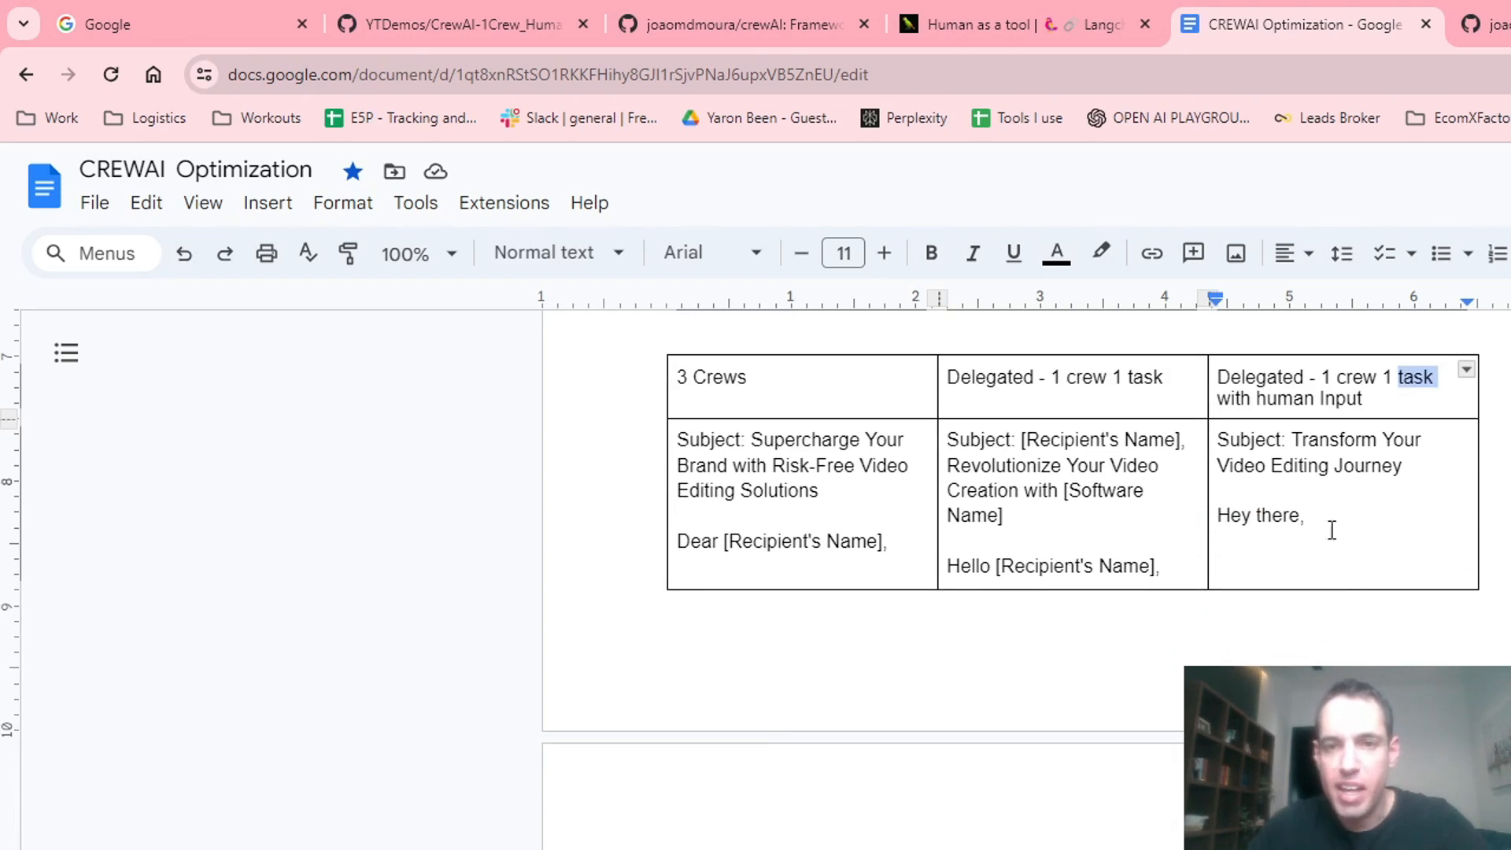
{"action": "scroll", "scroll_direction": "down", "scroll_amount": 3}
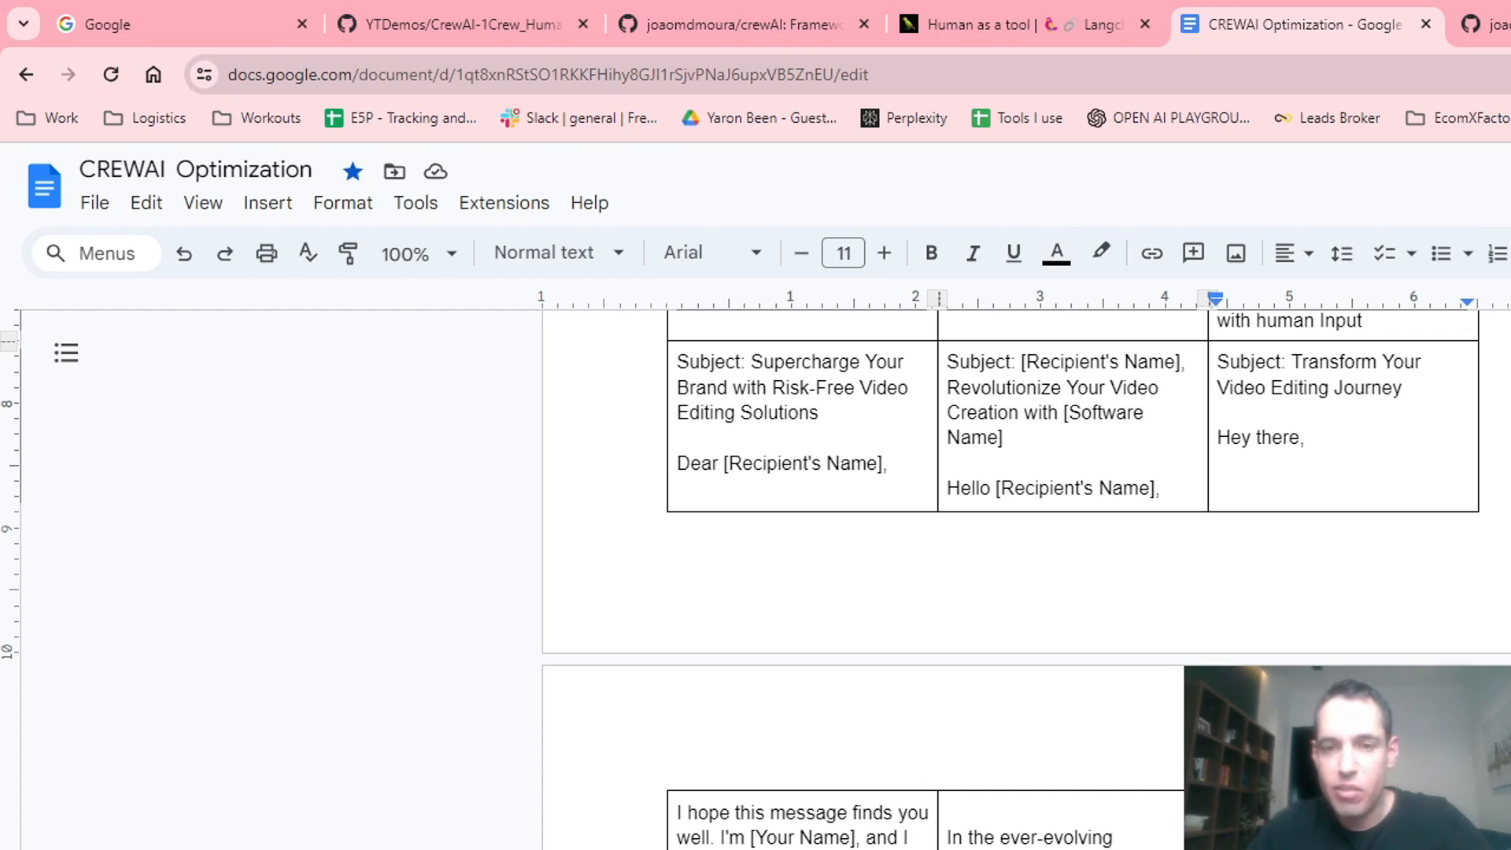
{"action": "scroll", "scroll_direction": "down", "scroll_amount": 3}
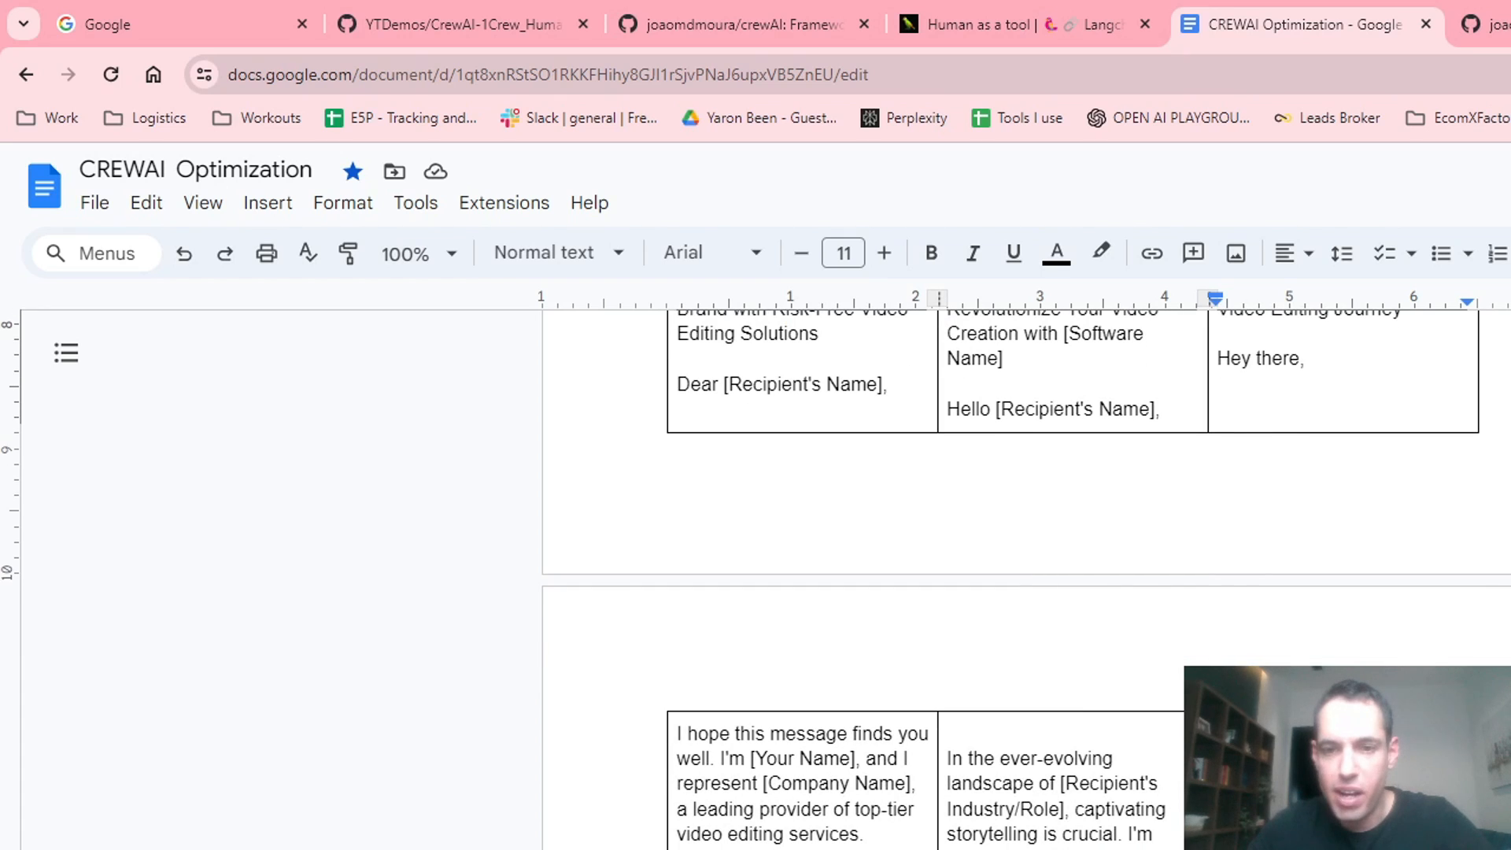
{"action": "scroll", "scroll_direction": "down", "scroll_amount": 3}
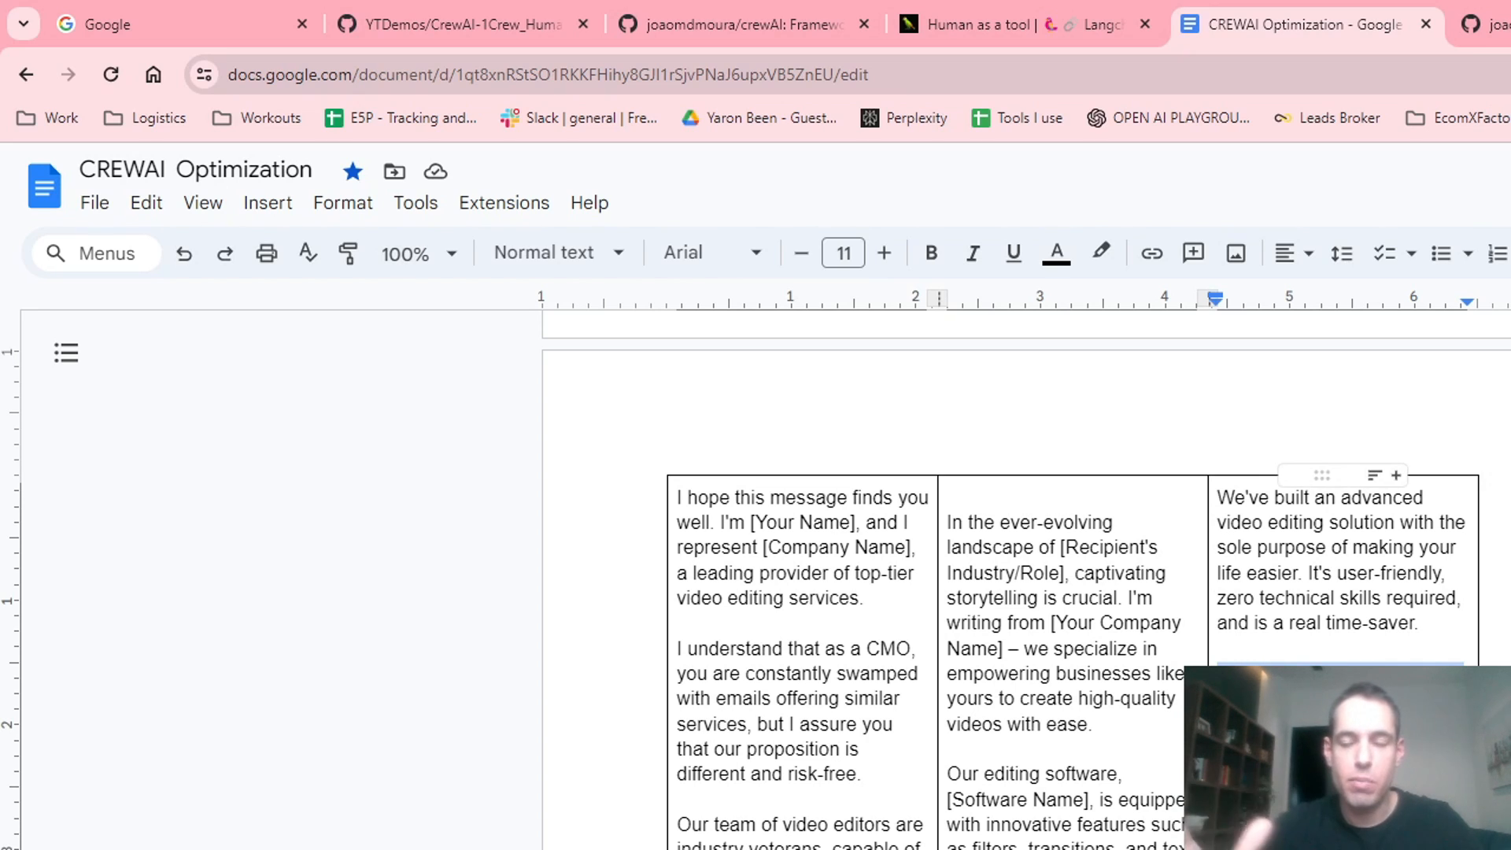
{"action": "scroll", "scroll_direction": "down", "scroll_amount": 3}
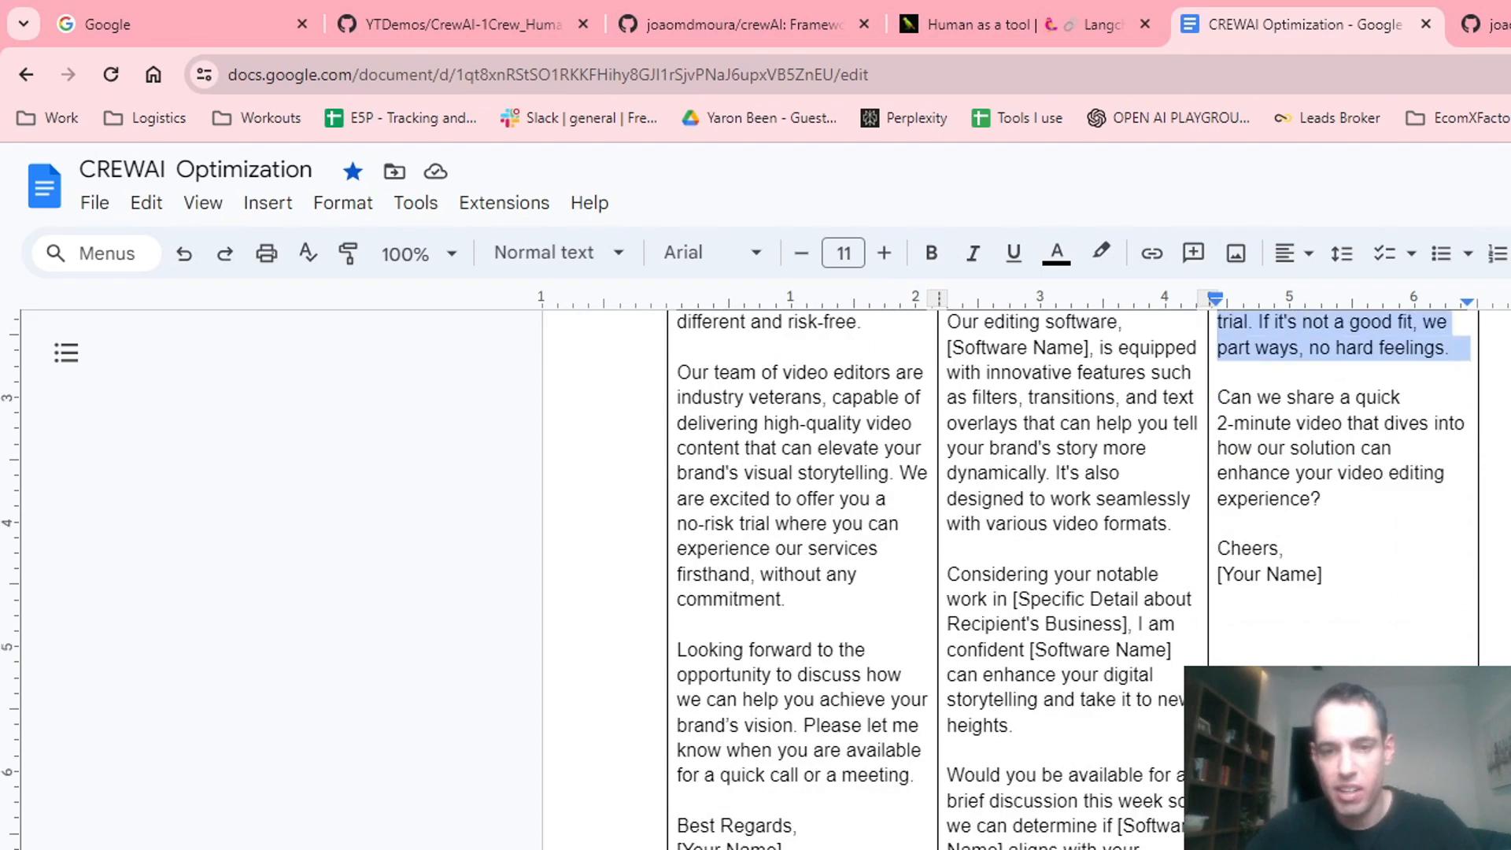
{"action": "scroll", "scroll_direction": "down", "scroll_amount": 3}
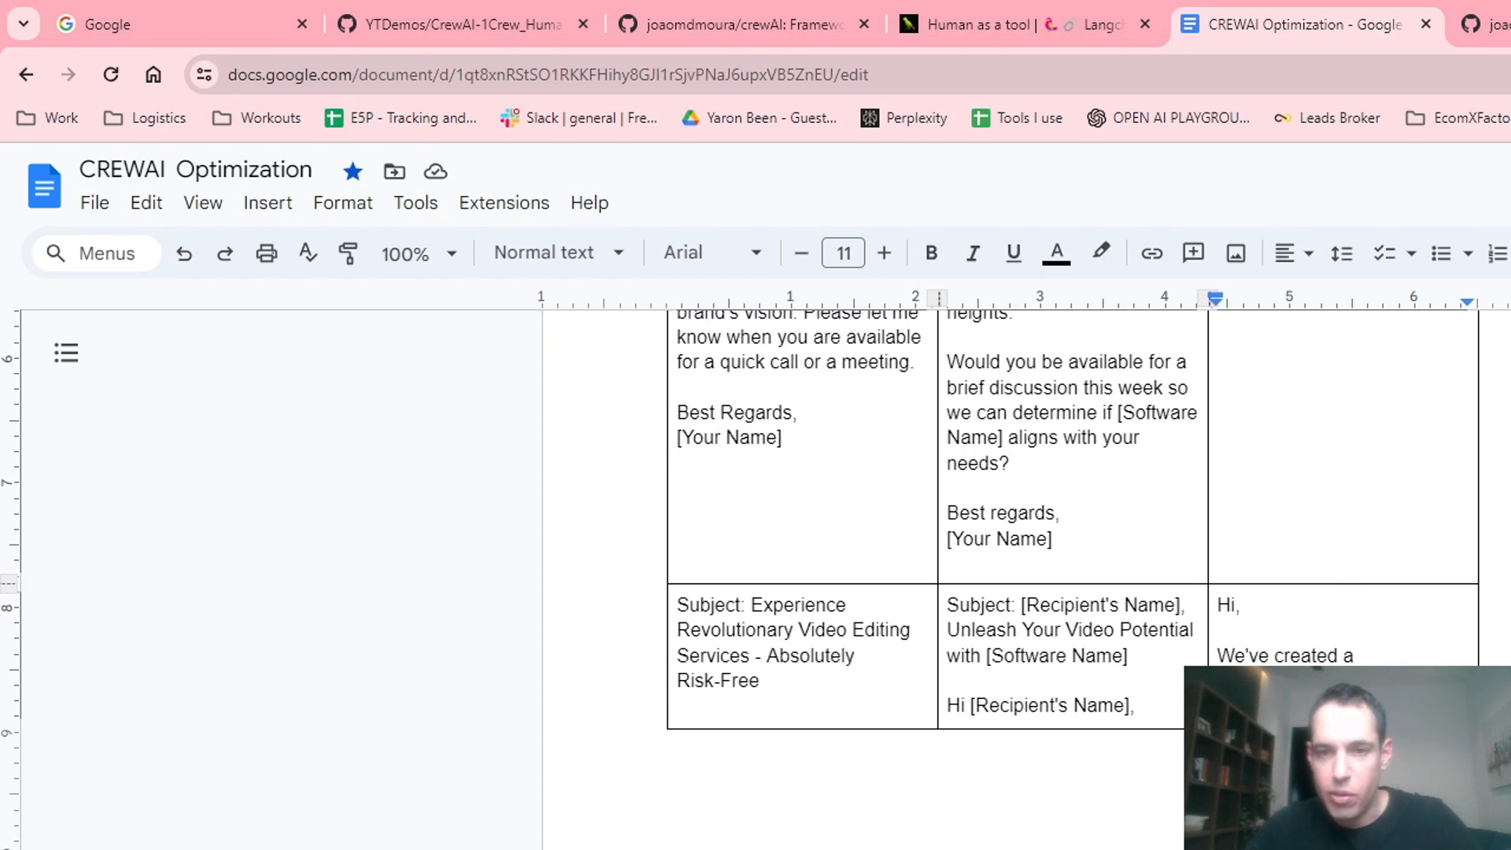
{"action": "scroll", "scroll_direction": "down", "scroll_amount": 3}
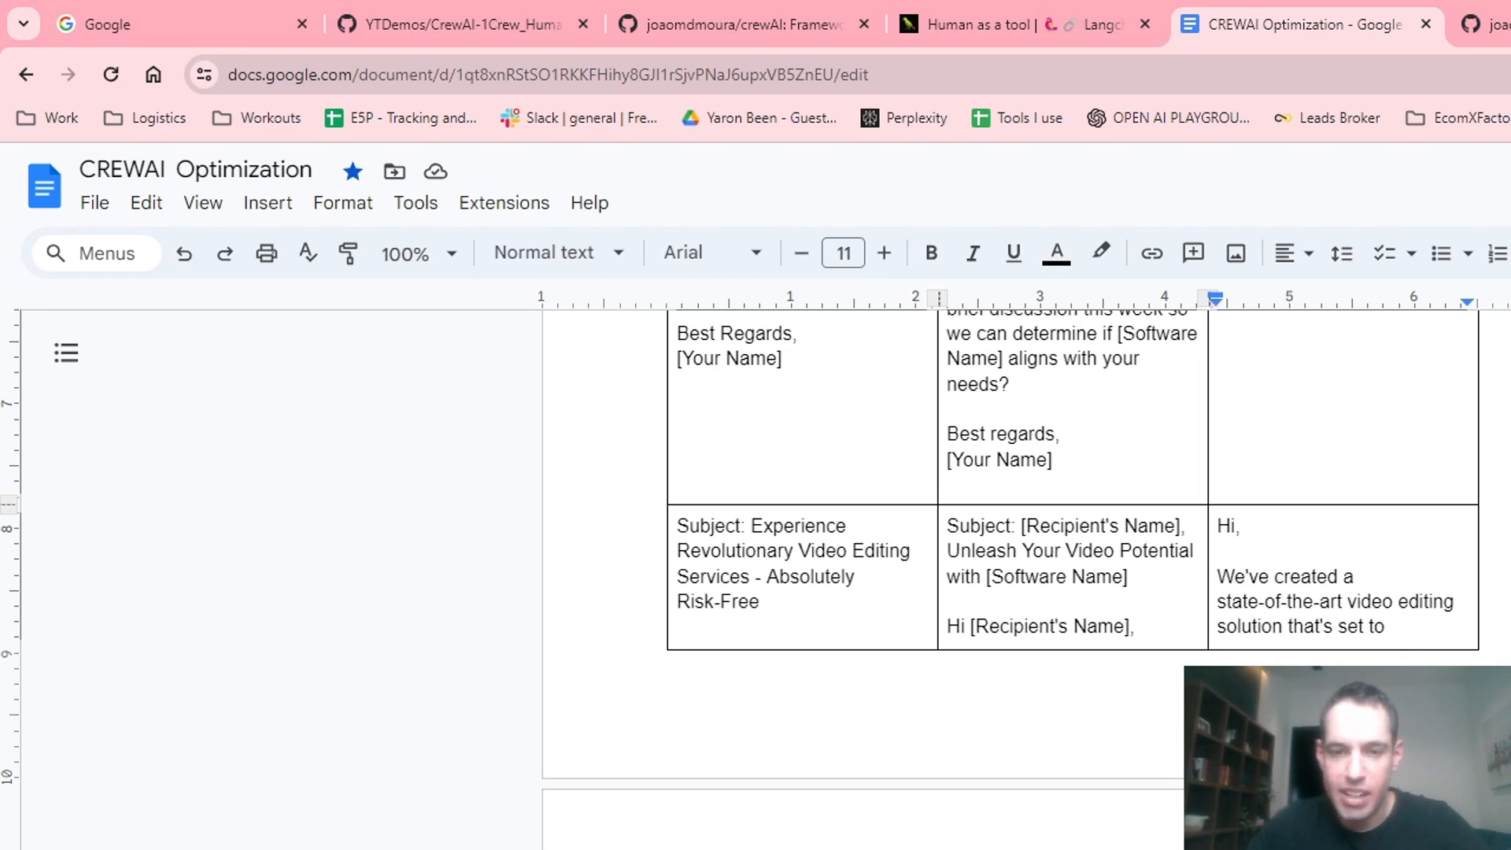
{"action": "scroll", "scroll_direction": "down", "scroll_amount": 3}
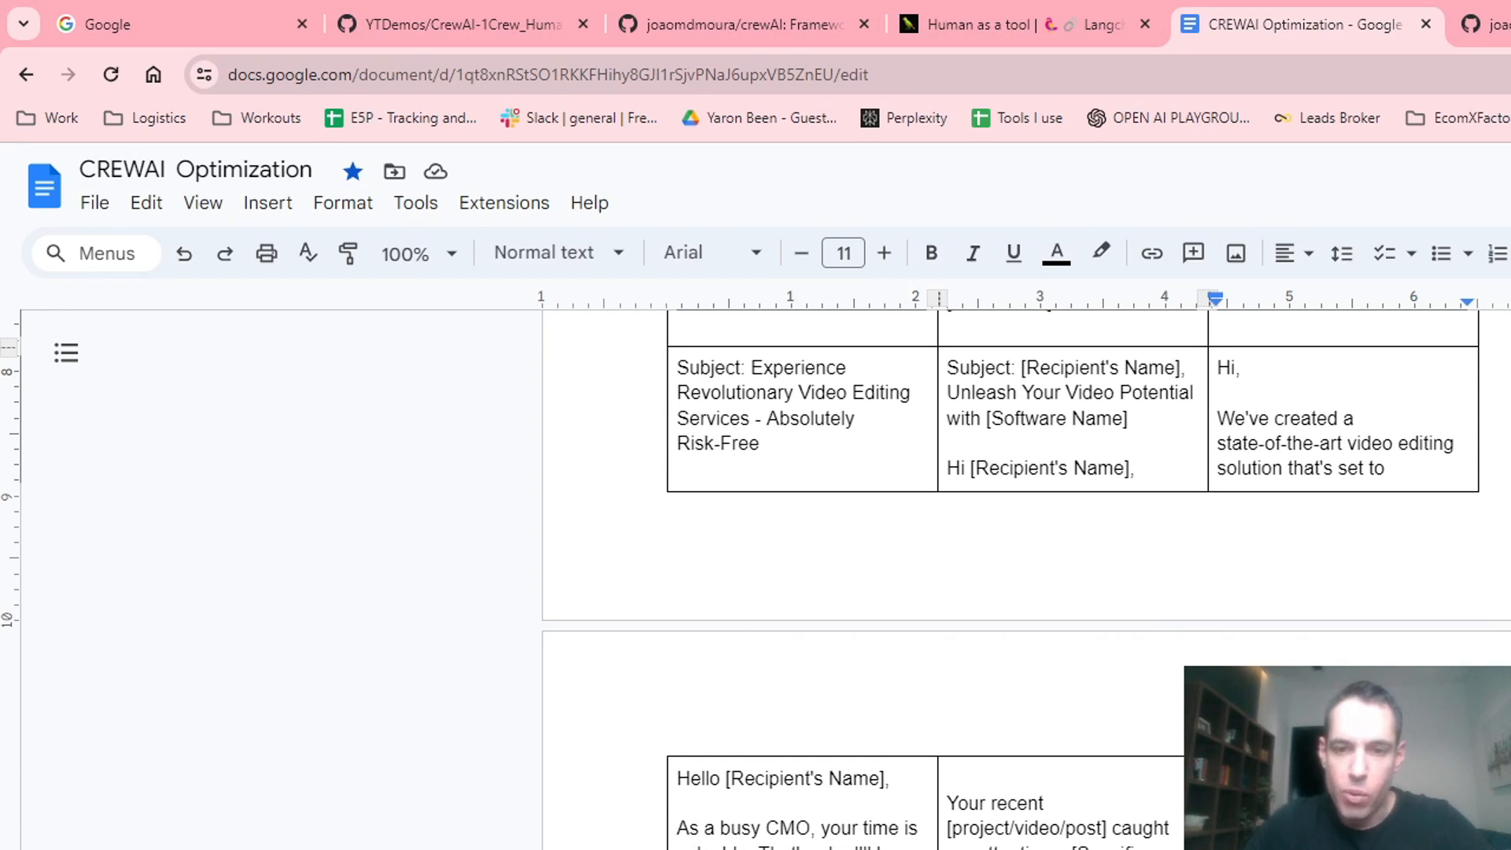
{"action": "scroll", "scroll_direction": "down", "scroll_amount": 3}
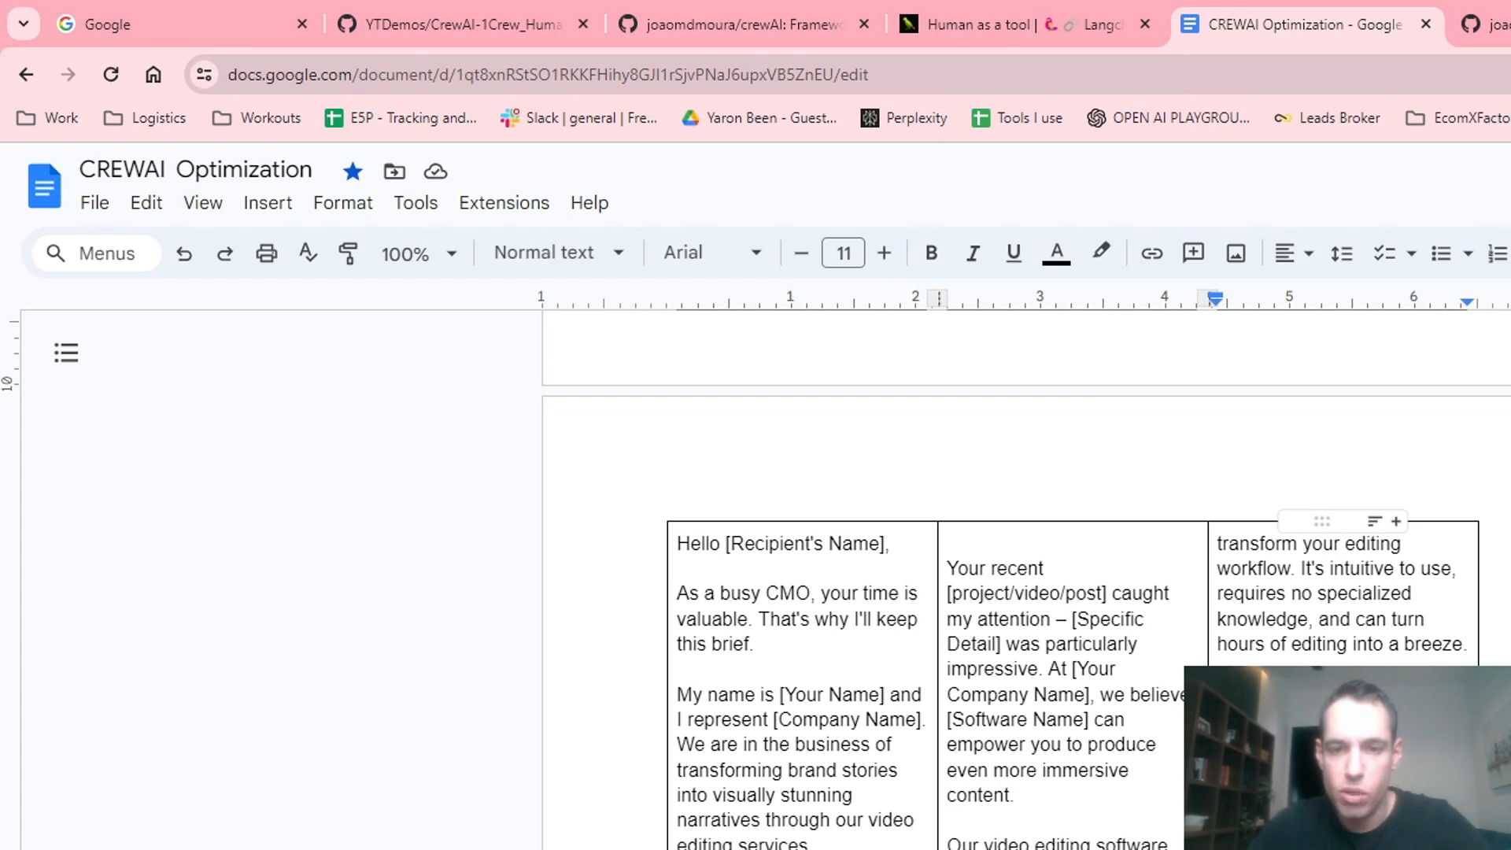
{"action": "scroll", "scroll_direction": "down", "scroll_amount": 3}
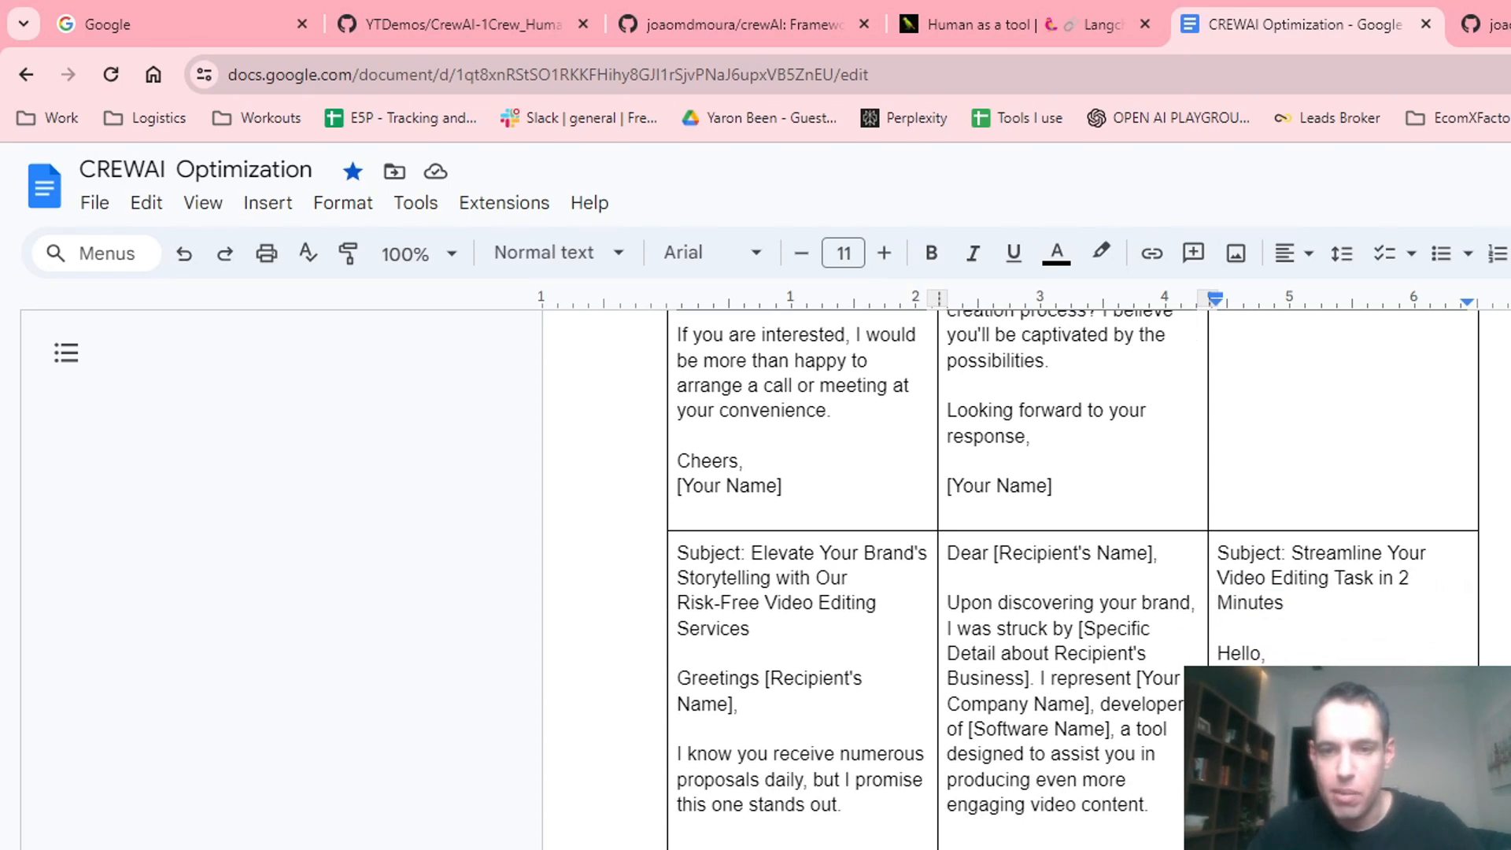
{"action": "scroll", "scroll_direction": "down", "scroll_amount": 3}
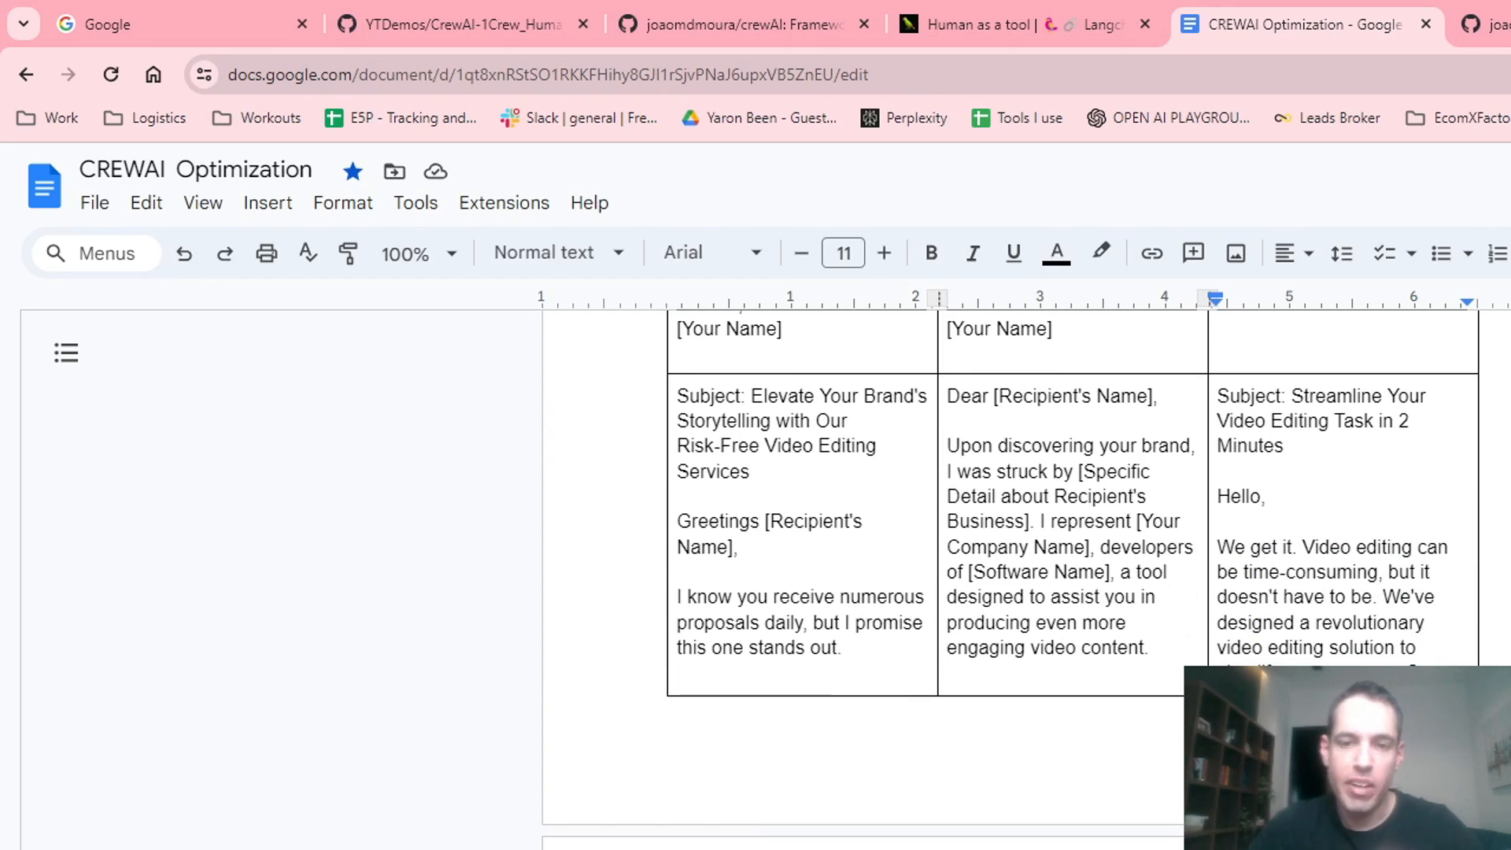
{"action": "scroll", "scroll_direction": "down", "scroll_amount": 3}
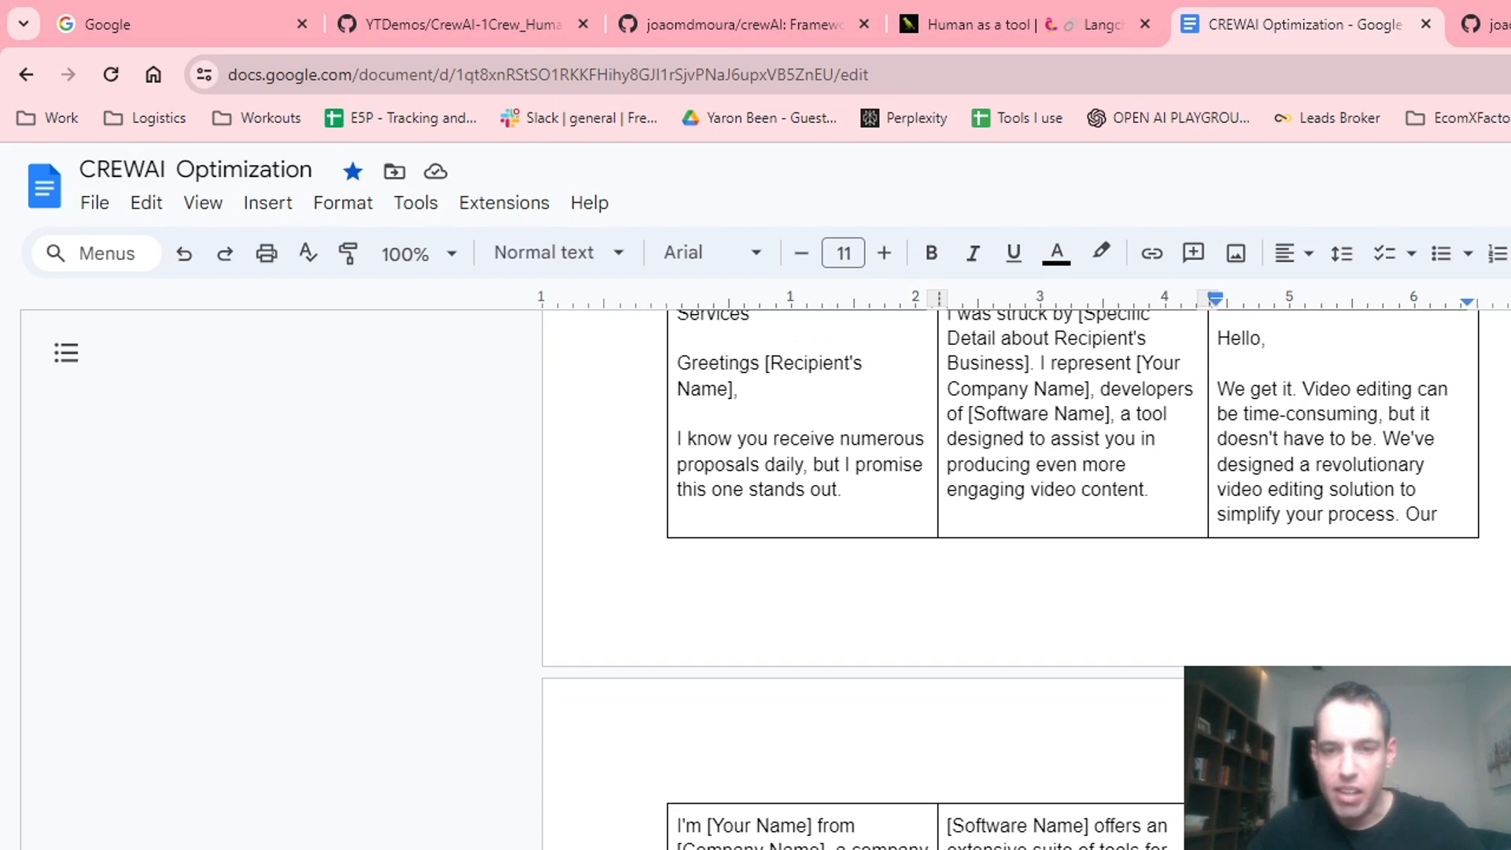
{"action": "scroll", "scroll_direction": "down", "scroll_amount": 3}
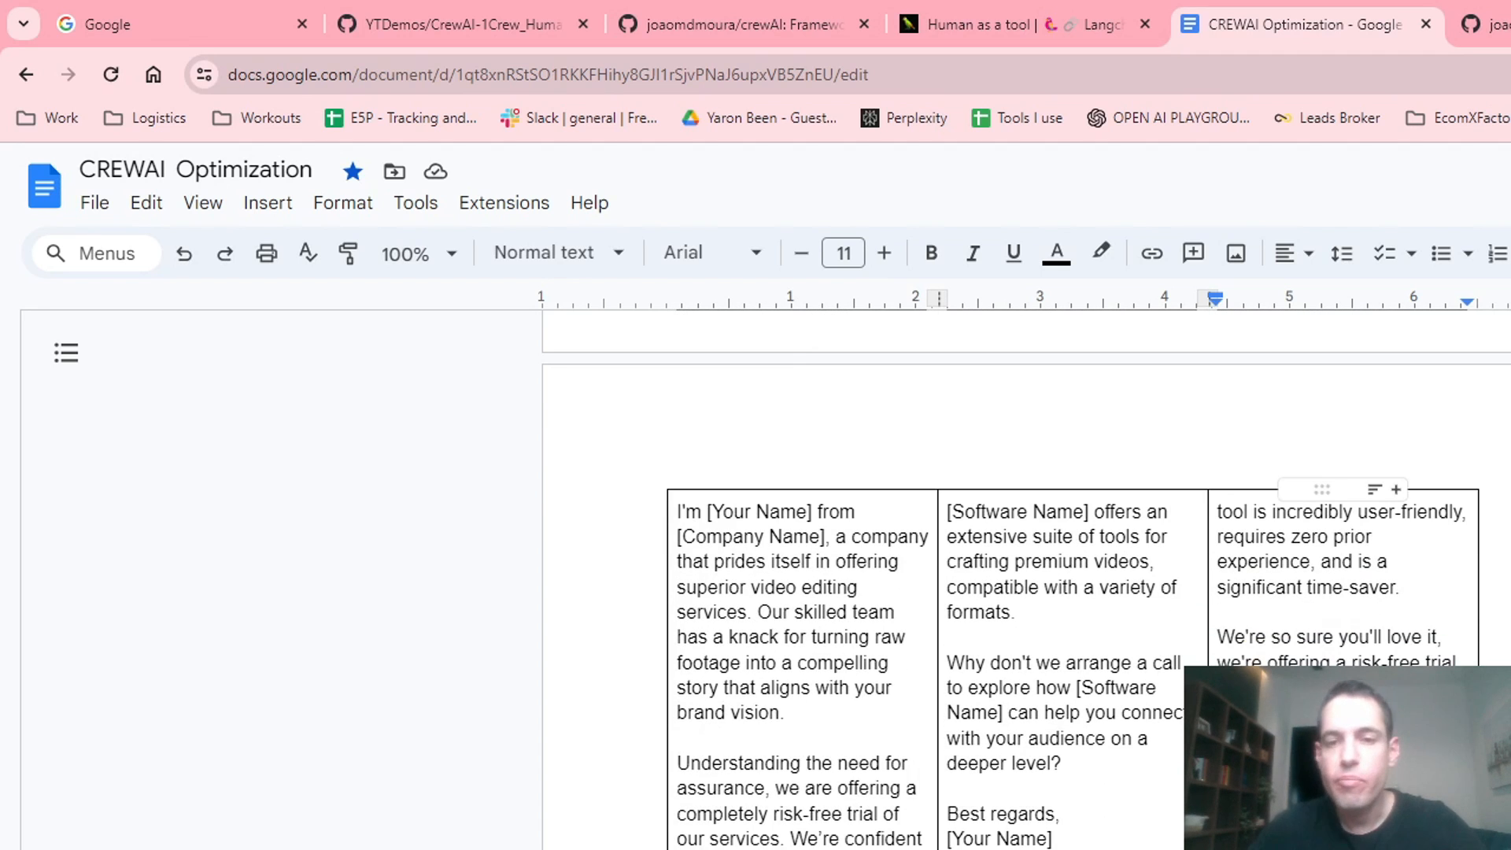
- Scroll through the rest of the results comparison, then switch to the LangChain Human as a tool docs page
{"action": "scroll", "scroll_direction": "down", "scroll_amount": 3}
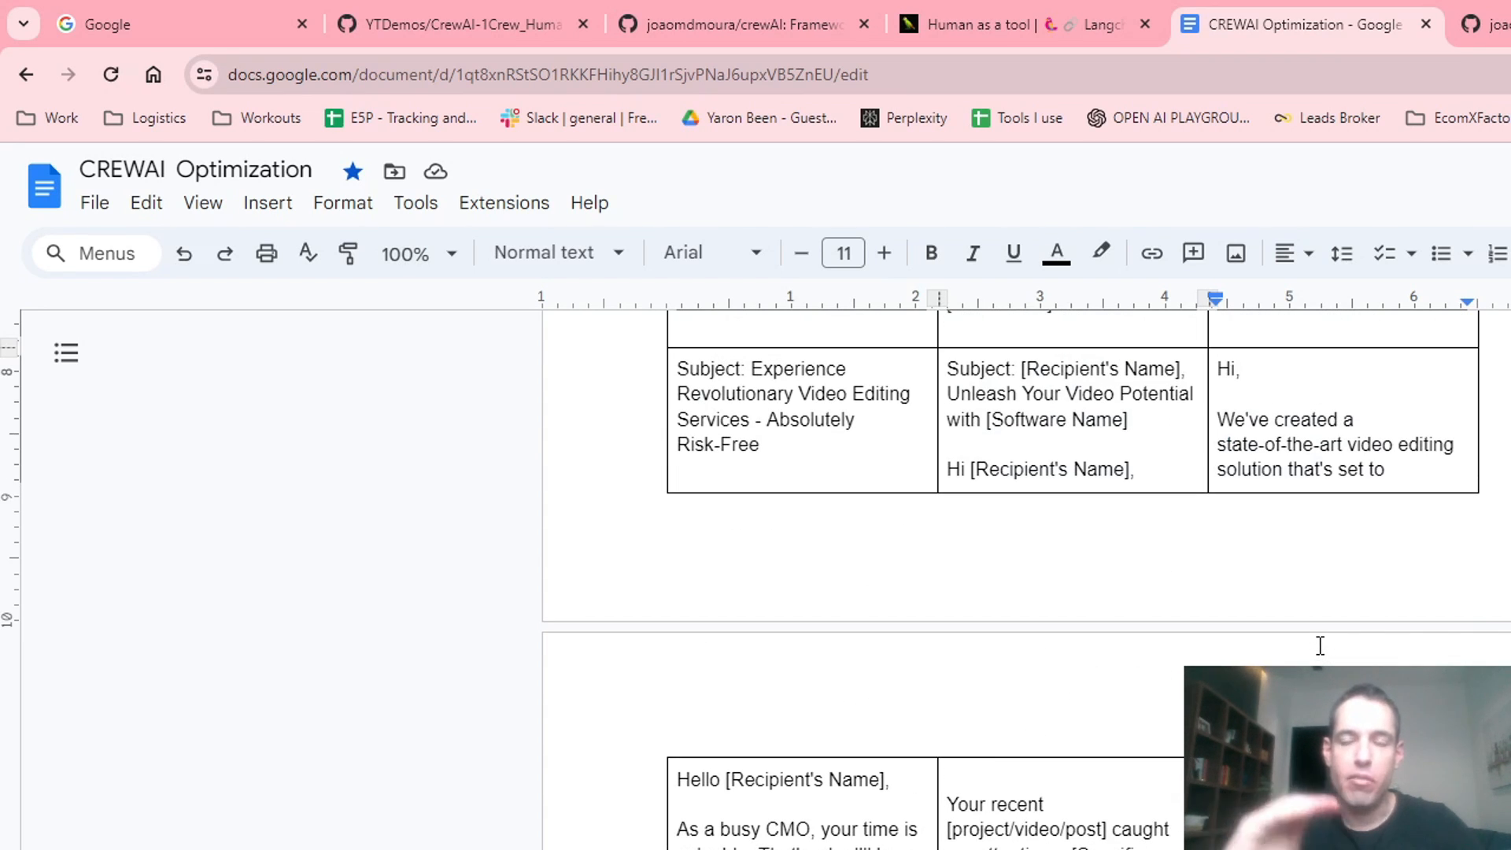
{"action": "scroll", "scroll_direction": "down", "scroll_amount": 3}
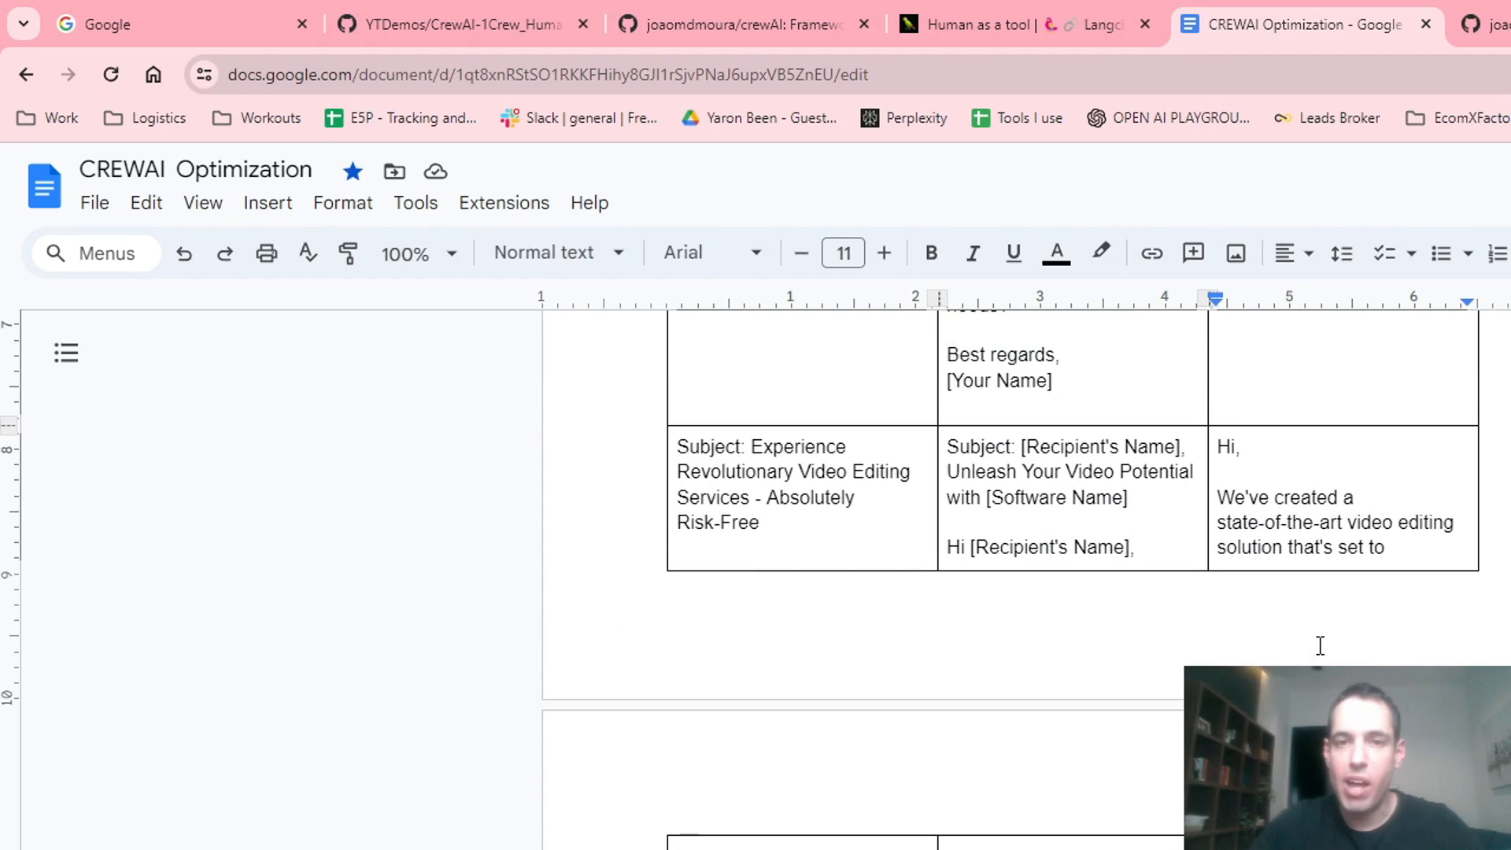
{"action": "scroll", "scroll_direction": "down", "scroll_amount": 3}
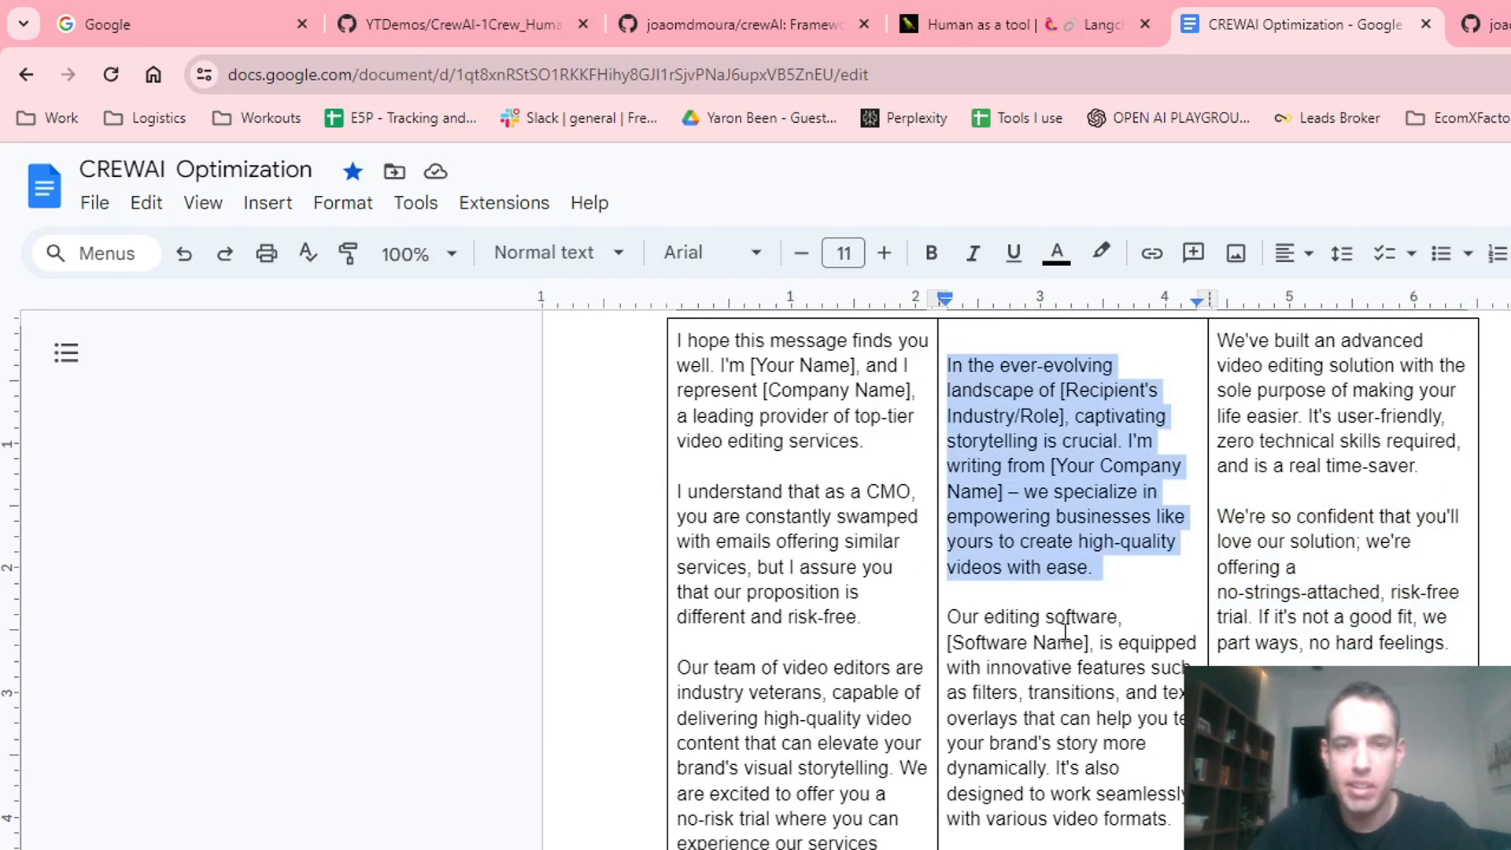
{"action": "scroll", "scroll_direction": "down", "scroll_amount": 3}
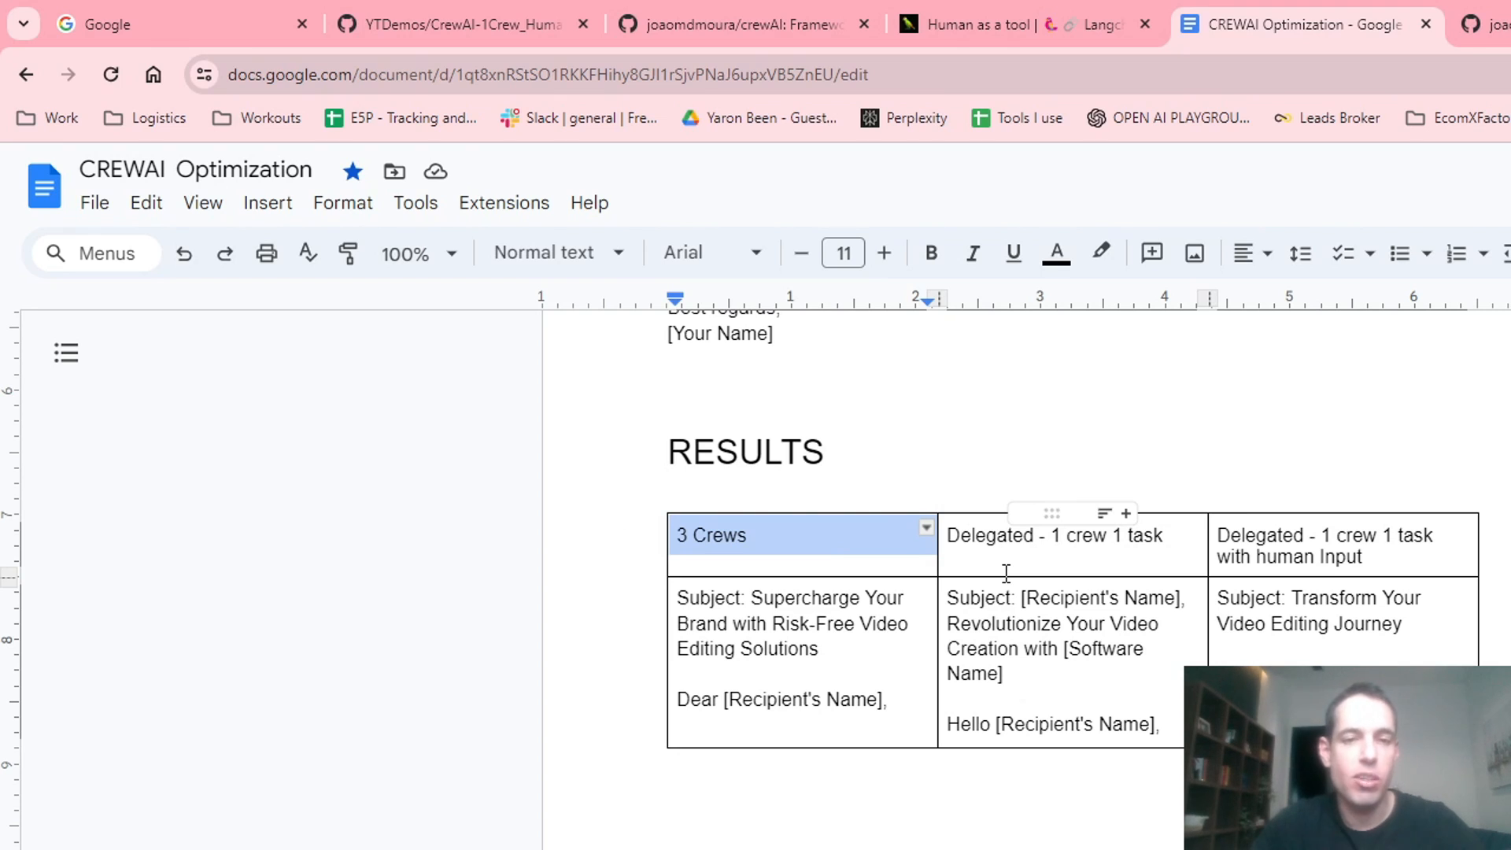
{"action": "mouse_move", "coordinate": [1317, 581]}
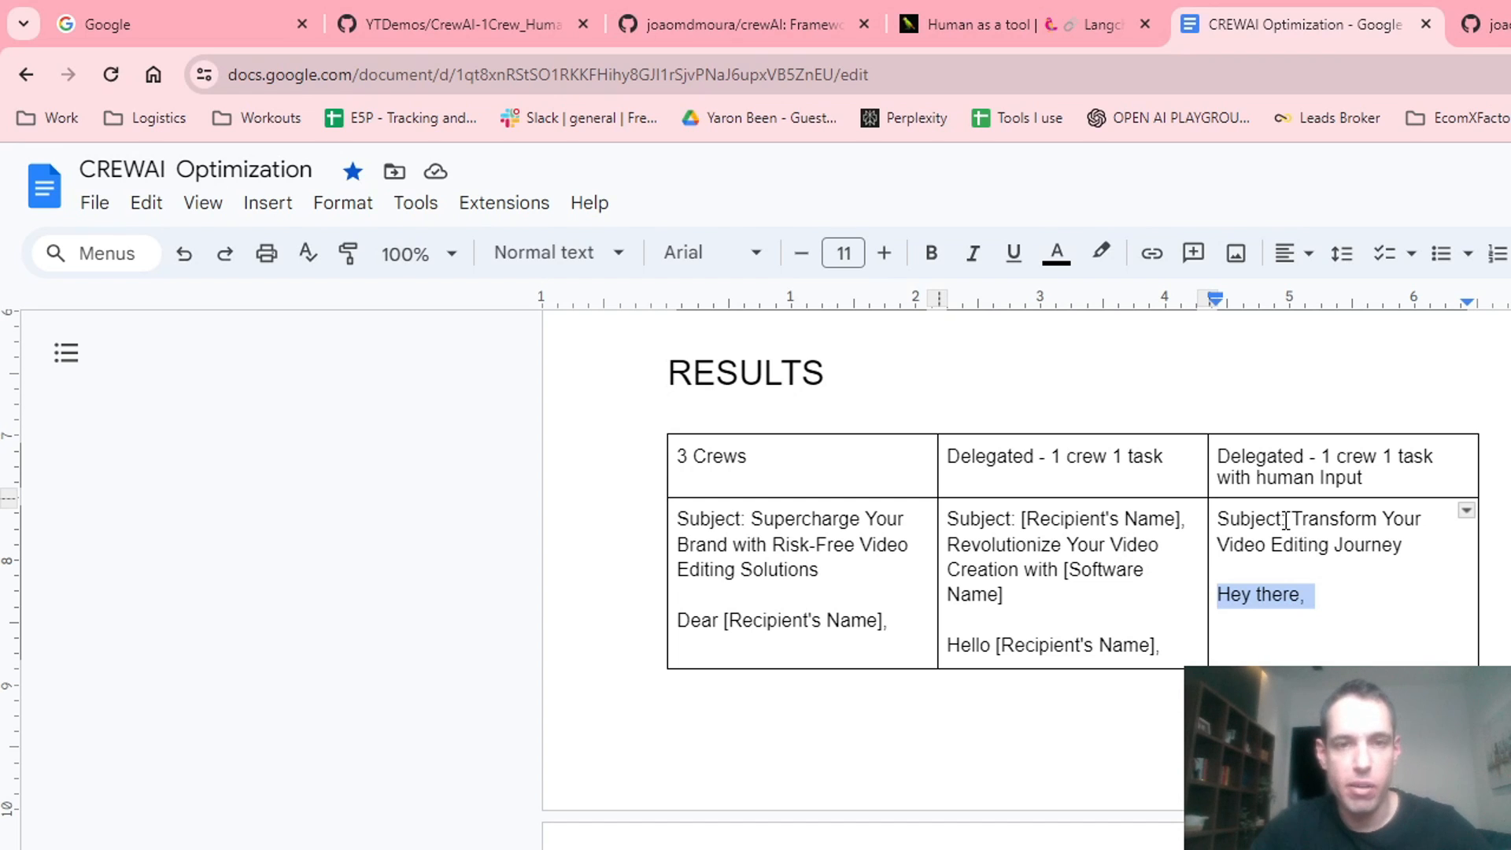
{"action": "scroll", "scroll_direction": "down", "scroll_amount": 3}
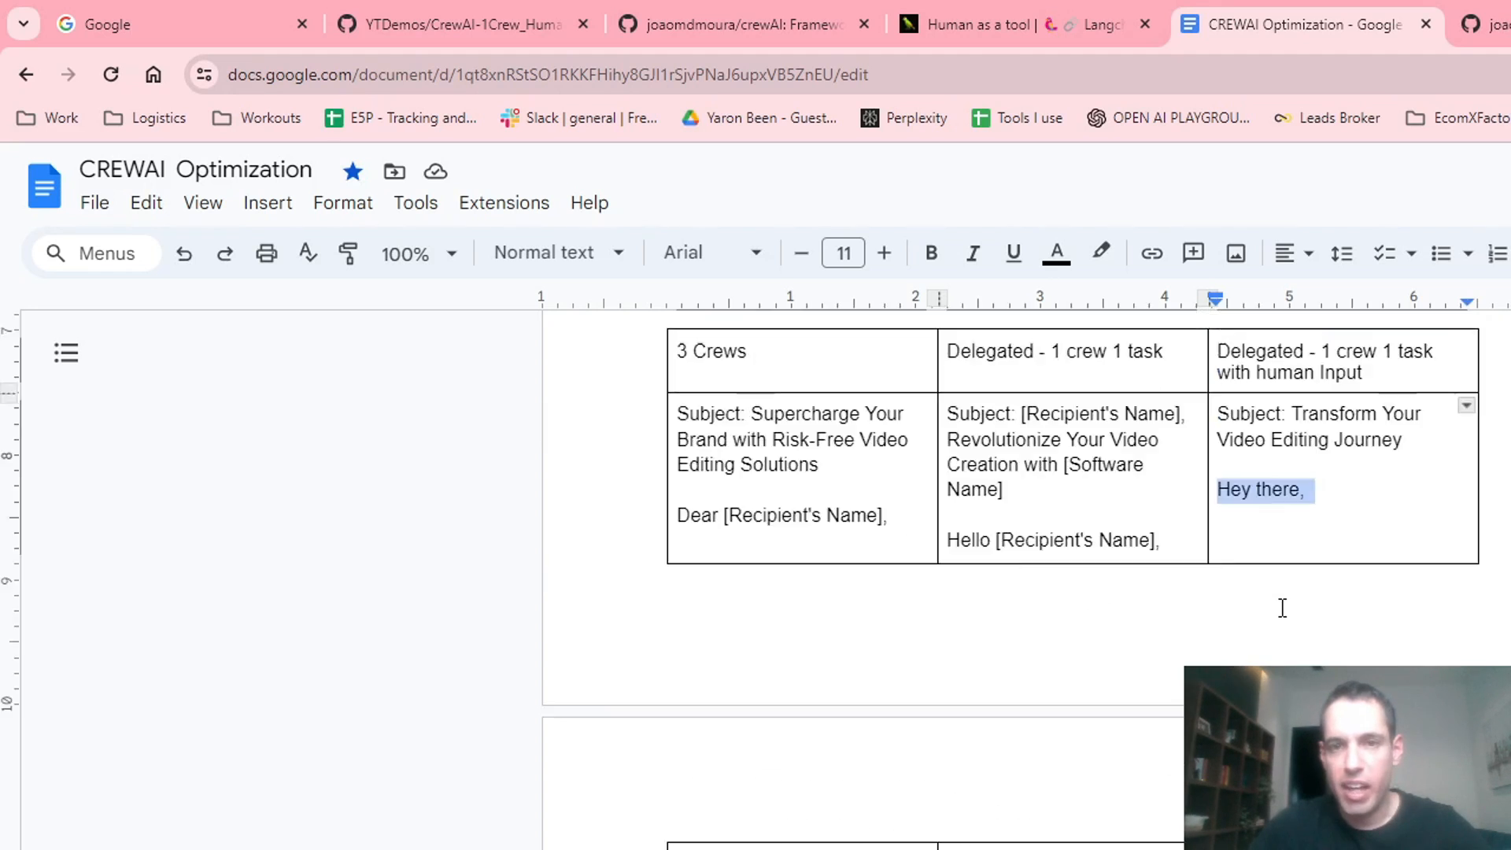
{"action": "scroll", "scroll_direction": "down", "scroll_amount": 3}
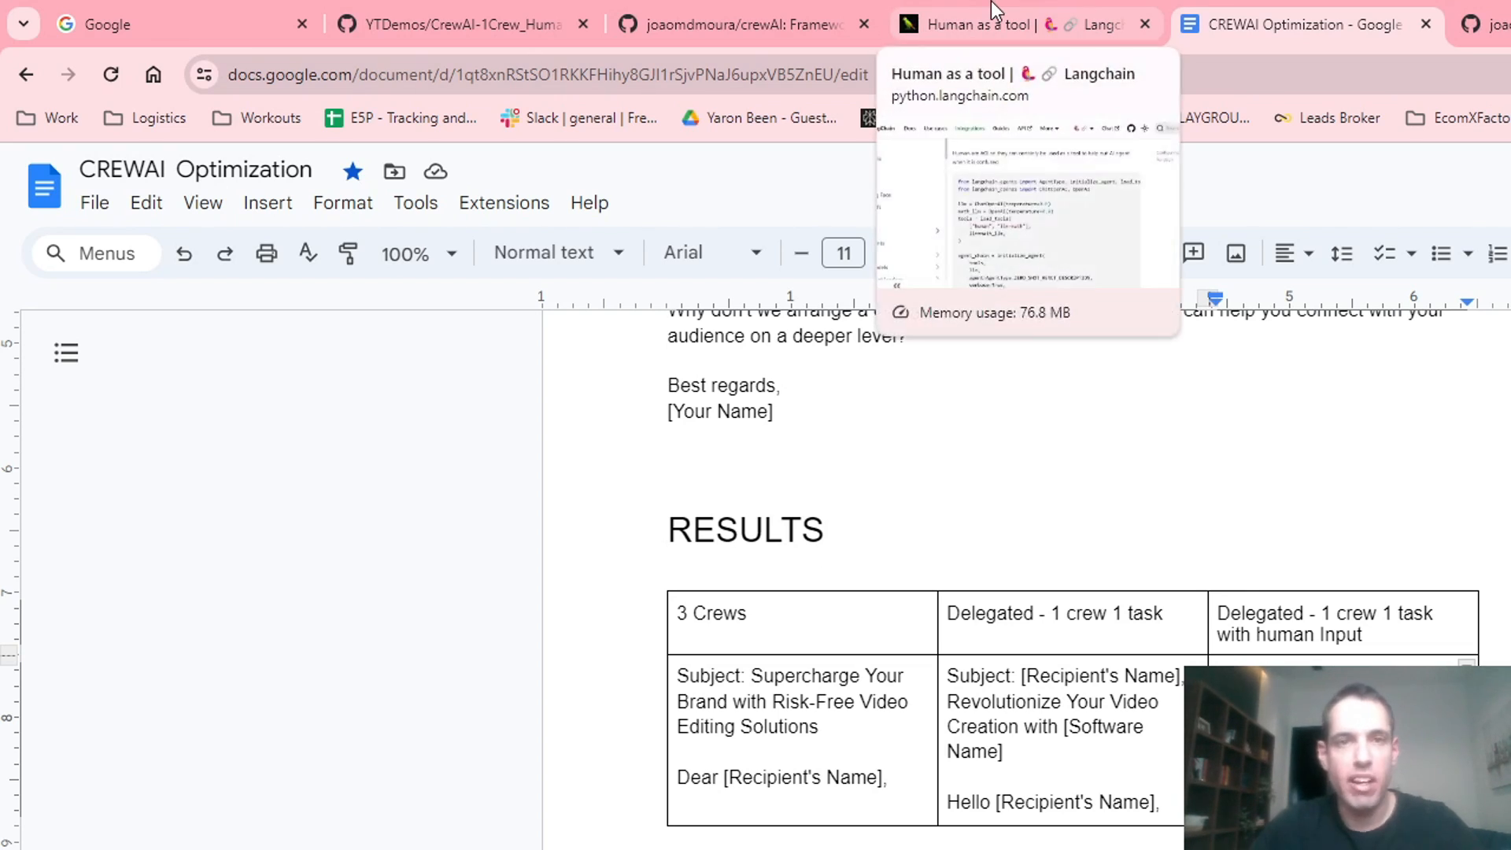
{"action": "left_click", "coordinate": [1012, 24]}
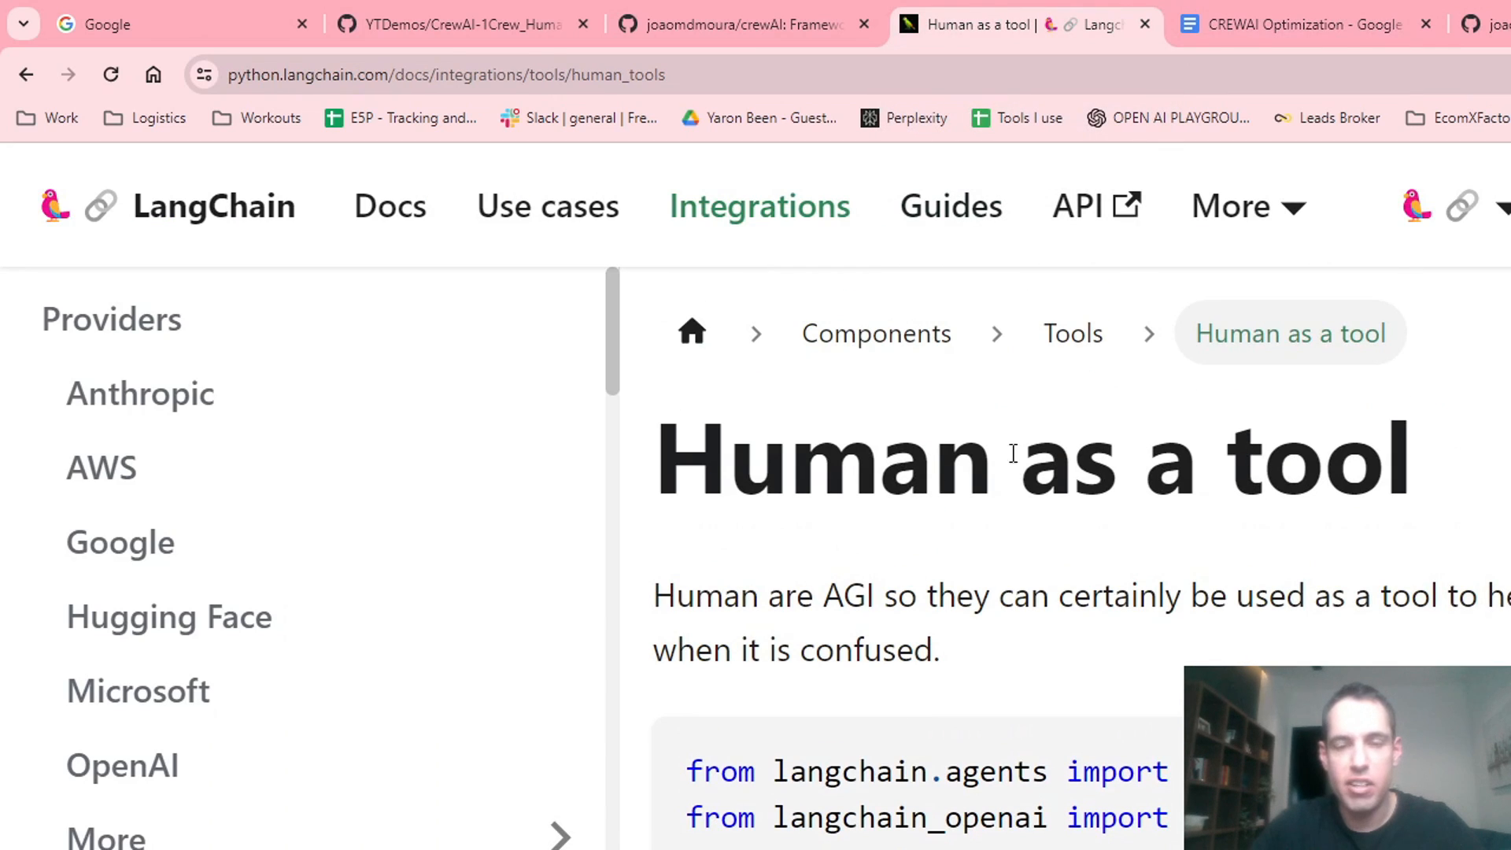